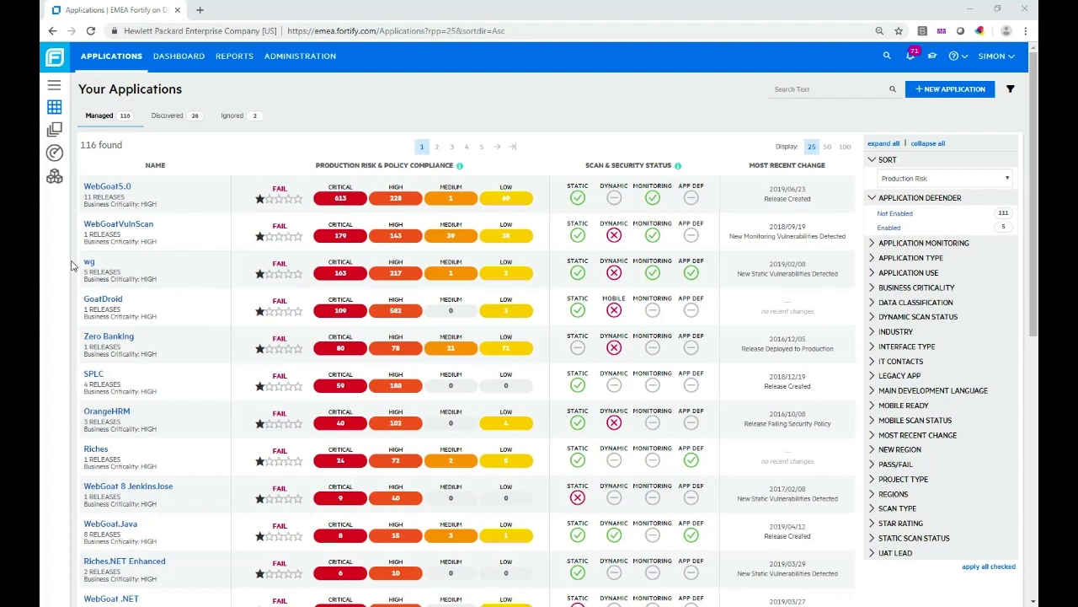
{"action": "mouse_move", "coordinate": [216, 158]}
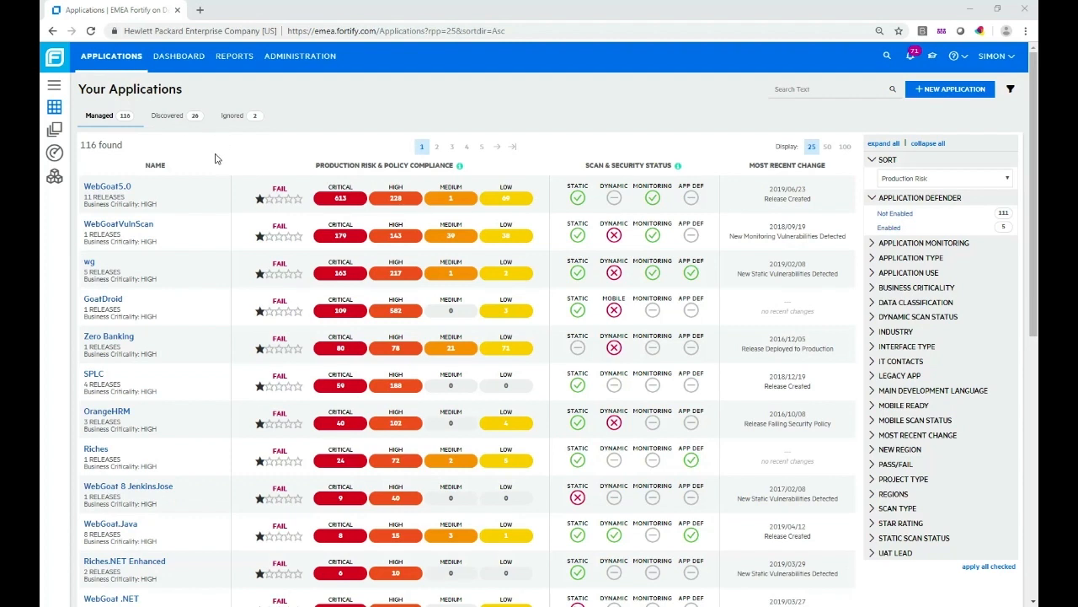
{"action": "mouse_move", "coordinate": [95, 192]}
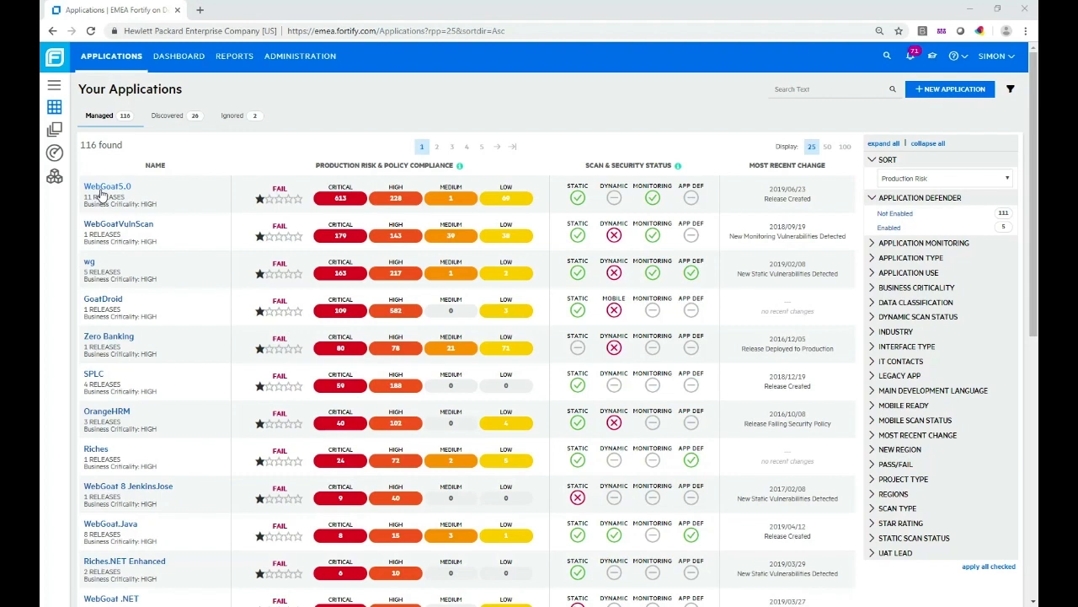
{"action": "mouse_move", "coordinate": [177, 183]}
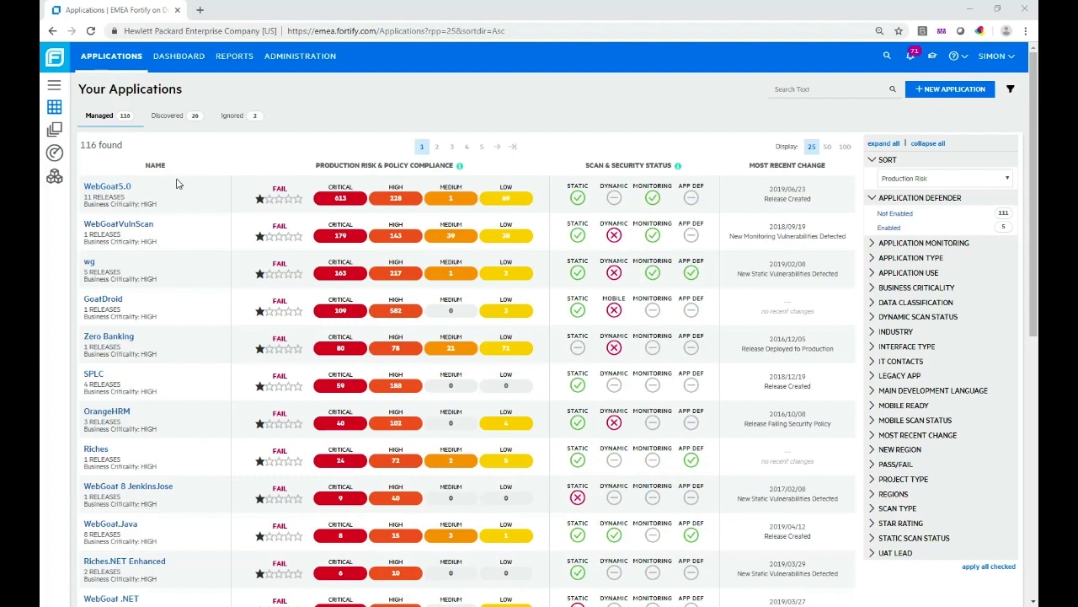
{"action": "mouse_move", "coordinate": [577, 198]}
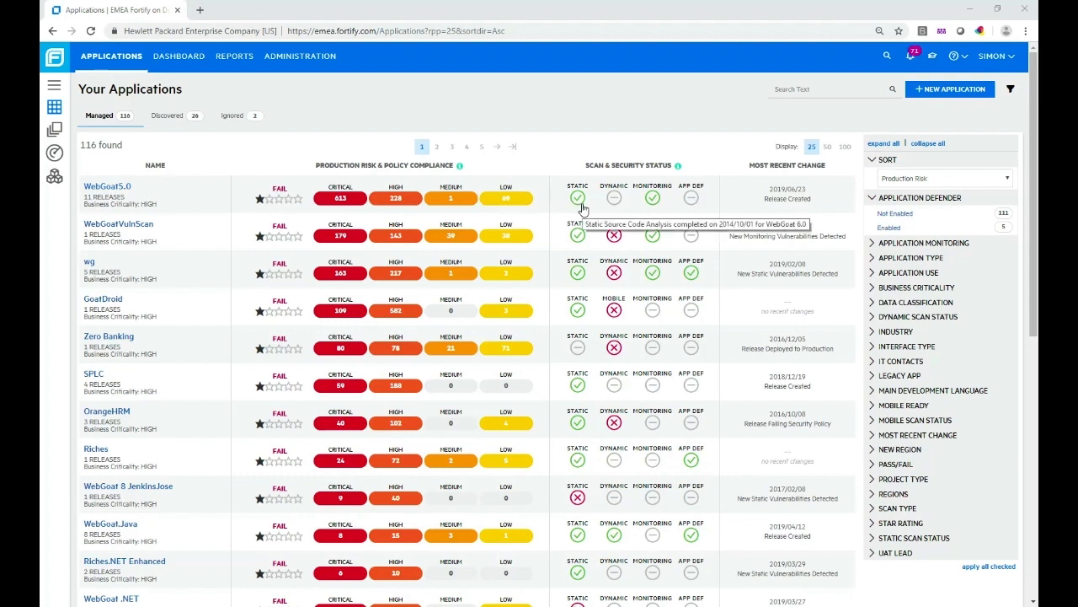
{"action": "mouse_move", "coordinate": [311, 170]}
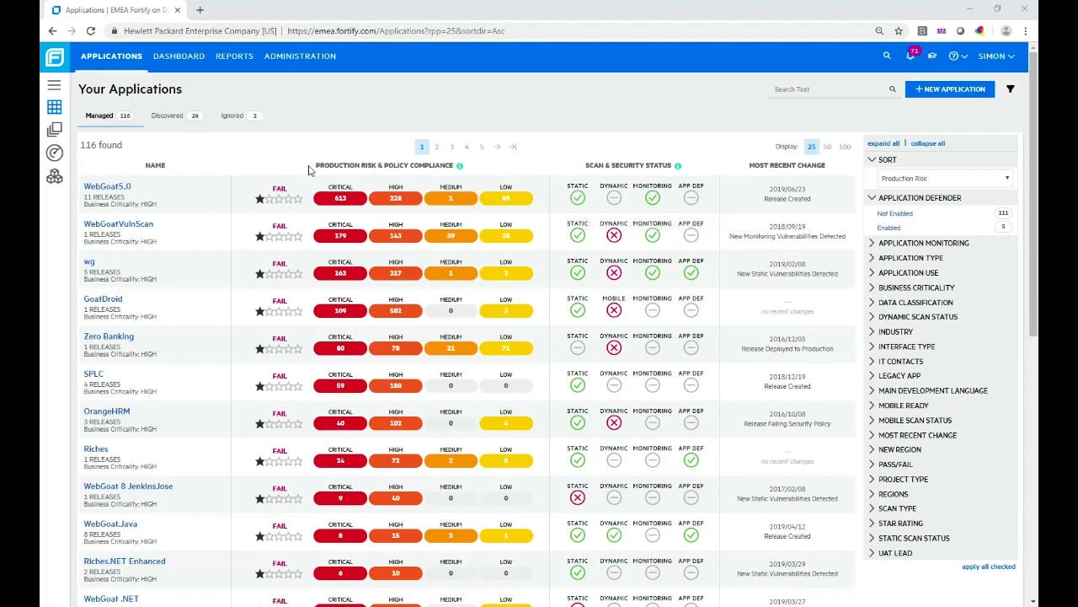
{"action": "mouse_move", "coordinate": [528, 152]}
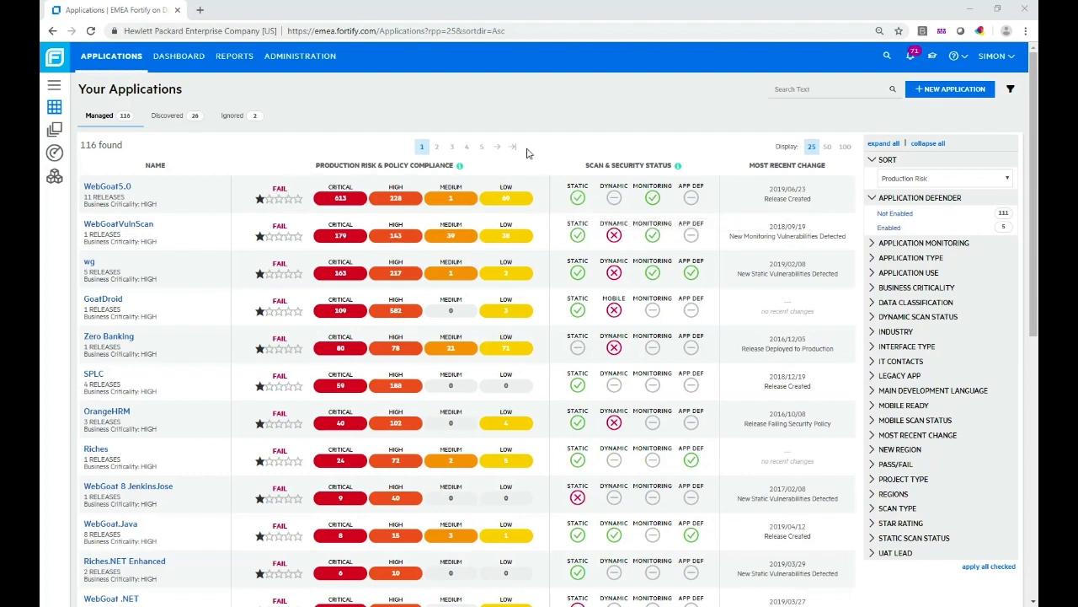
{"action": "mouse_move", "coordinate": [354, 211]}
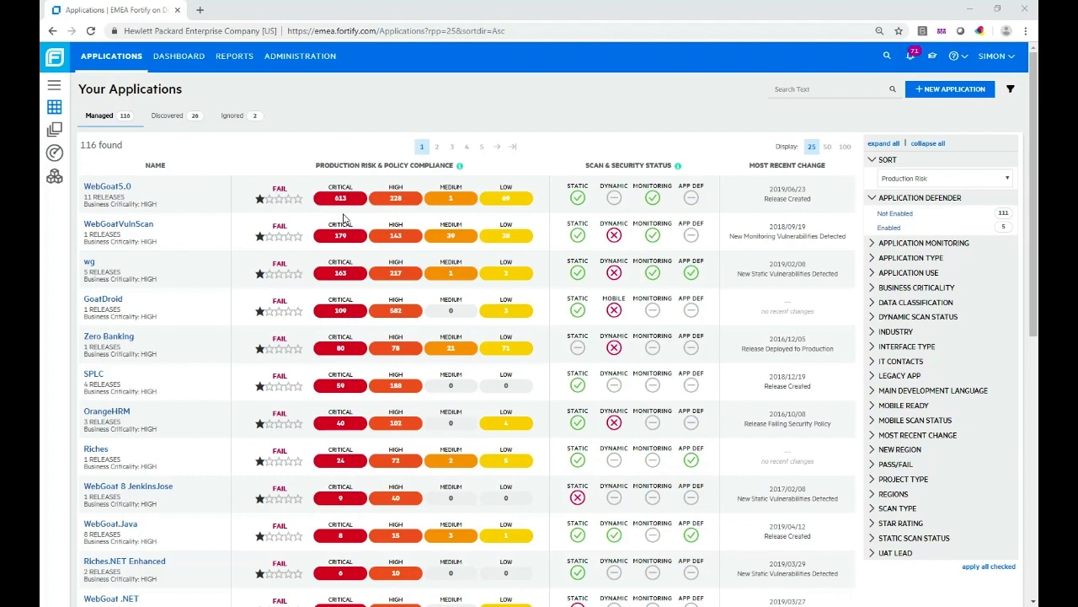
{"action": "mouse_move", "coordinate": [314, 219]}
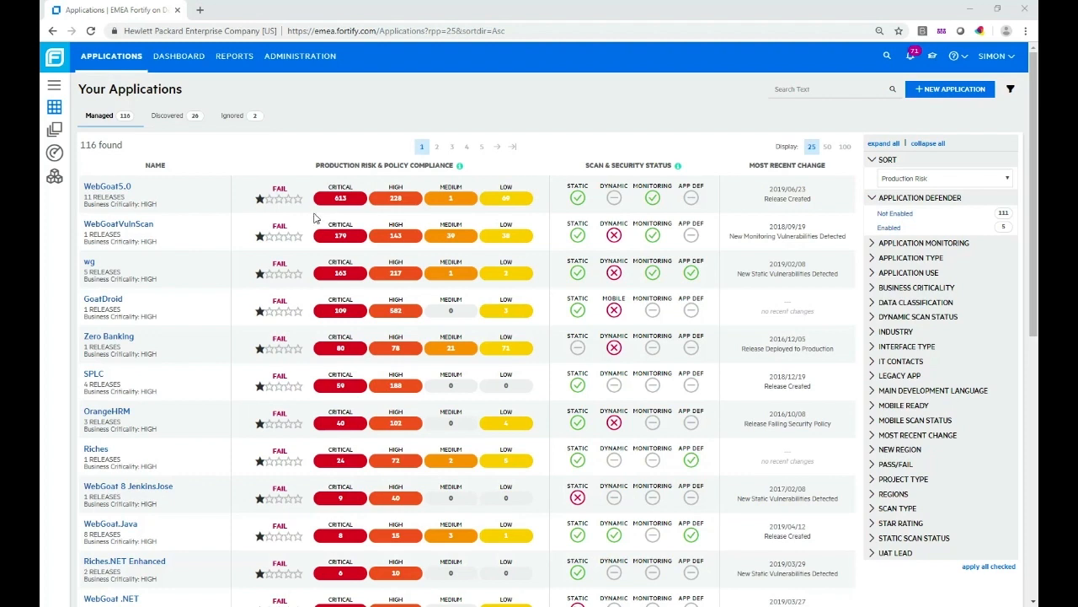
{"action": "mouse_move", "coordinate": [294, 159]}
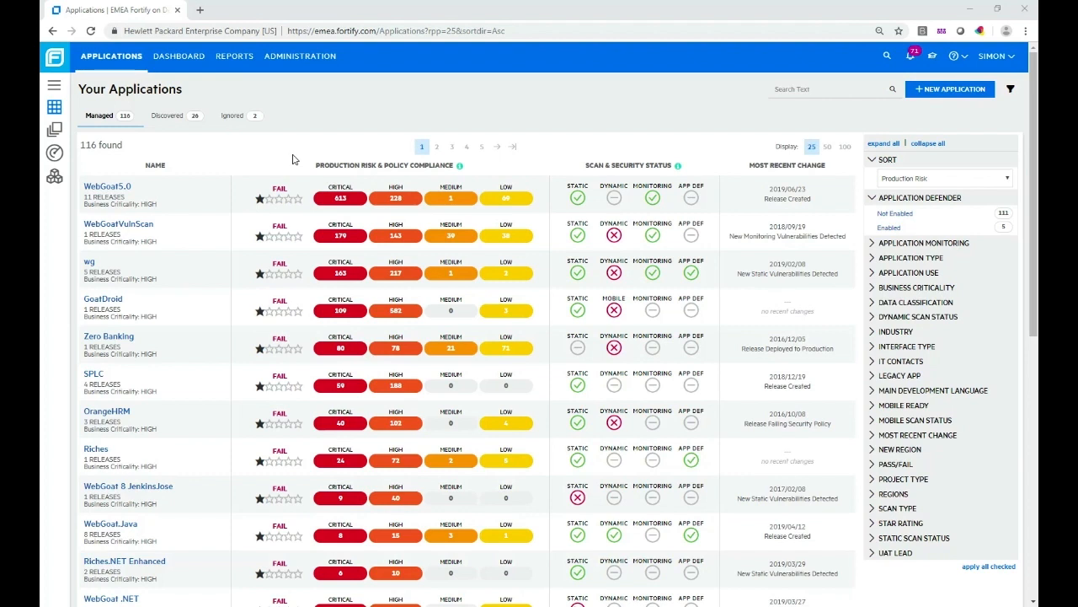
{"action": "mouse_move", "coordinate": [255, 211]}
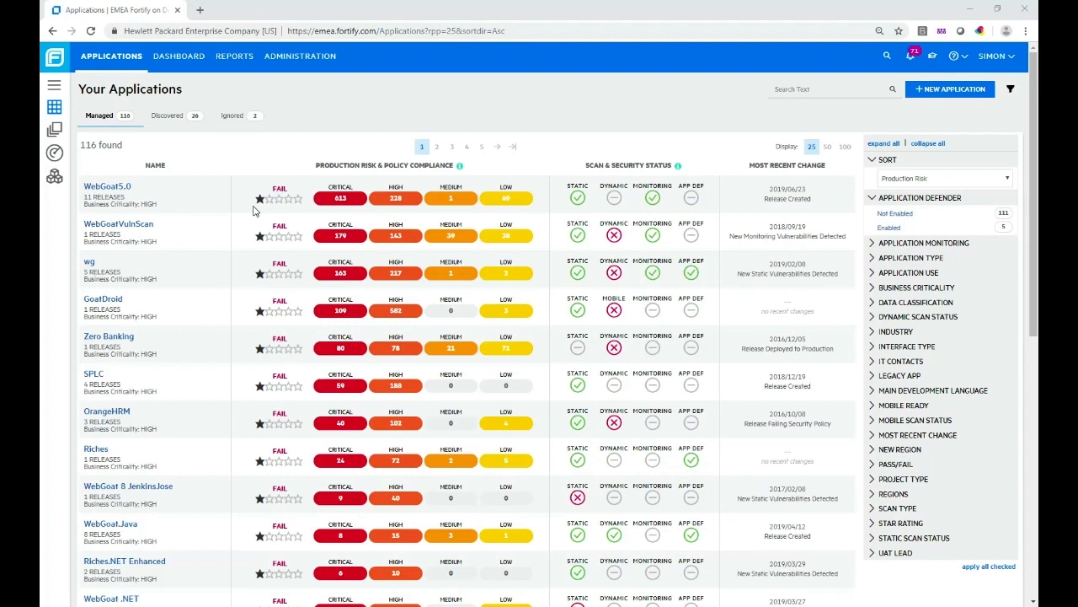
{"action": "mouse_move", "coordinate": [254, 211]}
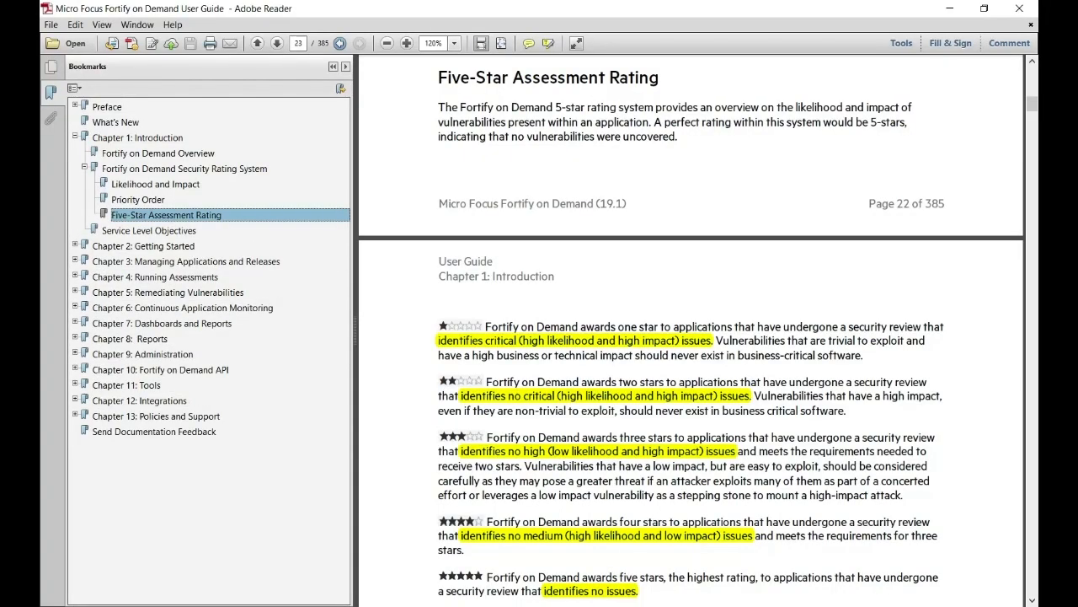
{"action": "mouse_move", "coordinate": [521, 169]}
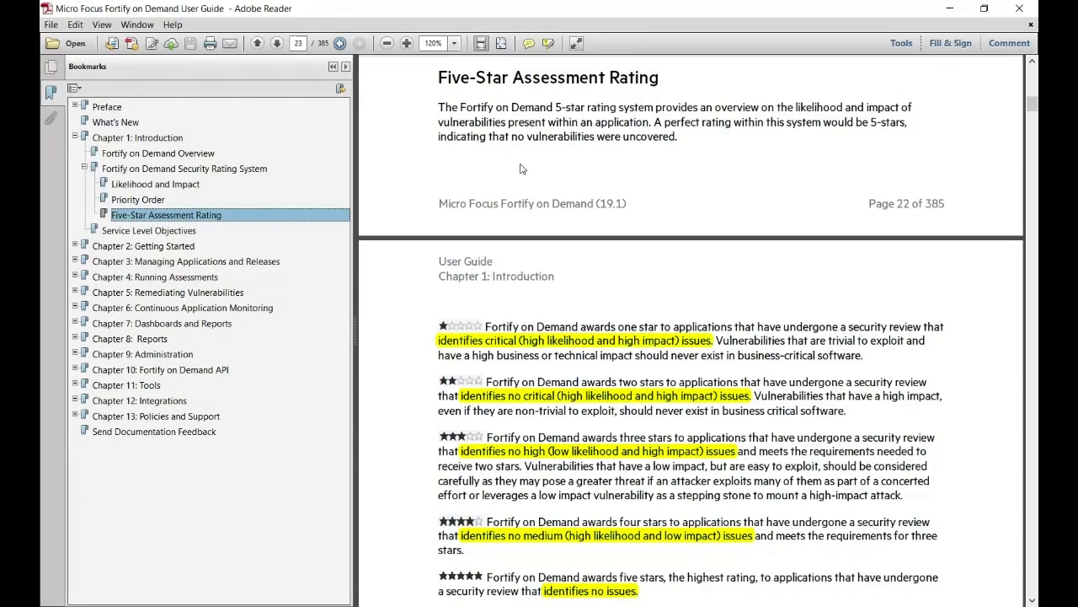
{"action": "mouse_move", "coordinate": [675, 127]}
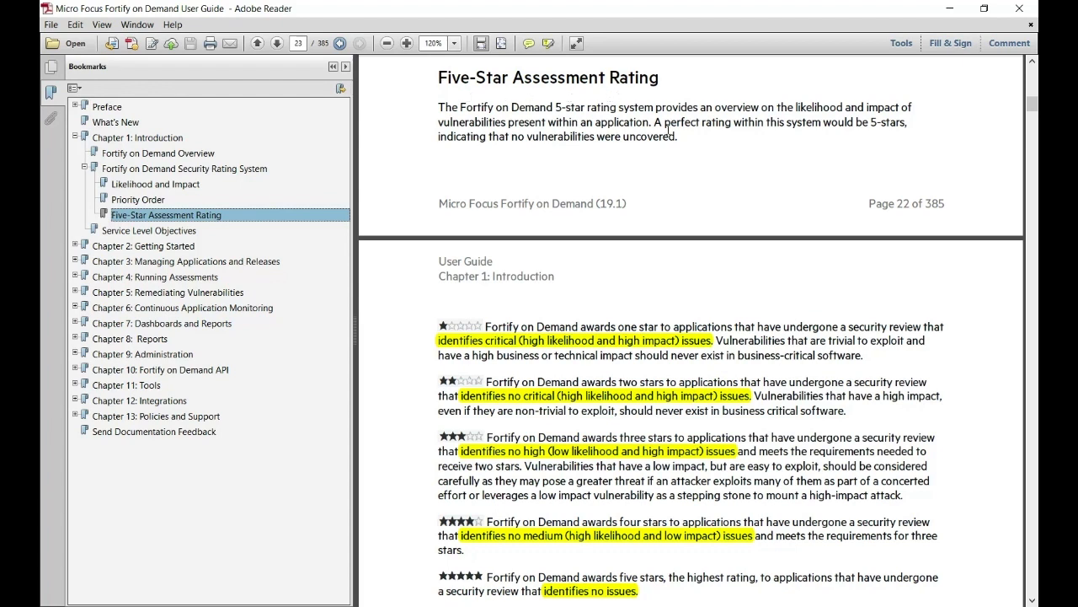
{"action": "mouse_move", "coordinate": [588, 380]}
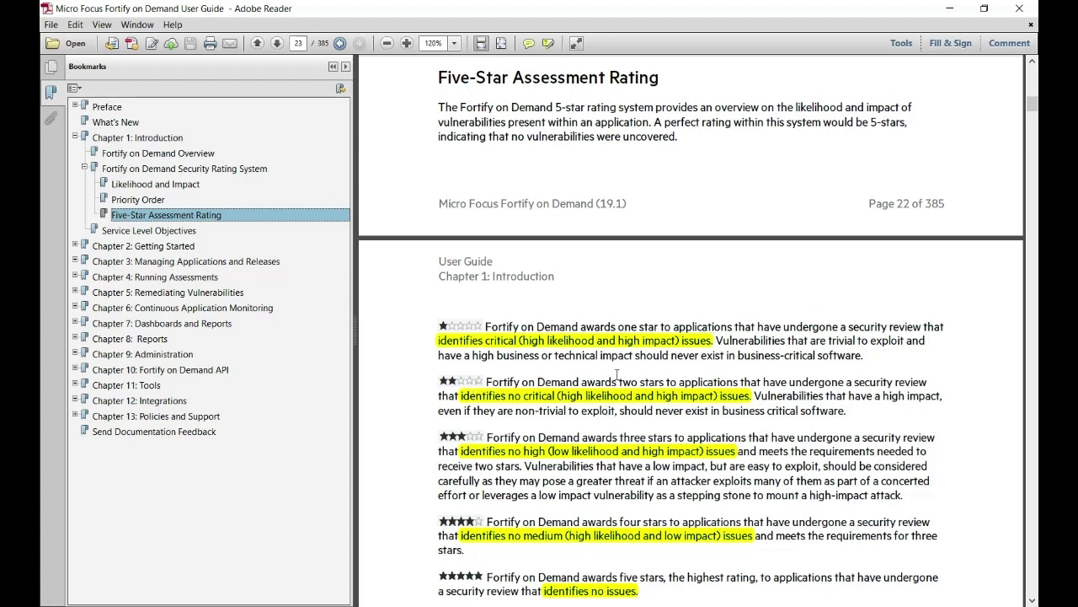
{"action": "mouse_move", "coordinate": [701, 423]}
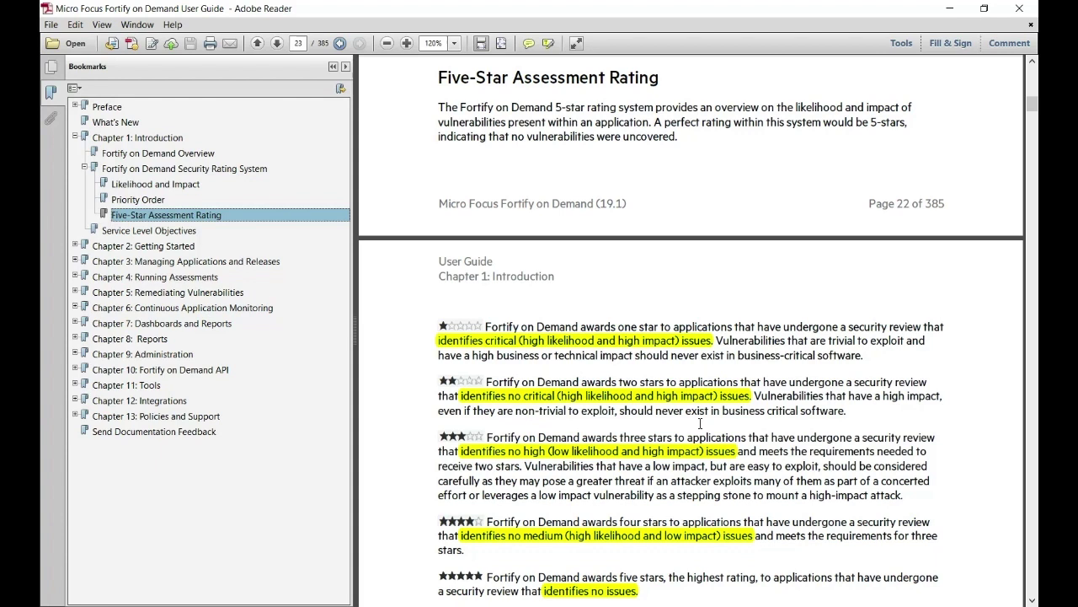
{"action": "mouse_move", "coordinate": [695, 423]}
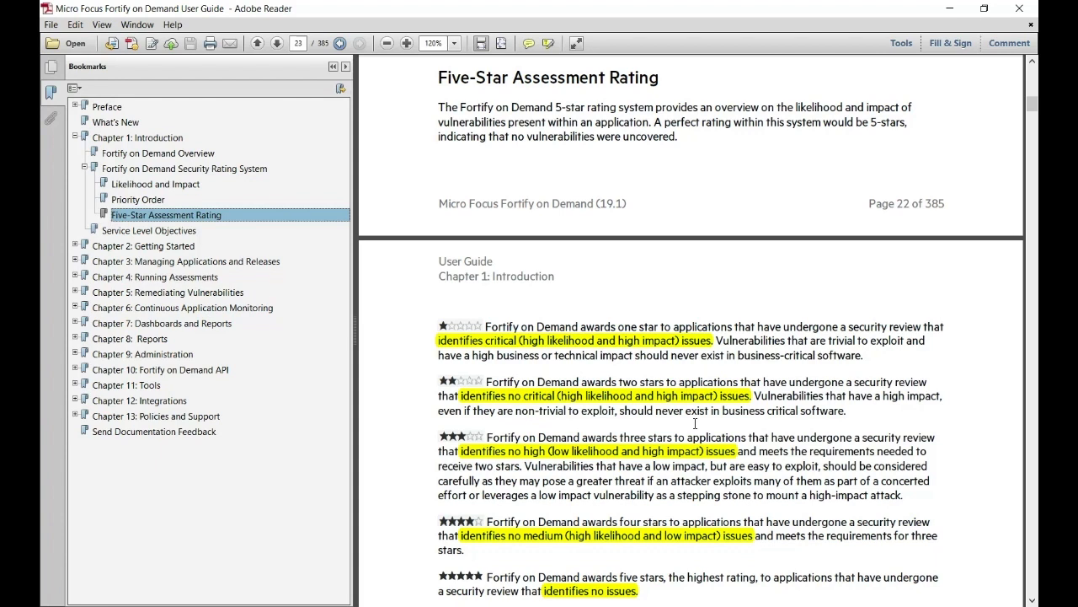
{"action": "mouse_move", "coordinate": [419, 382]}
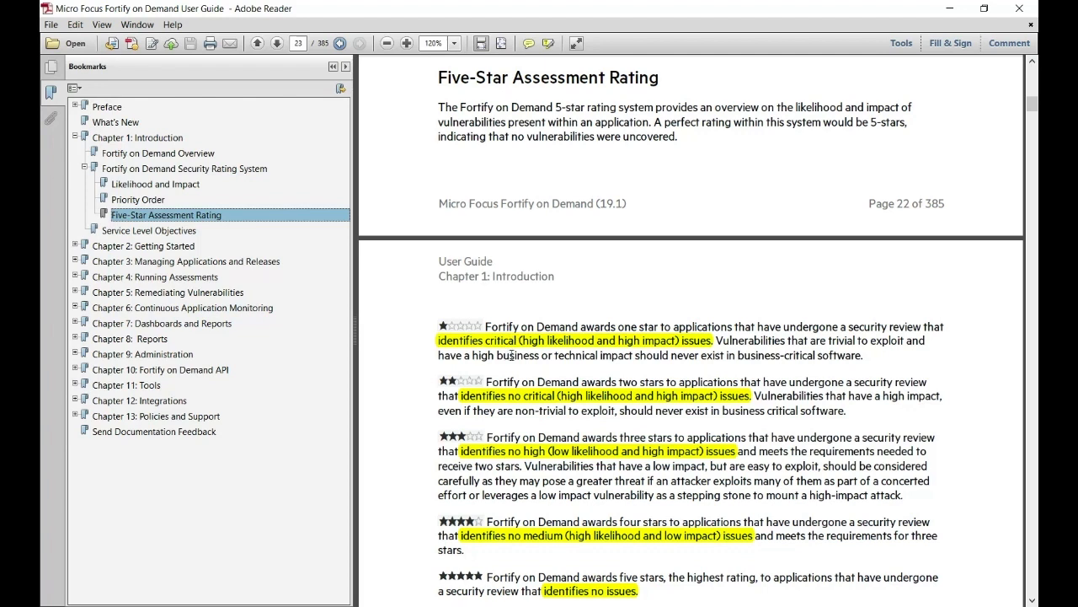
{"action": "mouse_move", "coordinate": [477, 395]}
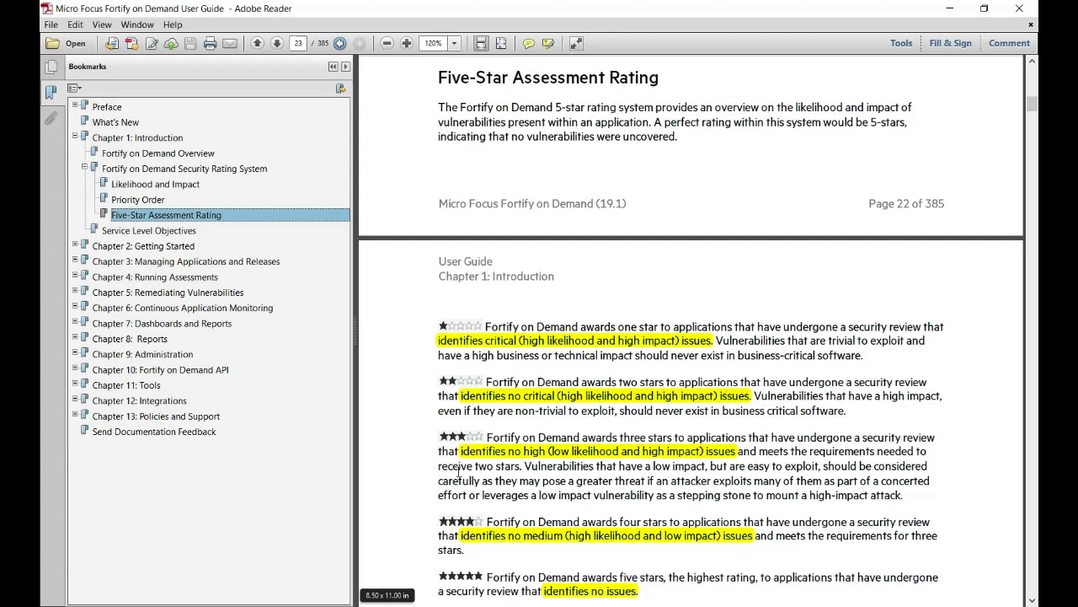
{"action": "mouse_move", "coordinate": [453, 537]}
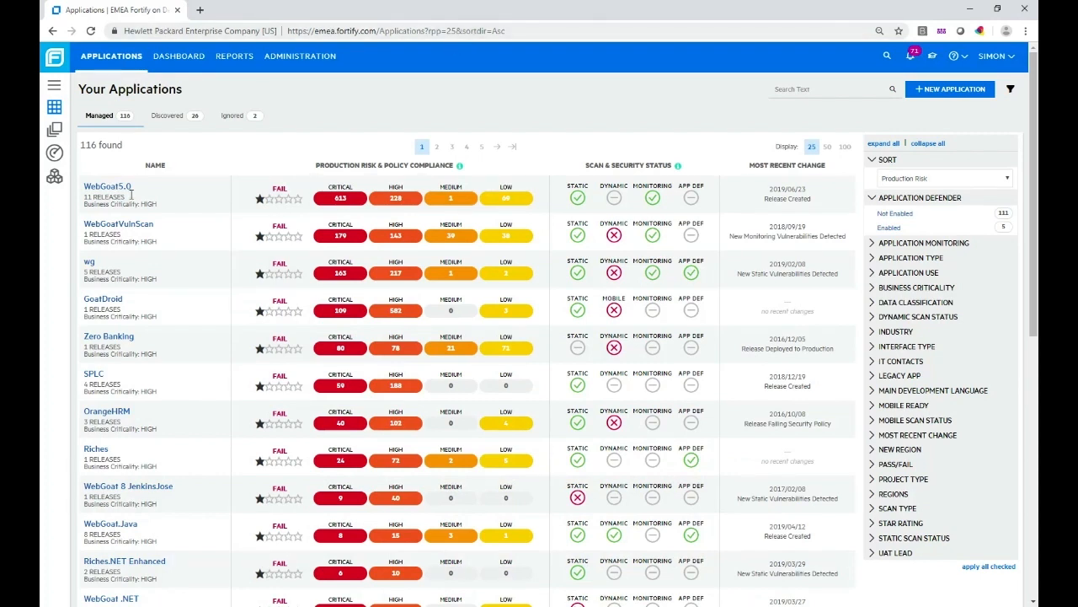
{"action": "mouse_move", "coordinate": [207, 201]}
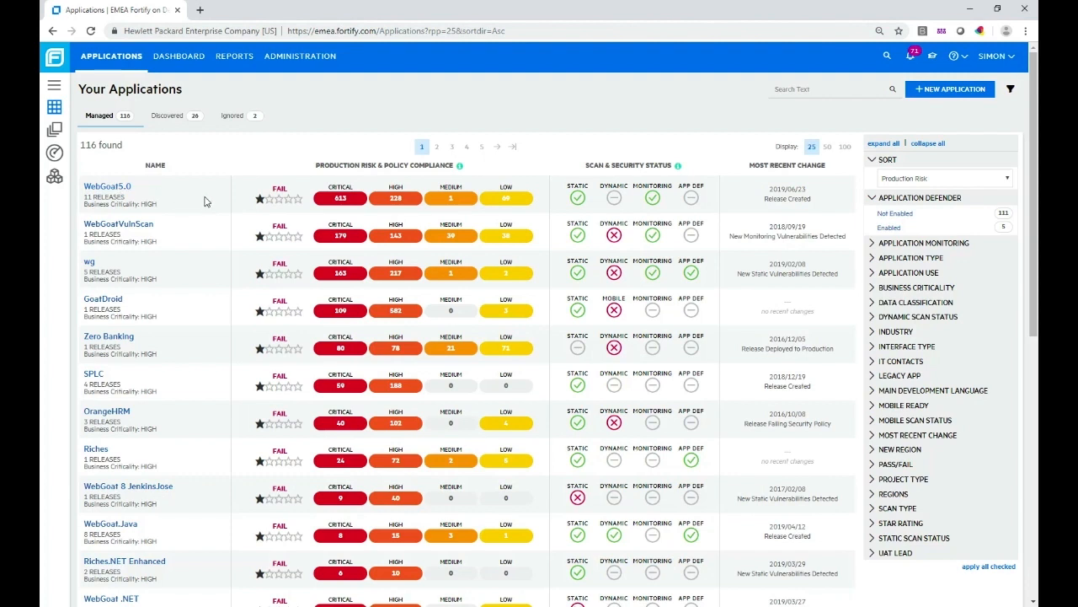
{"action": "mouse_move", "coordinate": [218, 202]}
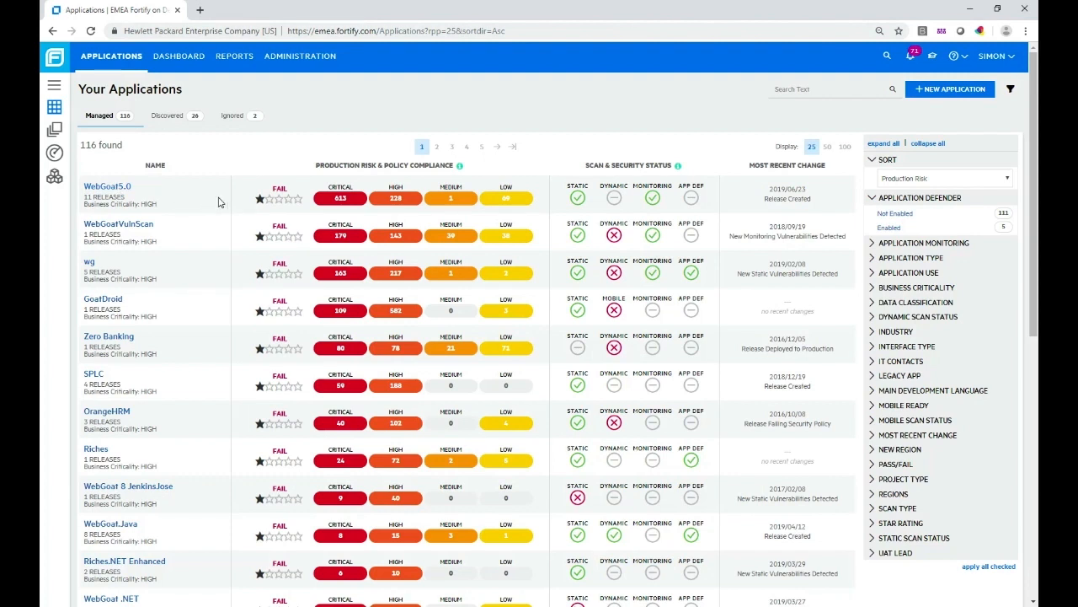
Open the WebGoat5.0 application from the Your Applications list.
{"action": "left_click", "coordinate": [107, 186]}
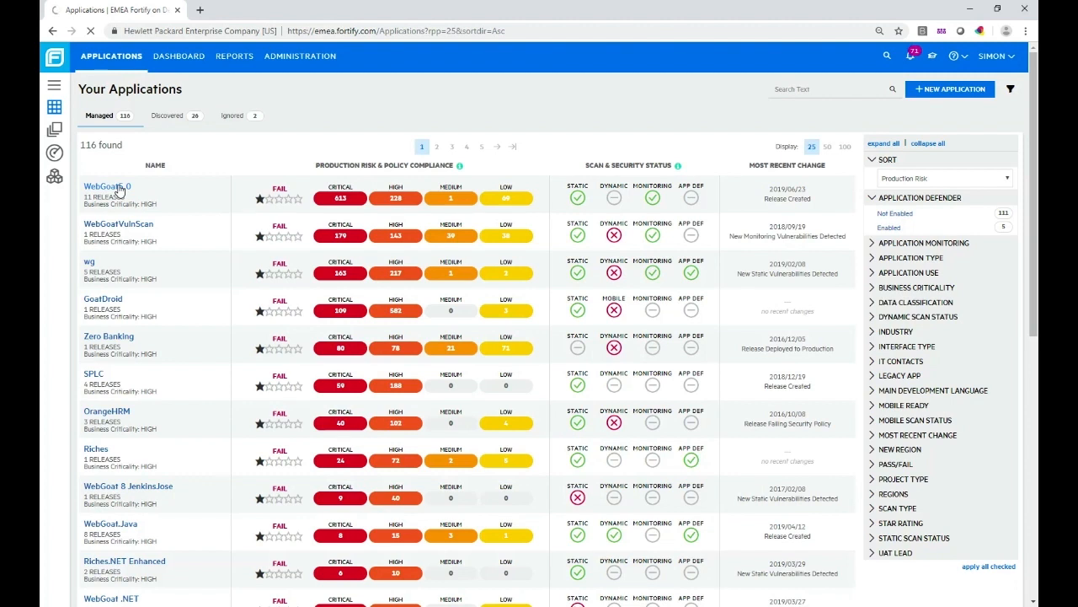
{"action": "left_click", "coordinate": [107, 186]}
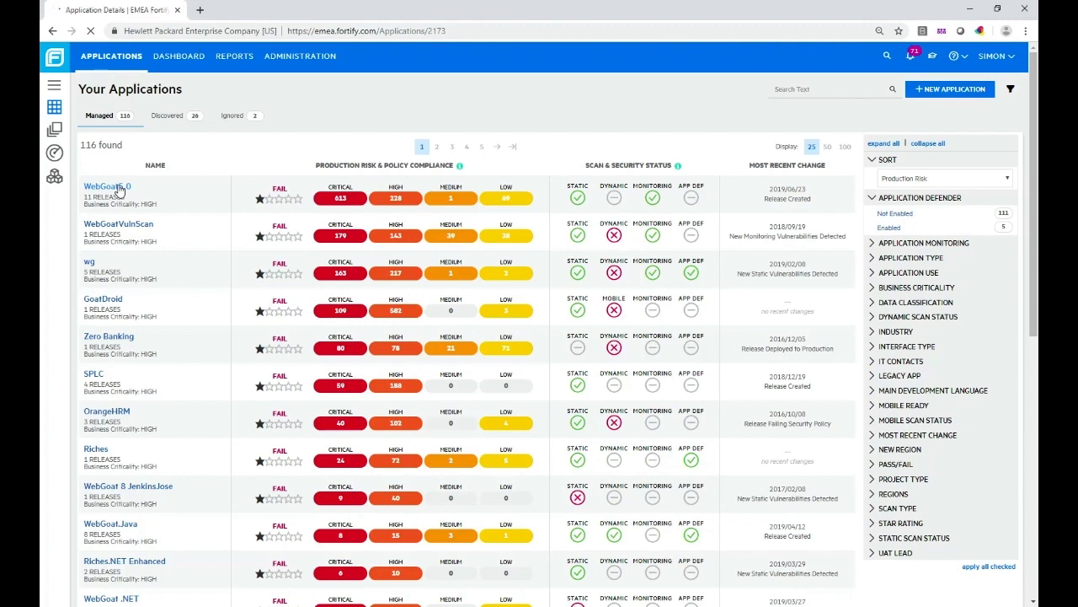
{"action": "left_click", "coordinate": [104, 186]}
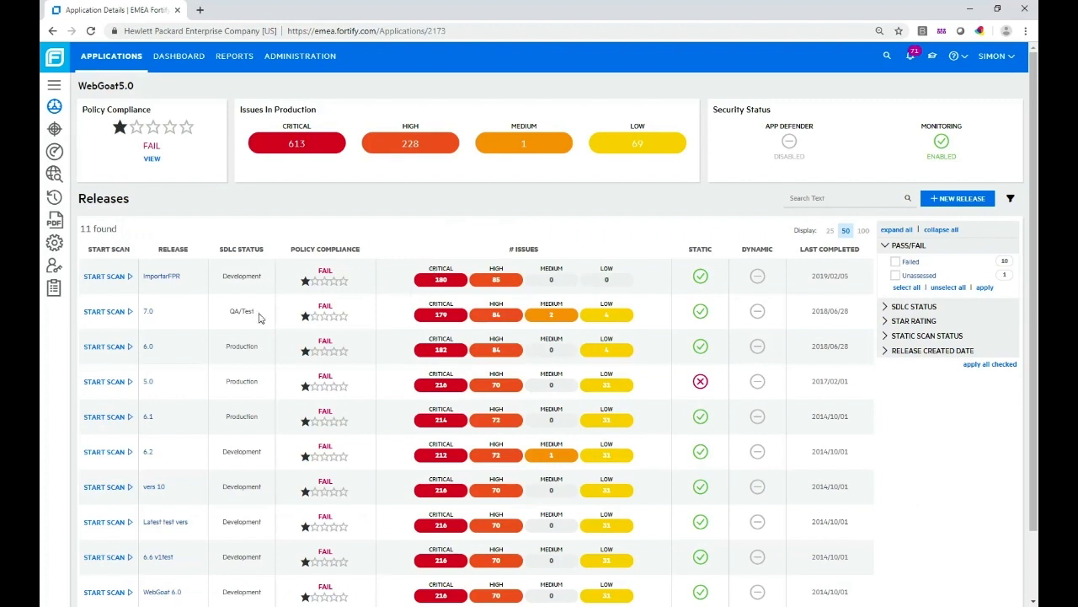
{"action": "mouse_move", "coordinate": [150, 320]}
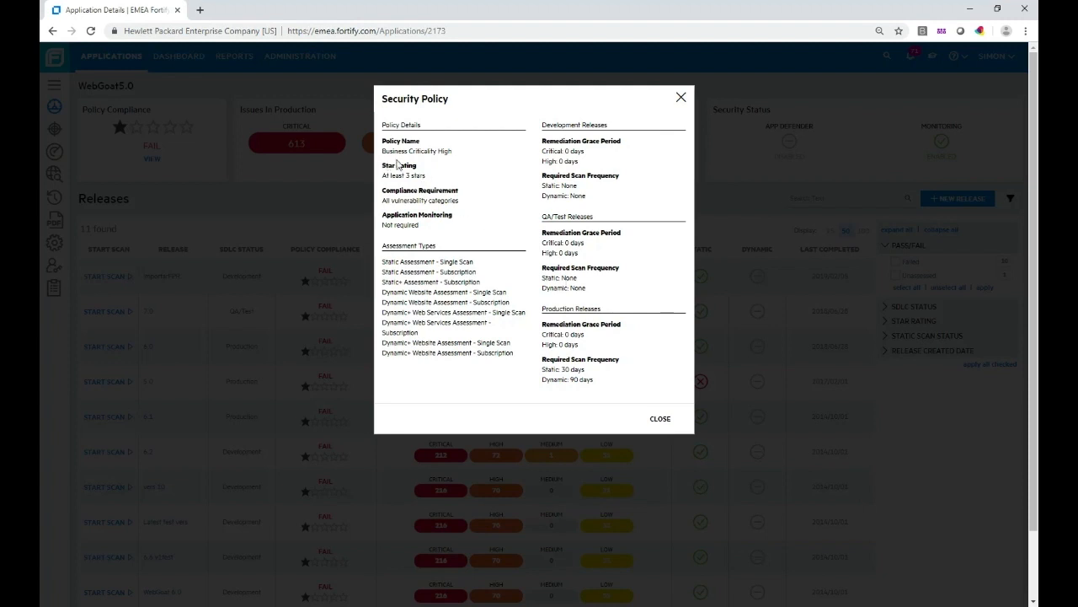
{"action": "mouse_move", "coordinate": [463, 159]}
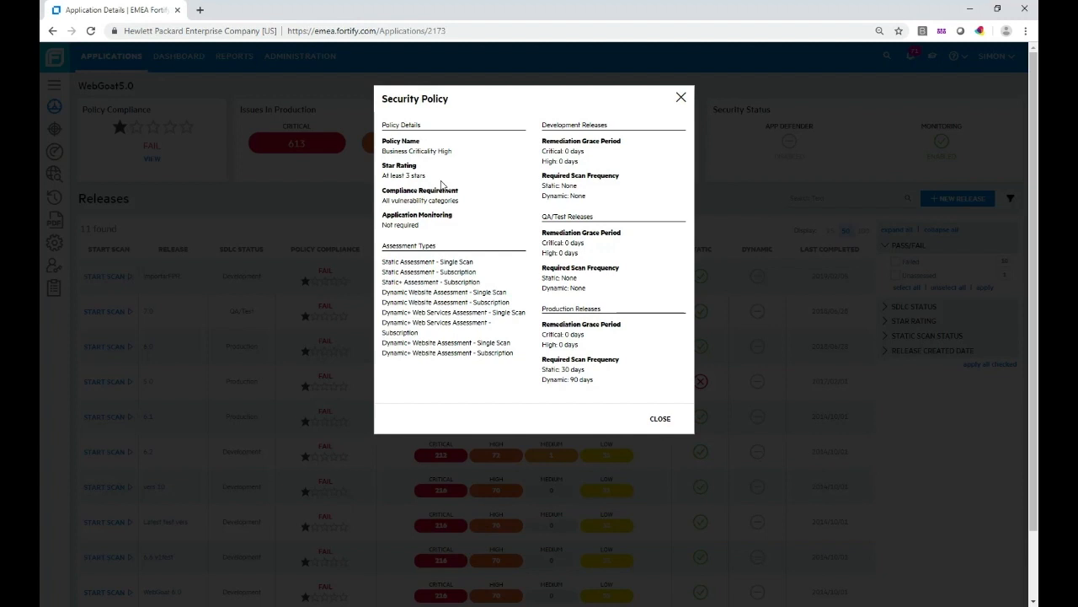
{"action": "mouse_move", "coordinate": [435, 181]}
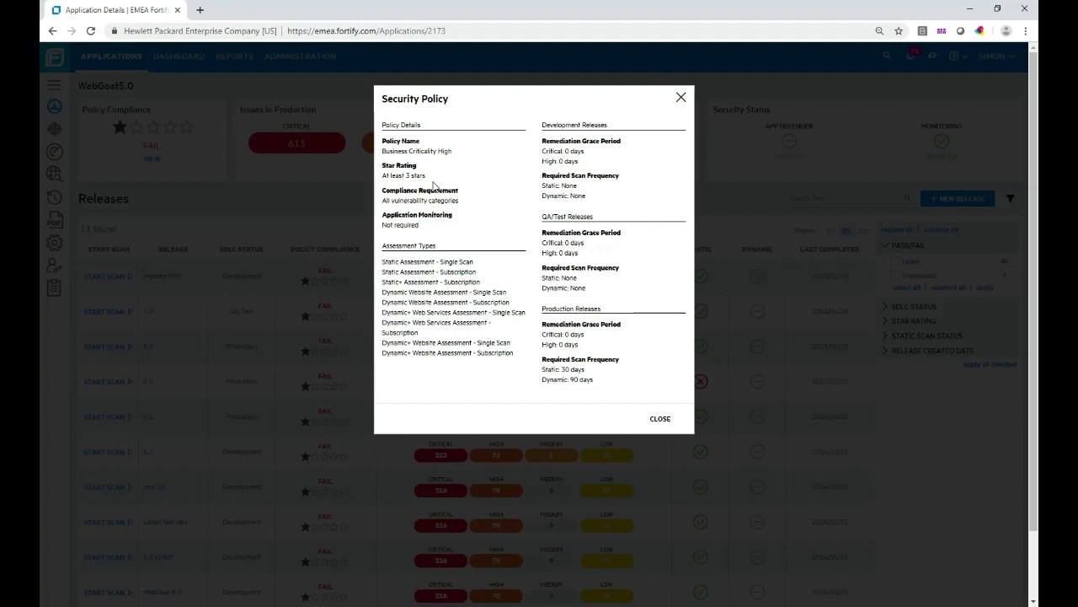
{"action": "left_click", "coordinate": [680, 97]}
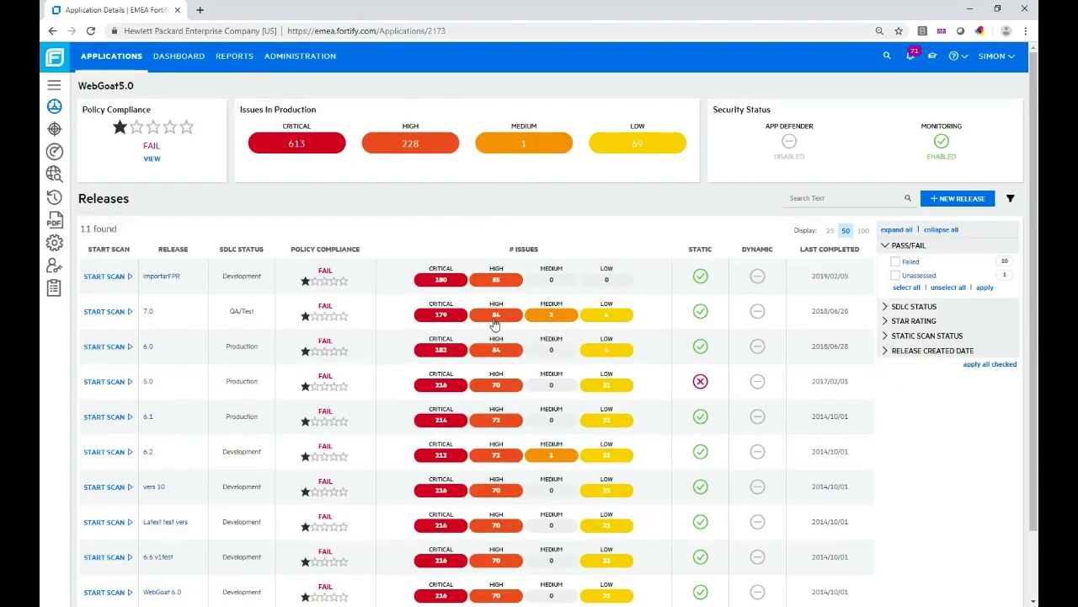
{"action": "mouse_move", "coordinate": [431, 318]}
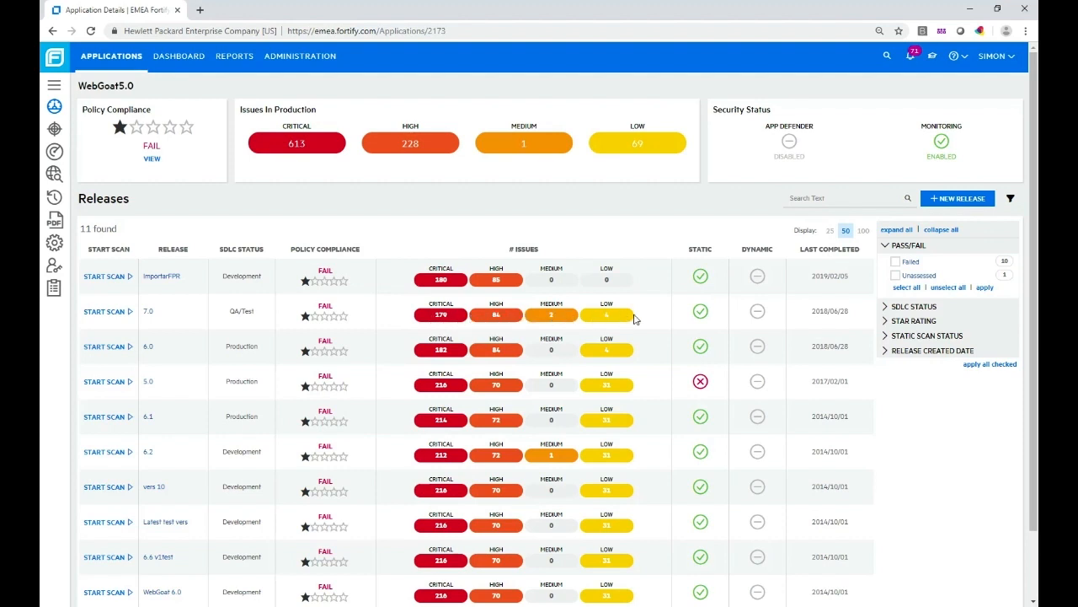
{"action": "mouse_move", "coordinate": [619, 324]}
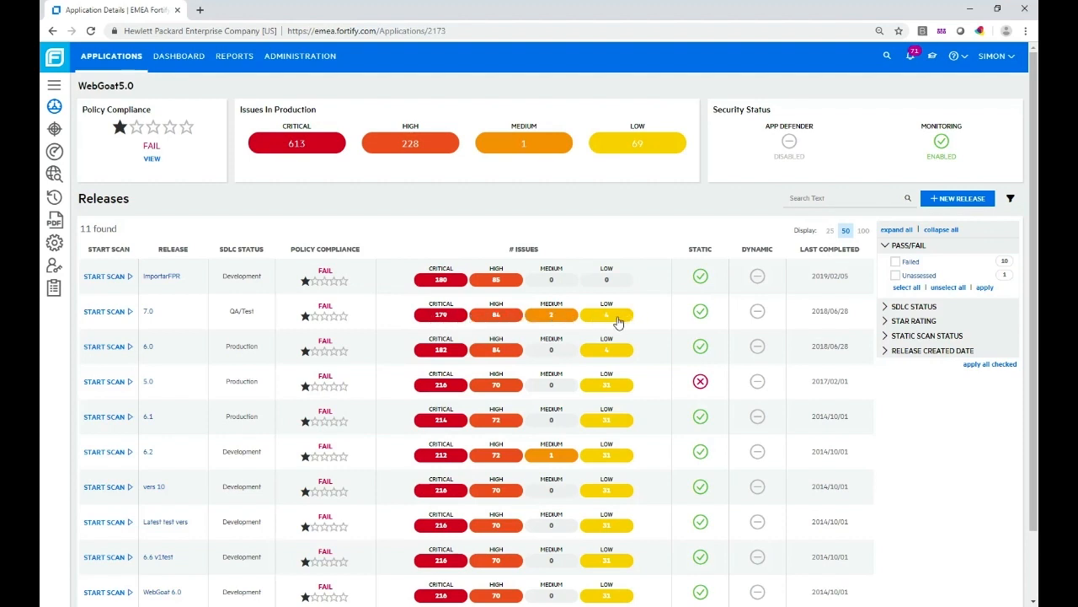
{"action": "mouse_move", "coordinate": [383, 304]}
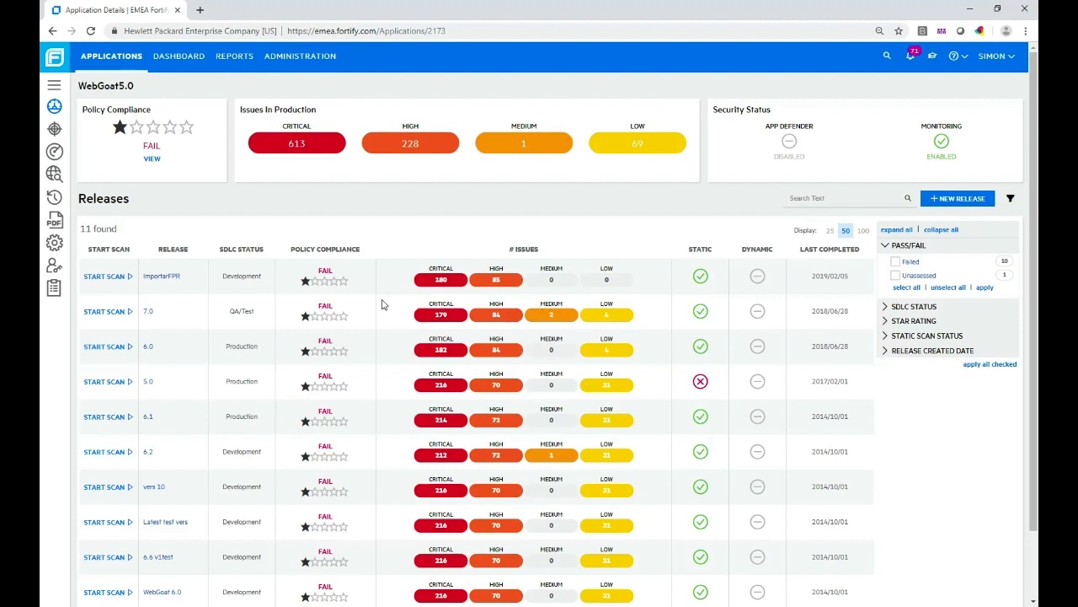
{"action": "mouse_move", "coordinate": [327, 327]}
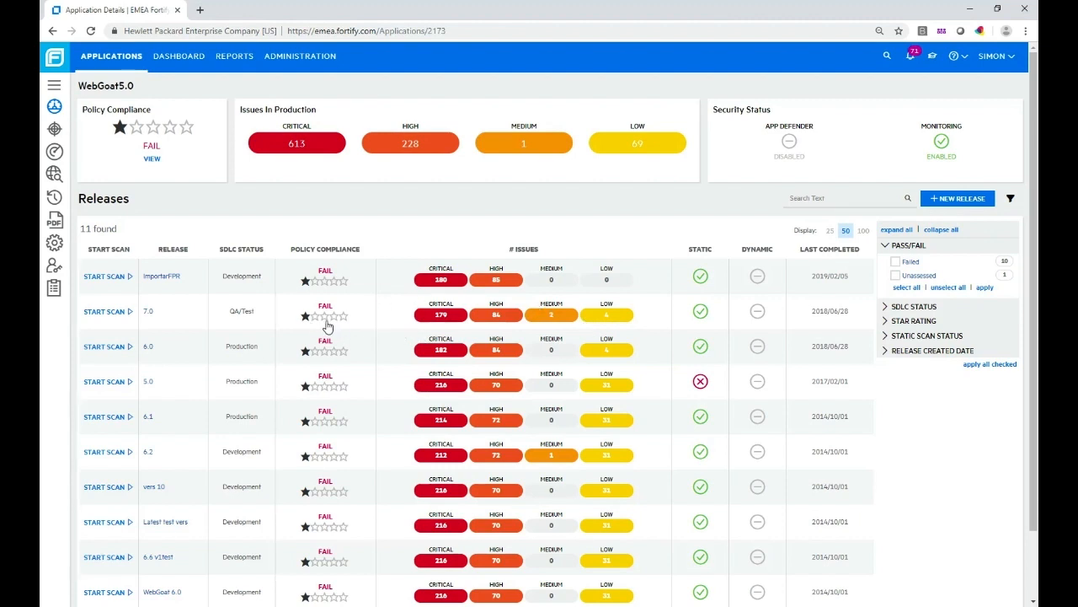
{"action": "mouse_move", "coordinate": [310, 325]}
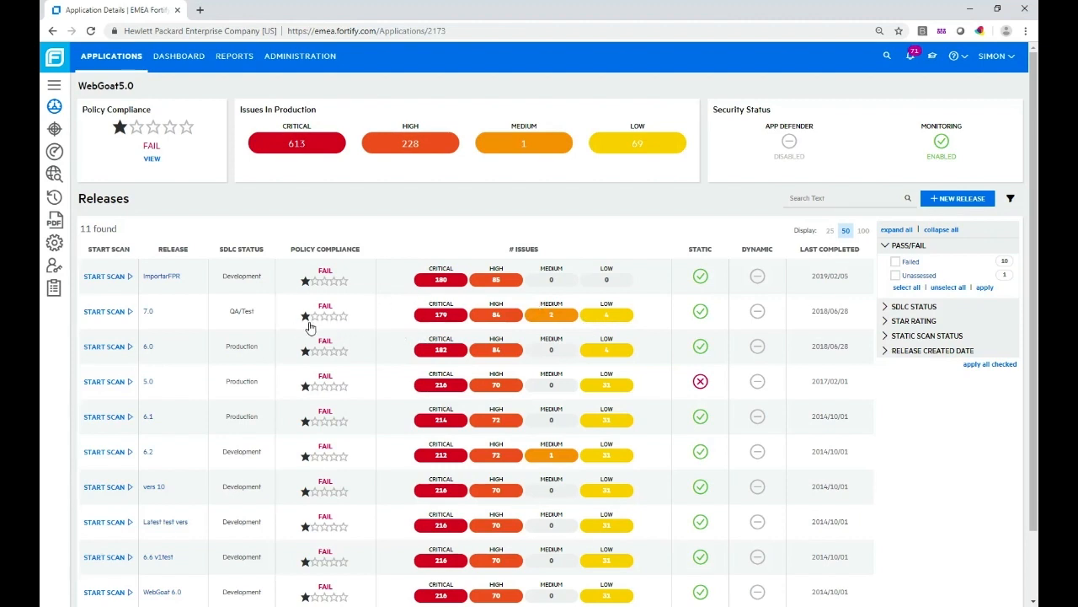
{"action": "mouse_move", "coordinate": [336, 317]}
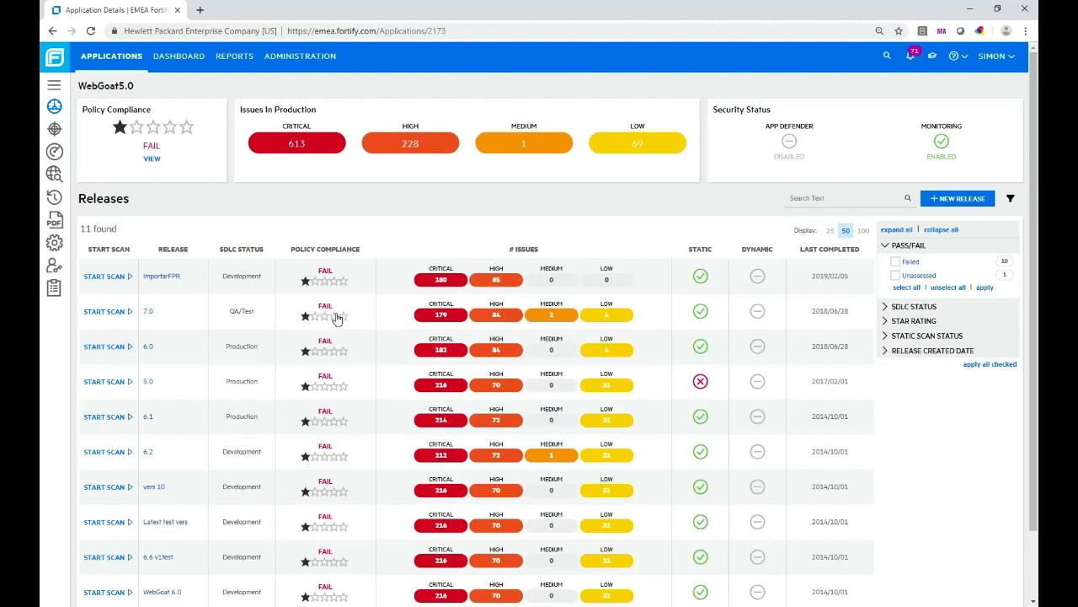
{"action": "mouse_move", "coordinate": [346, 320]}
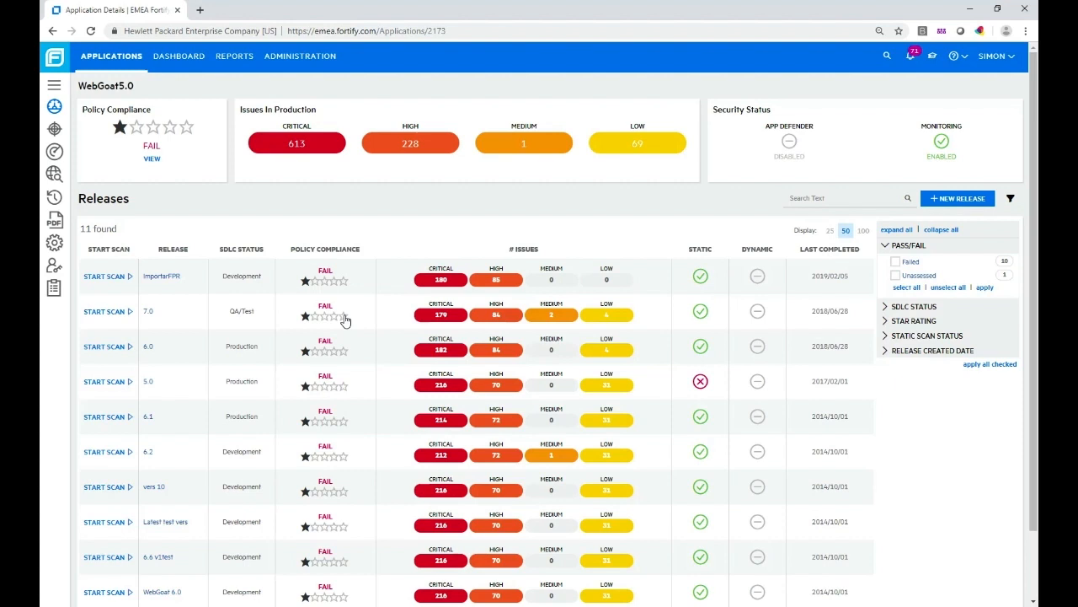
{"action": "mouse_move", "coordinate": [294, 257]}
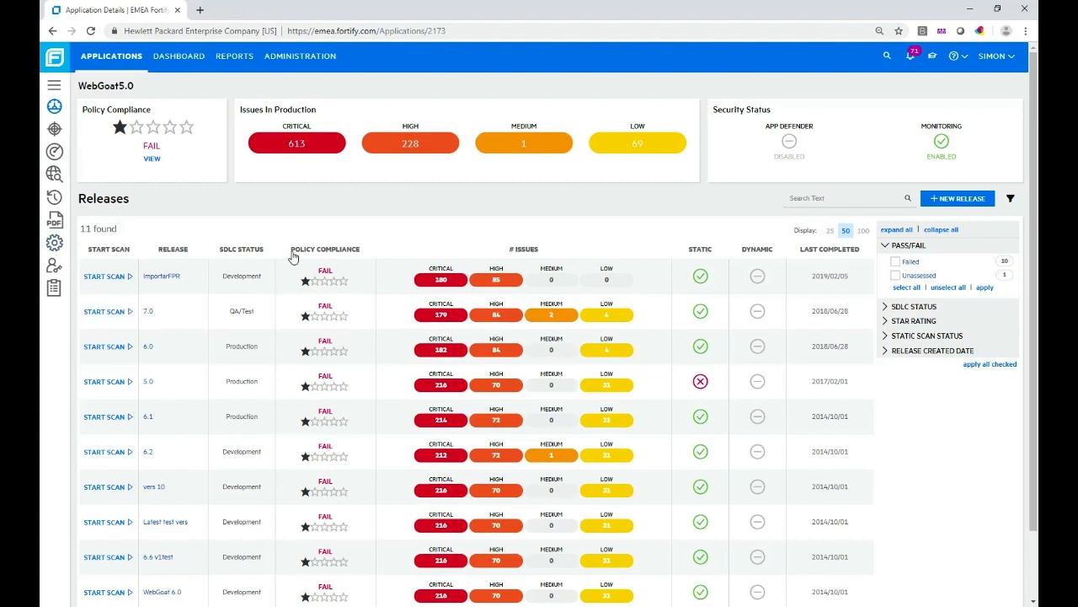
{"action": "mouse_move", "coordinate": [55, 128]}
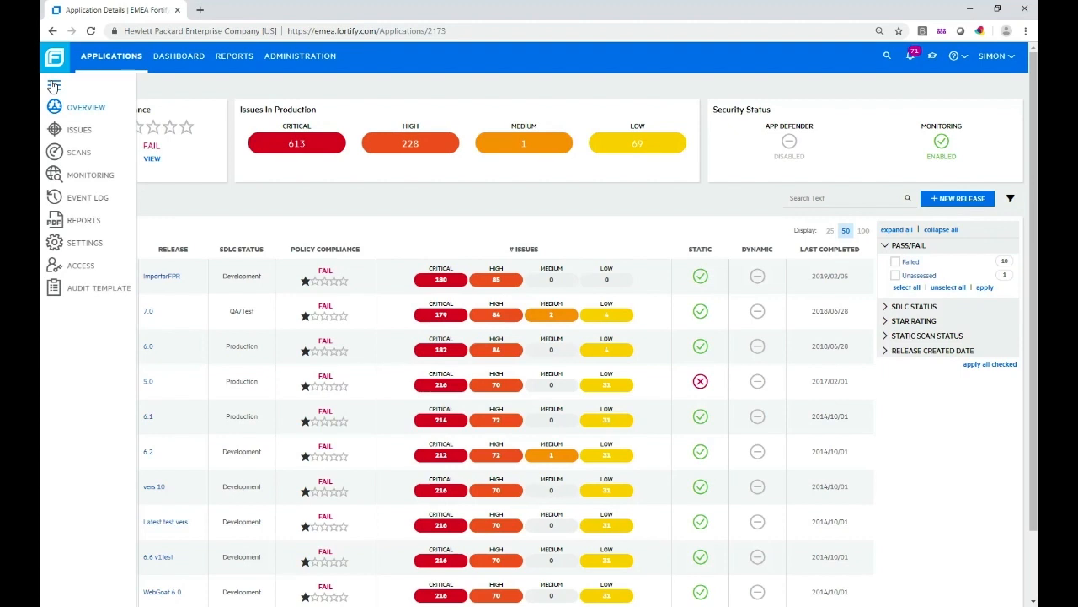
Open WebGoat5.0's Settings page to check that Business Criticality is High.
{"action": "left_click", "coordinate": [84, 243]}
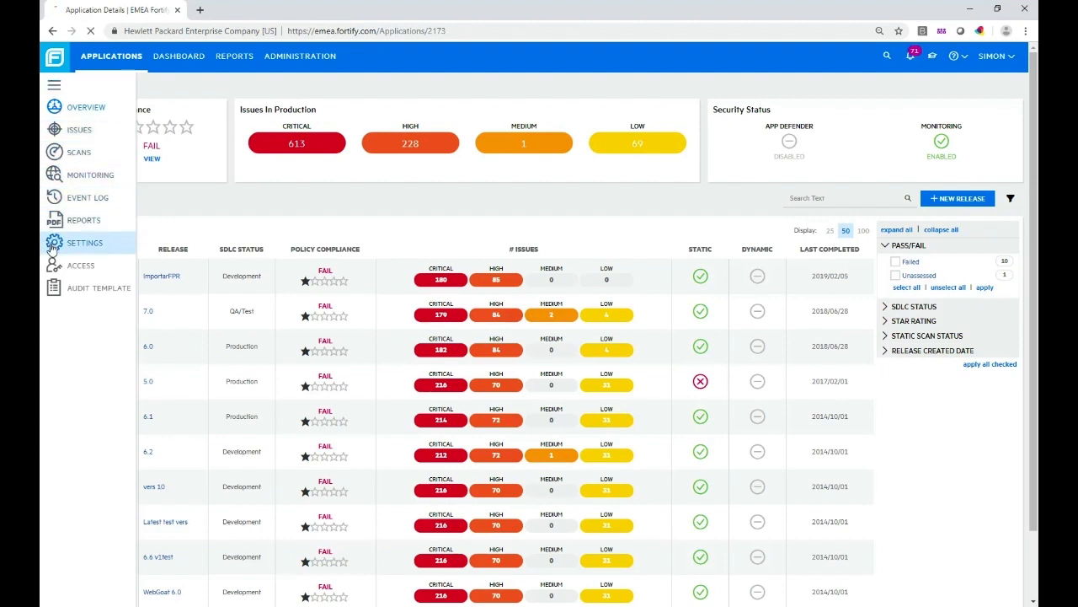
{"action": "left_click", "coordinate": [84, 242]}
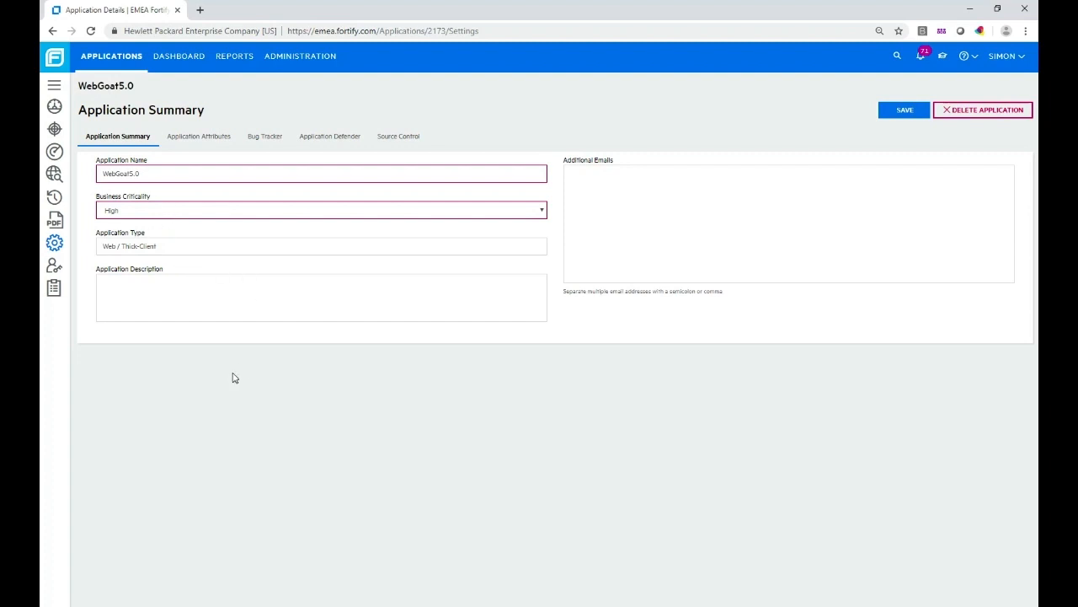
{"action": "mouse_move", "coordinate": [207, 403]}
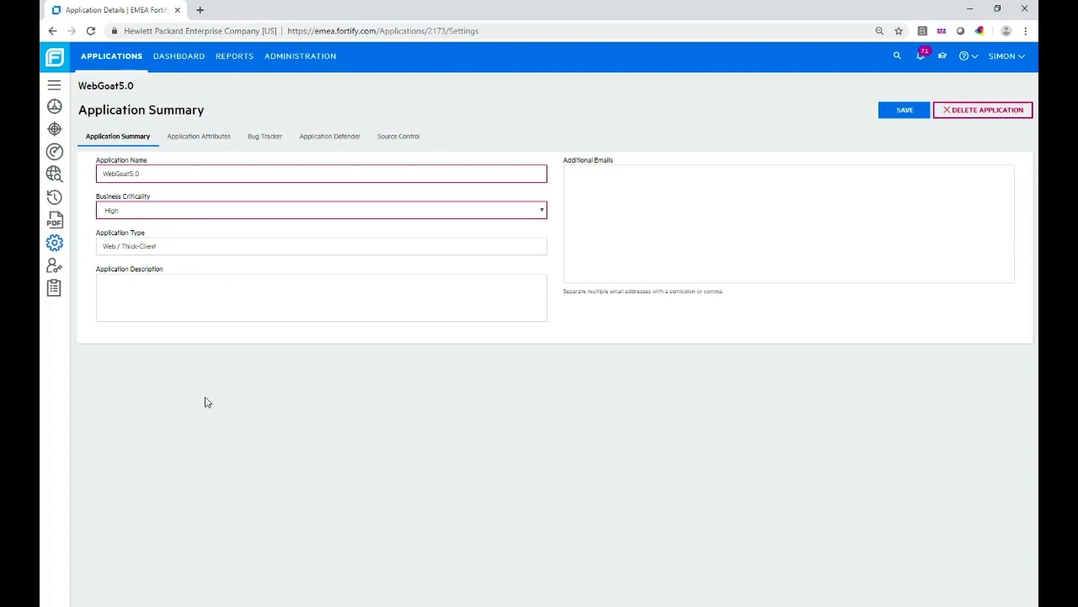
{"action": "mouse_move", "coordinate": [234, 226]}
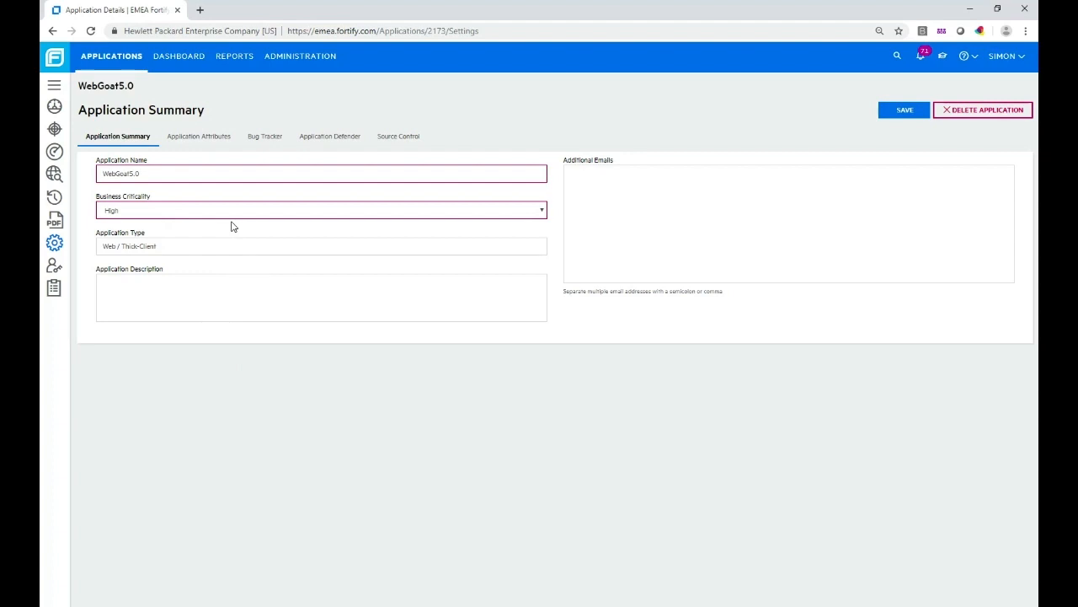
{"action": "mouse_move", "coordinate": [136, 212]}
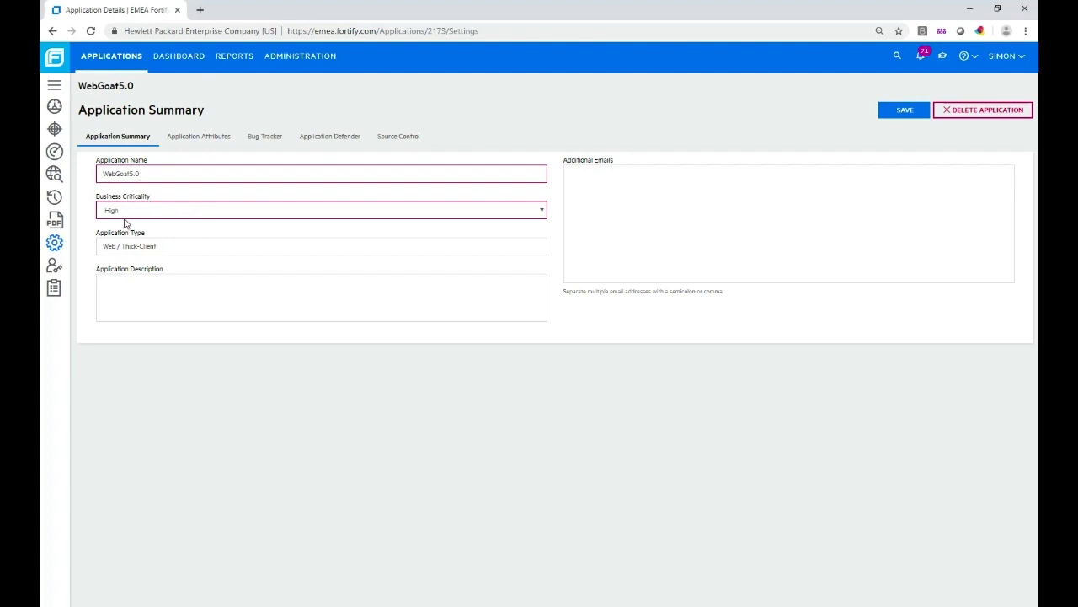
{"action": "mouse_move", "coordinate": [231, 226]}
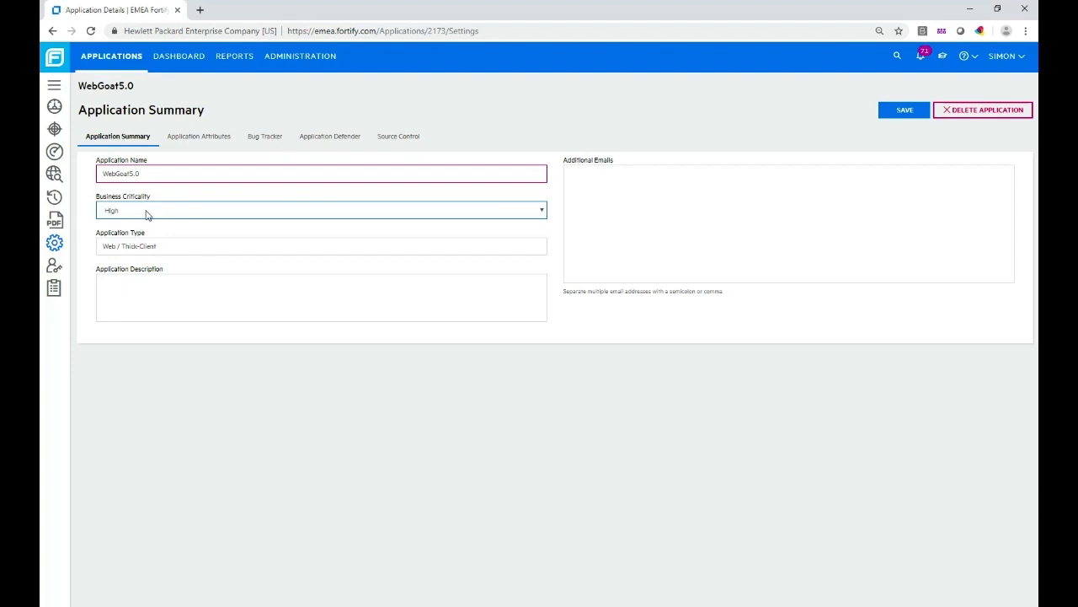
{"action": "mouse_move", "coordinate": [99, 61]}
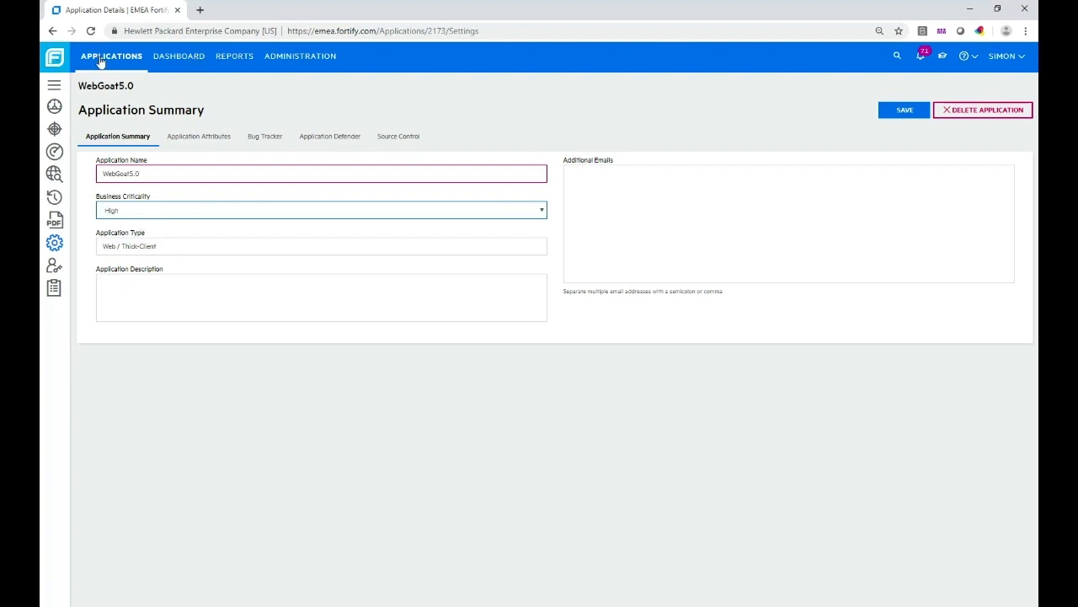
Go from Applications to Administration and open Policy Management from the left navigation.
{"action": "left_click", "coordinate": [32, 32]}
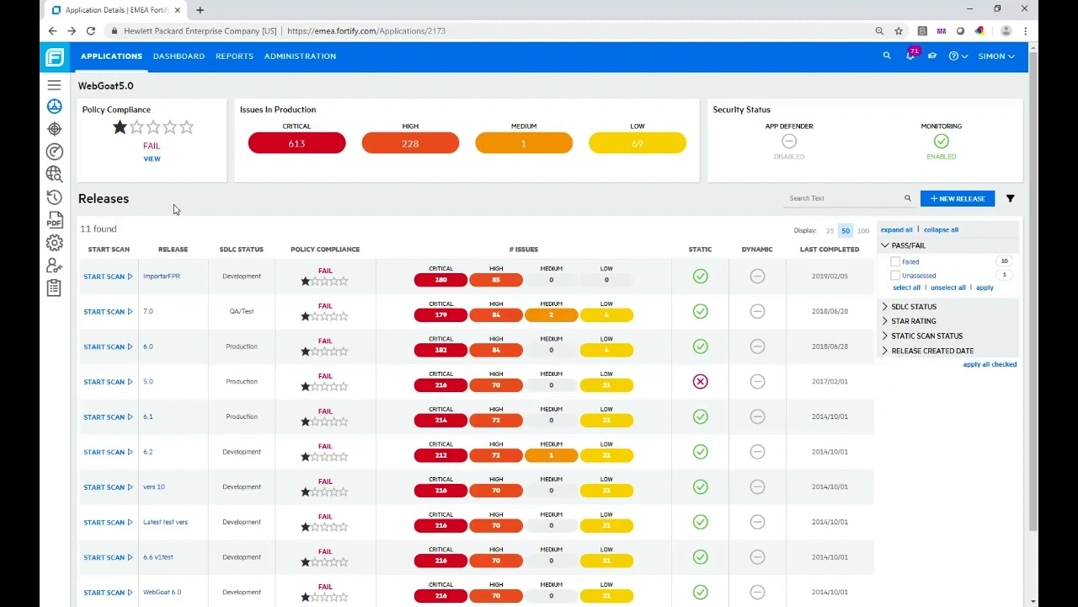
{"action": "left_click", "coordinate": [300, 56]}
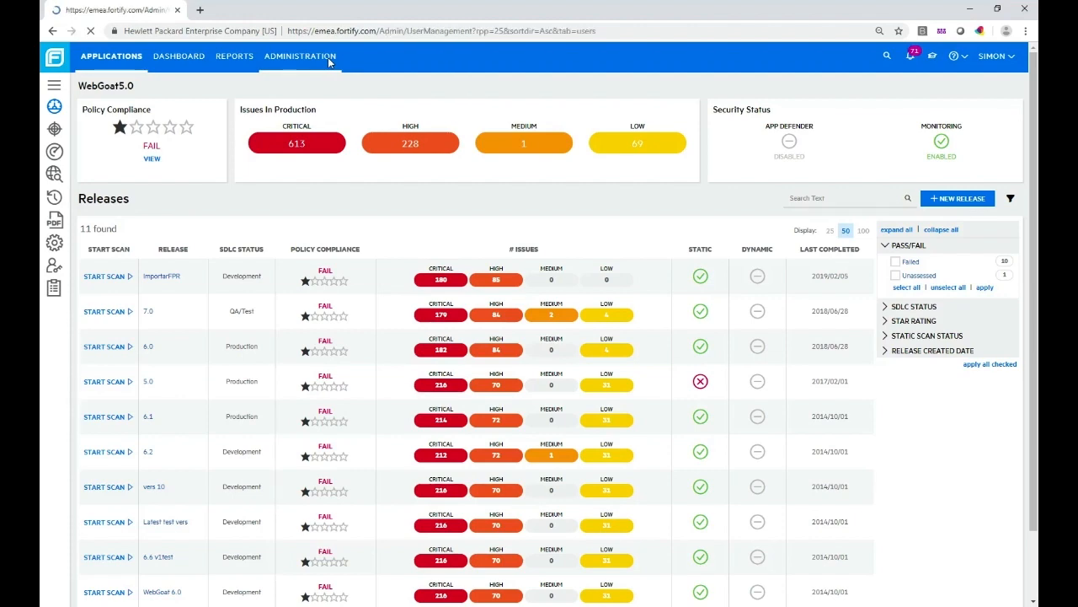
{"action": "left_click", "coordinate": [300, 57]}
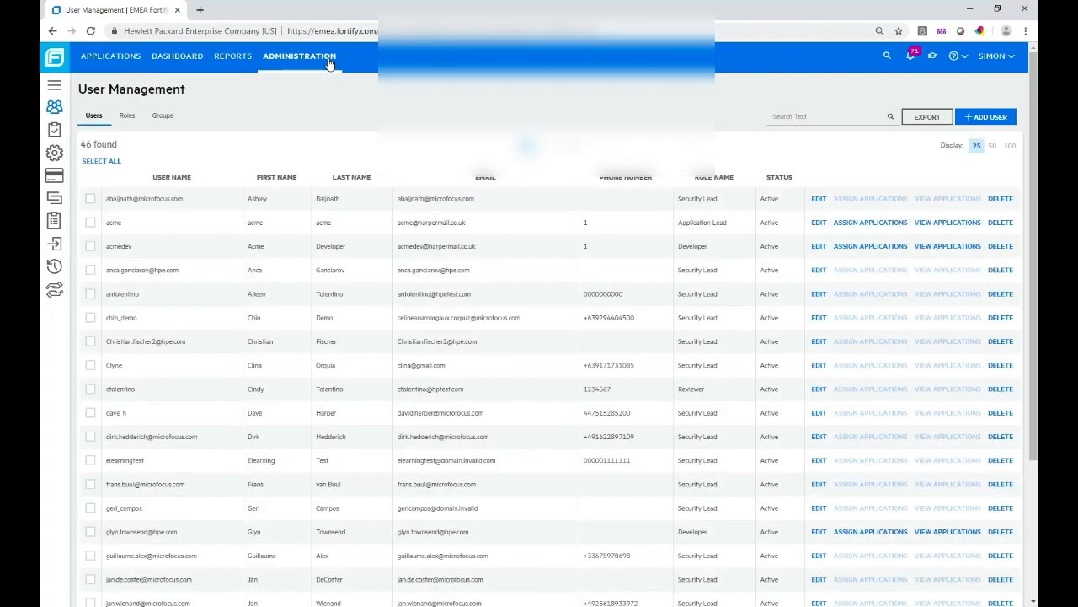
{"action": "left_click", "coordinate": [53, 87]}
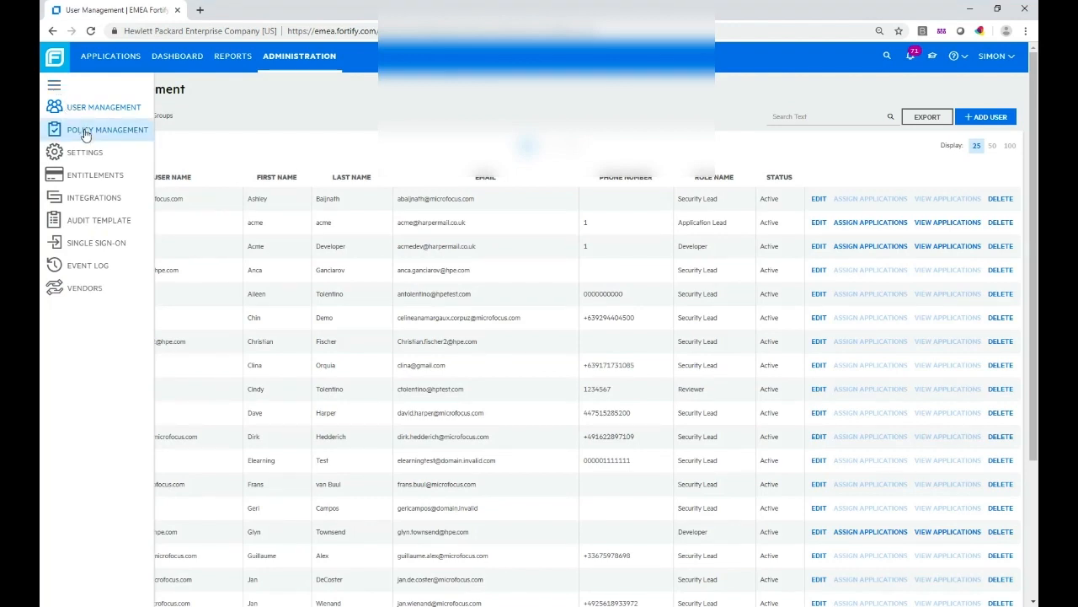
{"action": "left_click", "coordinate": [107, 129]}
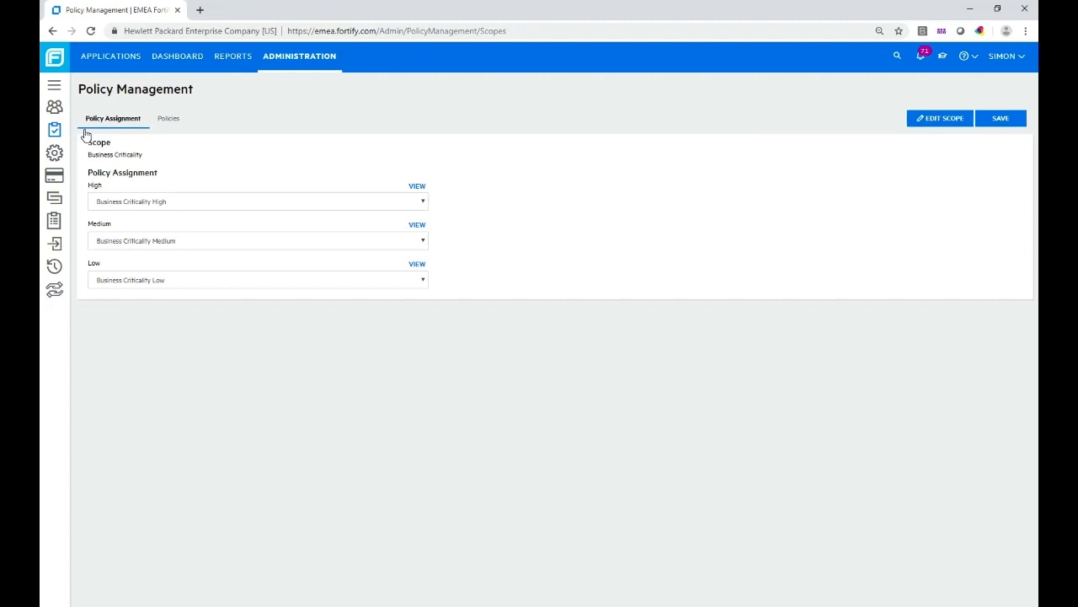
{"action": "mouse_move", "coordinate": [102, 124]}
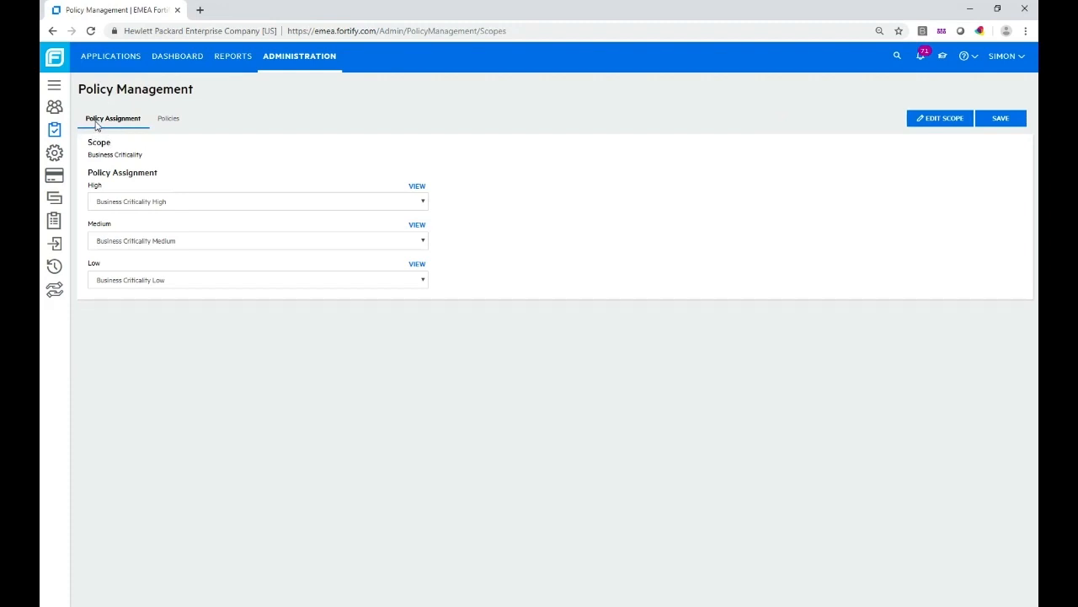
{"action": "mouse_move", "coordinate": [178, 131]}
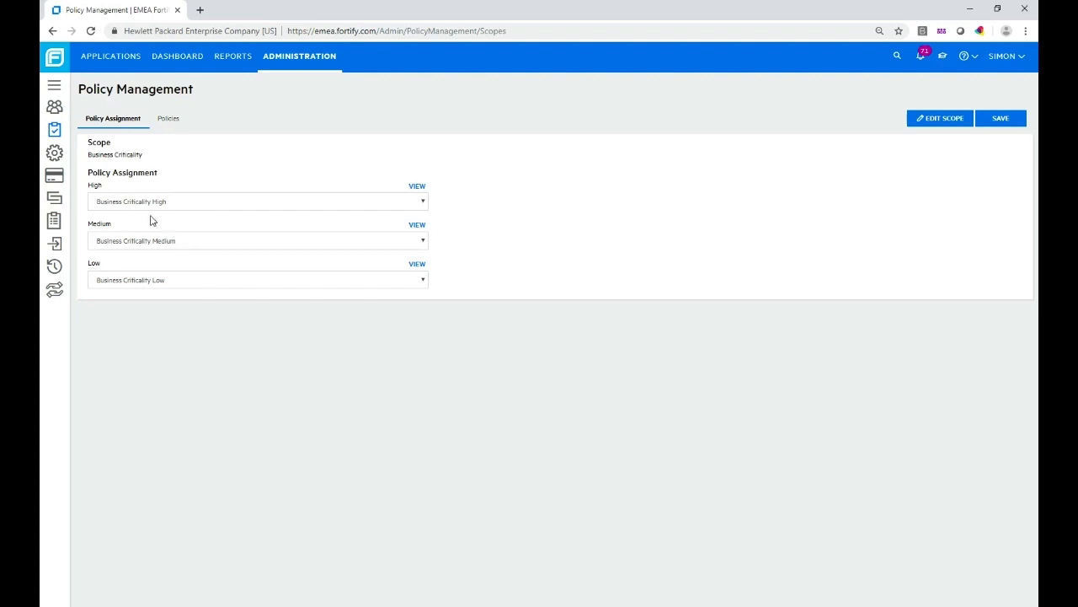
{"action": "mouse_move", "coordinate": [225, 231]}
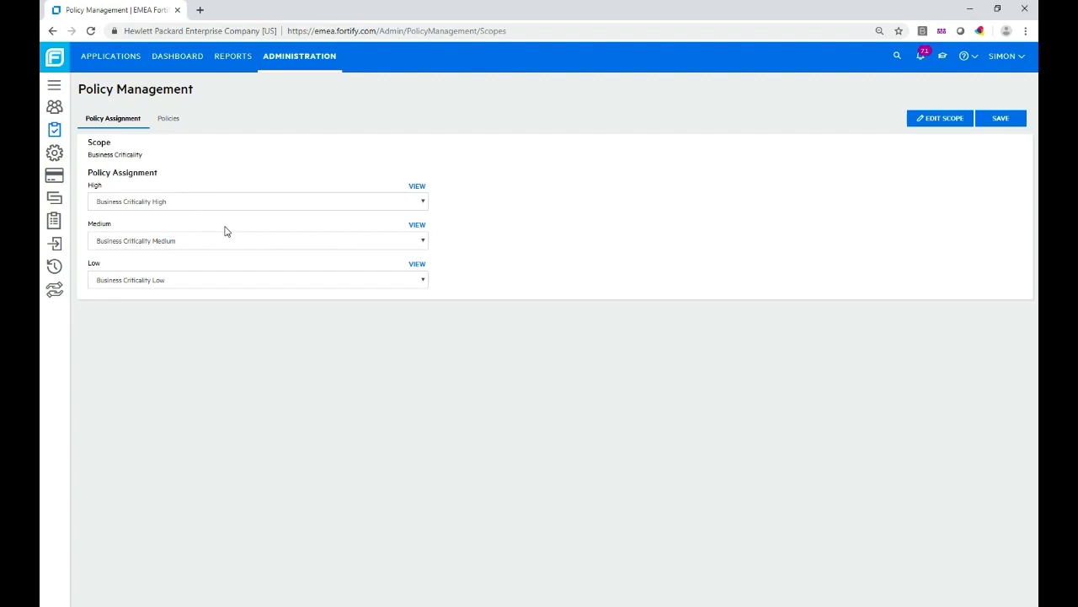
{"action": "mouse_move", "coordinate": [172, 183]}
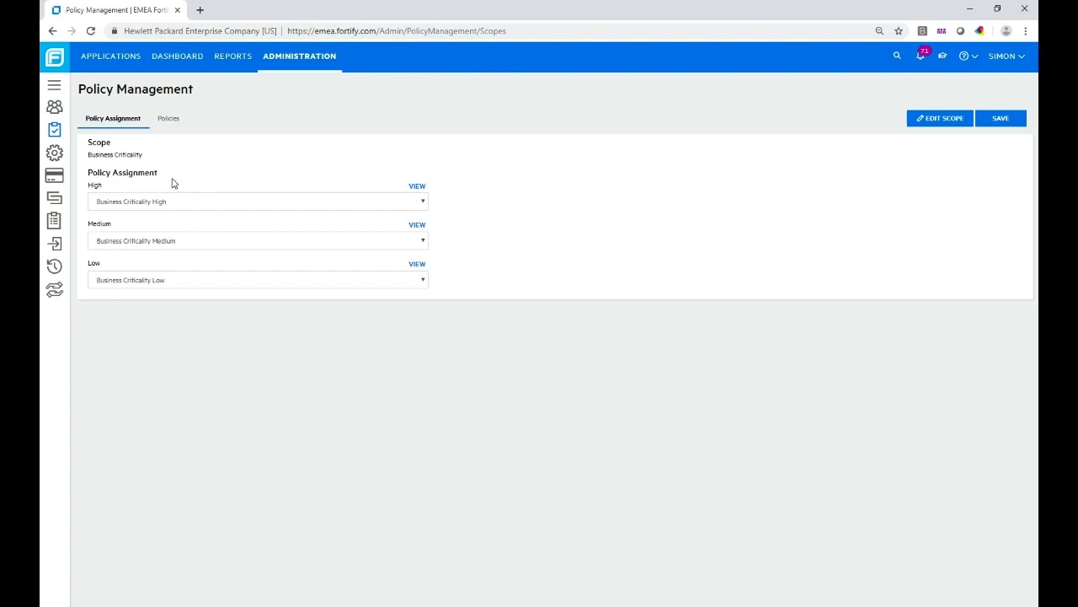
{"action": "mouse_move", "coordinate": [213, 152]}
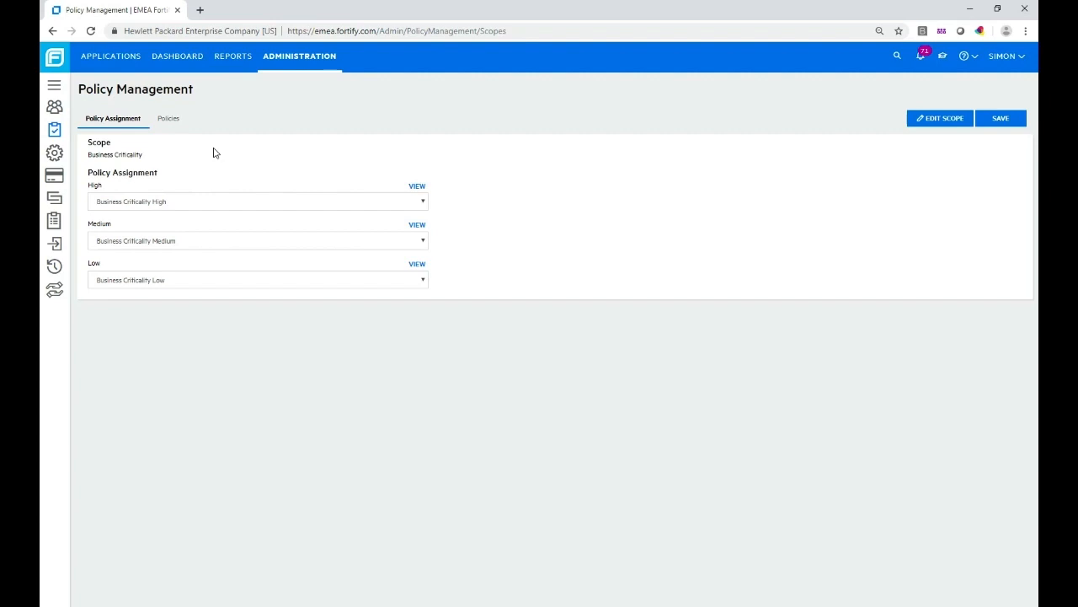
{"action": "mouse_move", "coordinate": [124, 200]}
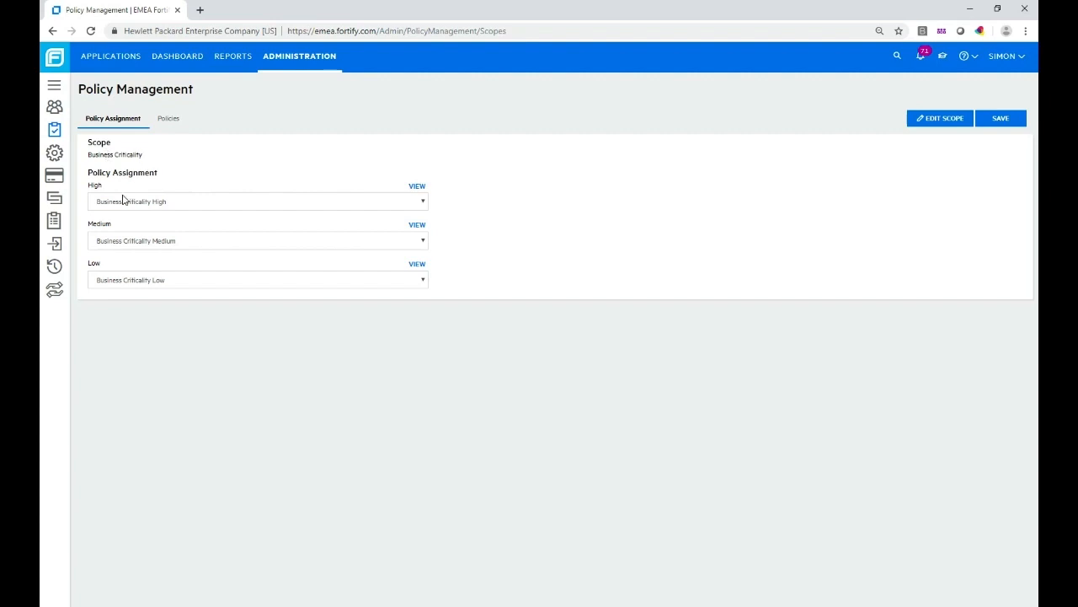
{"action": "mouse_move", "coordinate": [84, 167]}
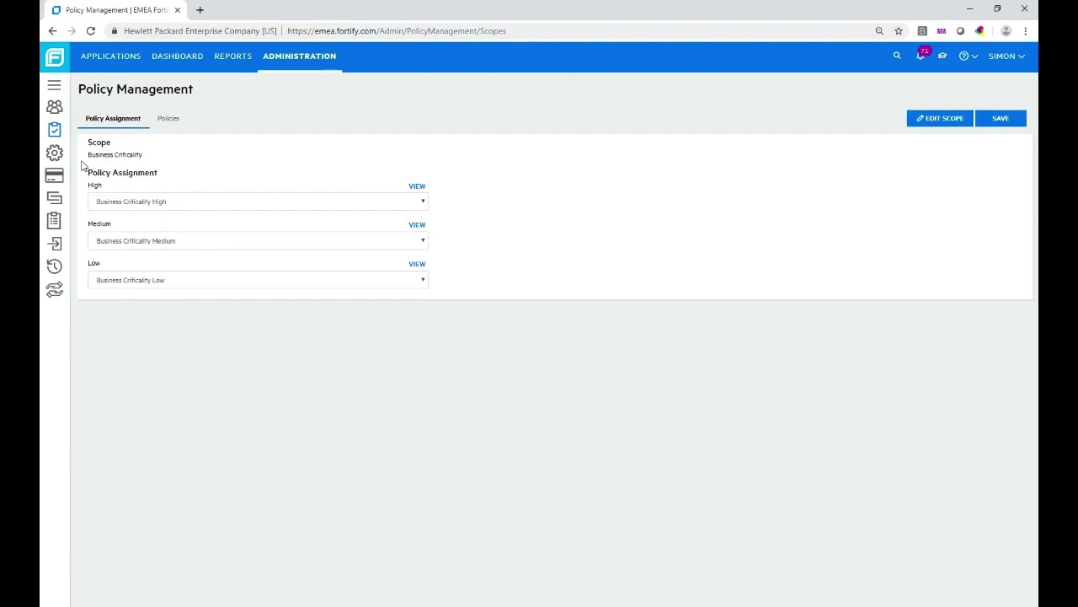
{"action": "mouse_move", "coordinate": [242, 327]}
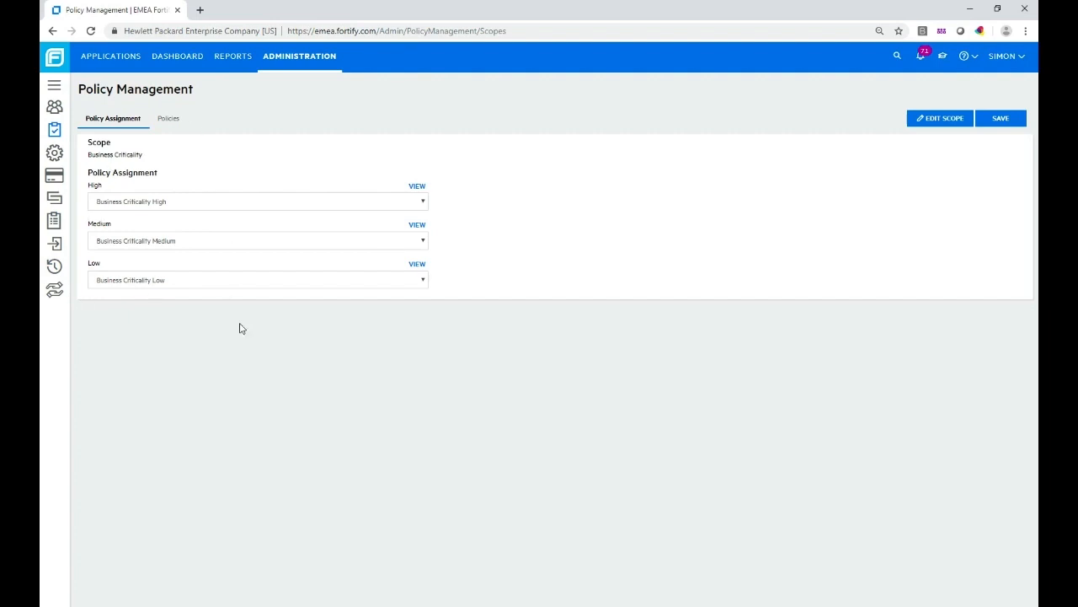
{"action": "mouse_move", "coordinate": [103, 215]}
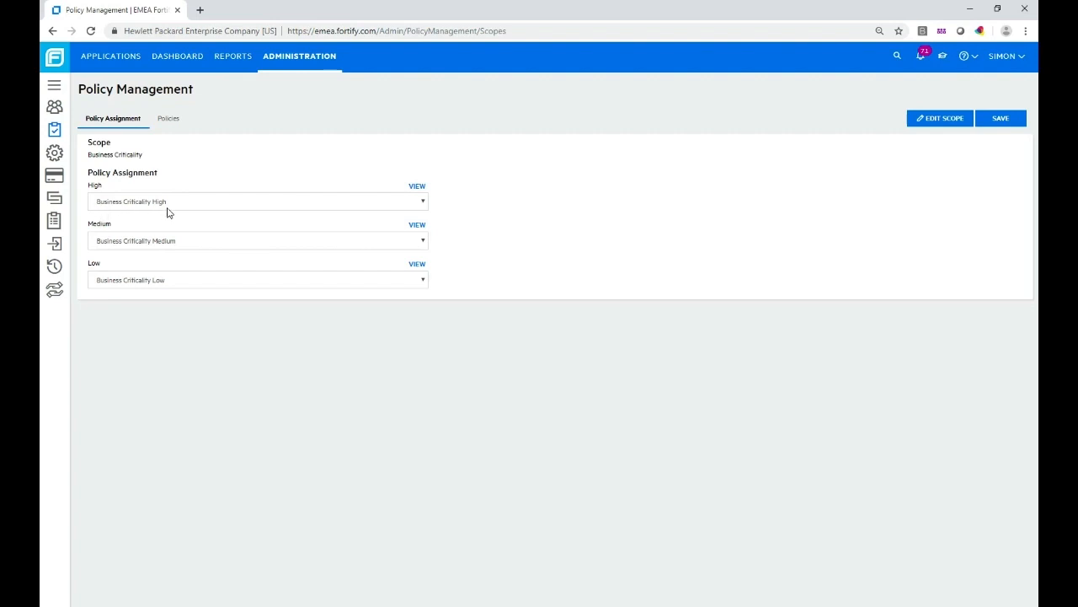
{"action": "mouse_move", "coordinate": [582, 387]}
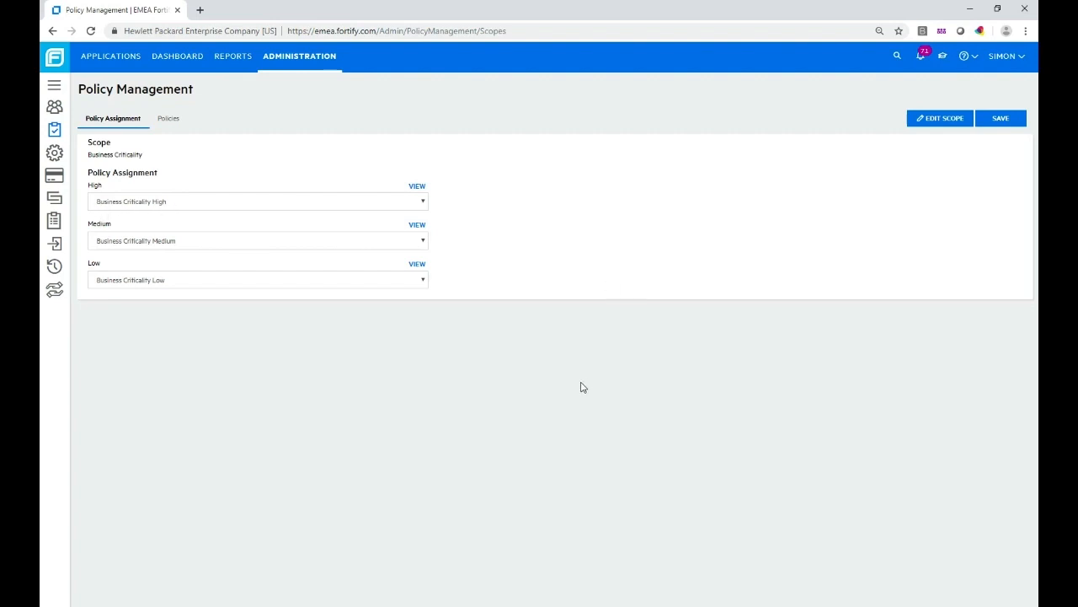
{"action": "mouse_move", "coordinate": [480, 528]}
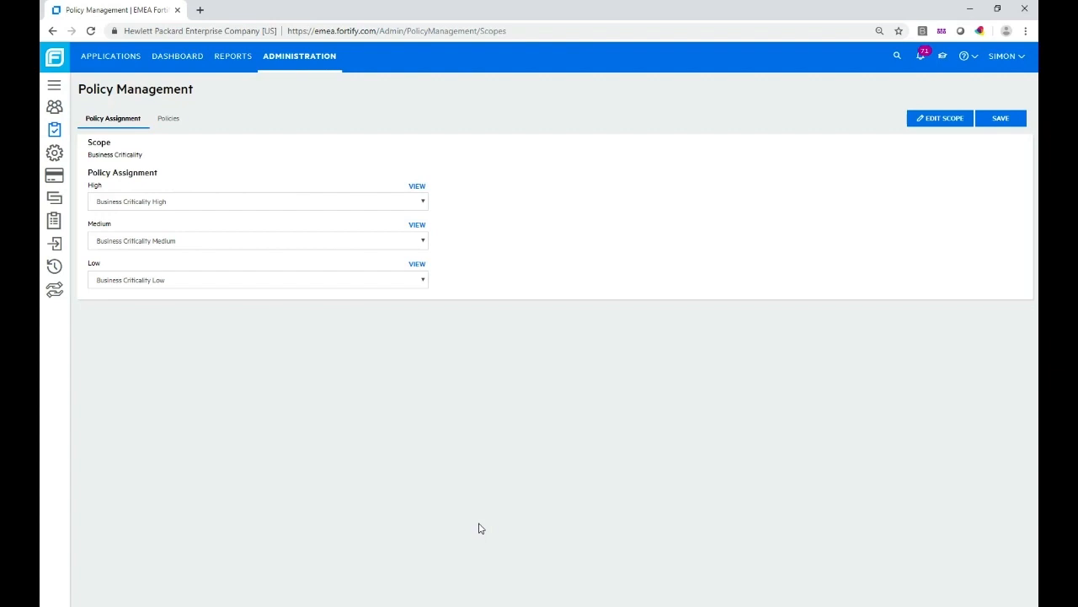
{"action": "mouse_move", "coordinate": [867, 379]}
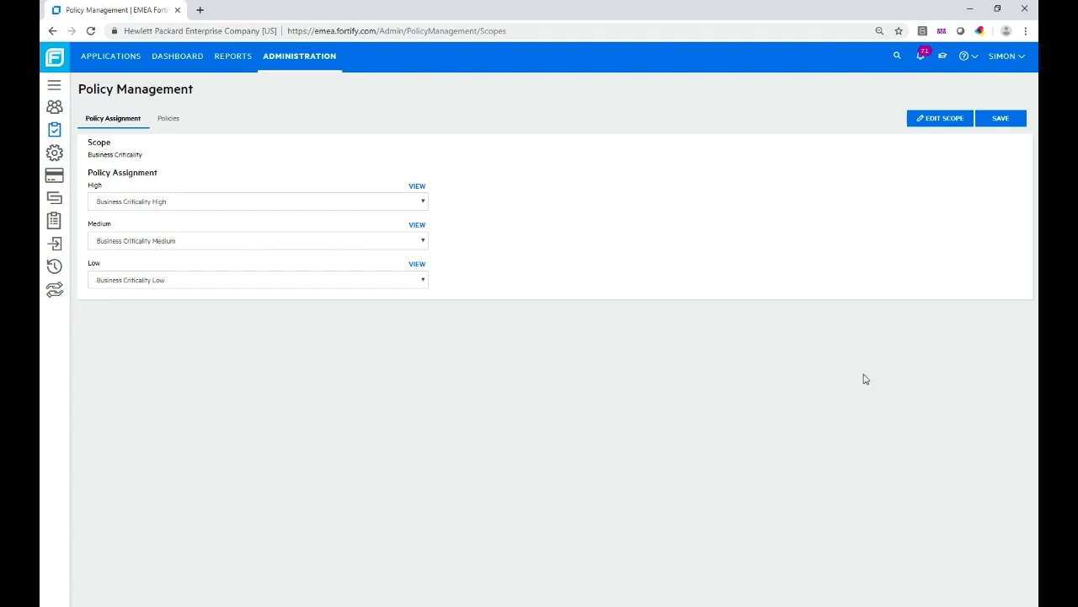
{"action": "mouse_move", "coordinate": [939, 118]}
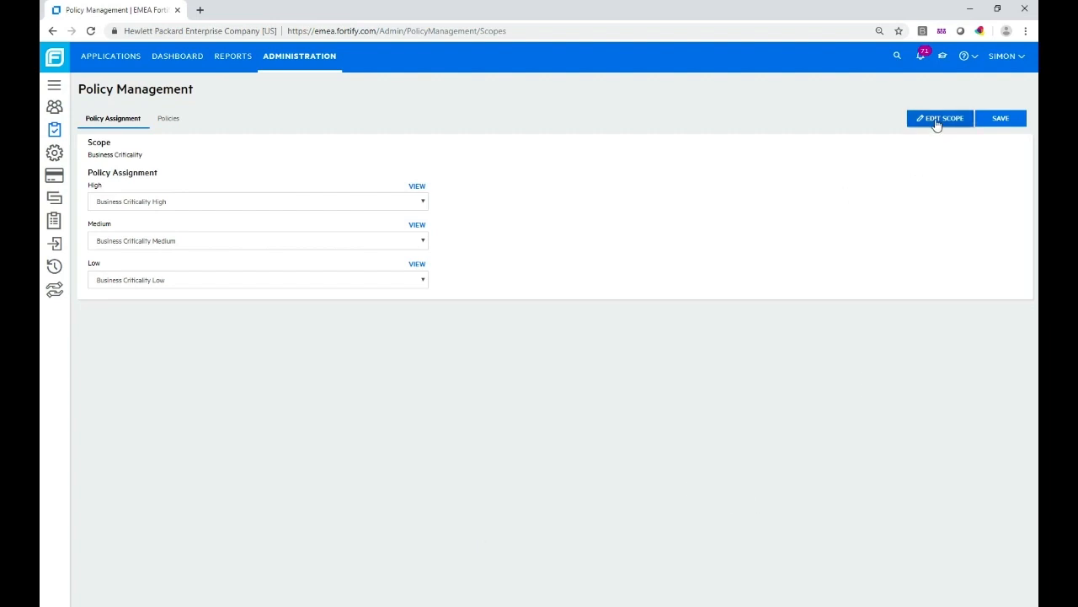
Open the Edit Assignment Scope dialog from the Policy Assignment tab.
{"action": "left_click", "coordinate": [941, 118]}
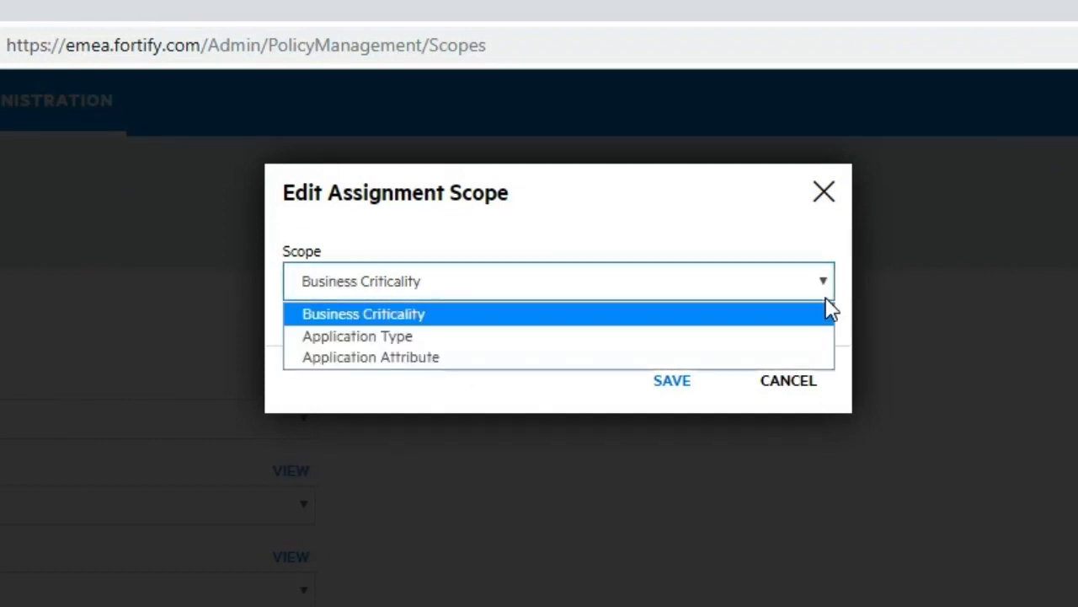
{"action": "mouse_move", "coordinate": [456, 337]}
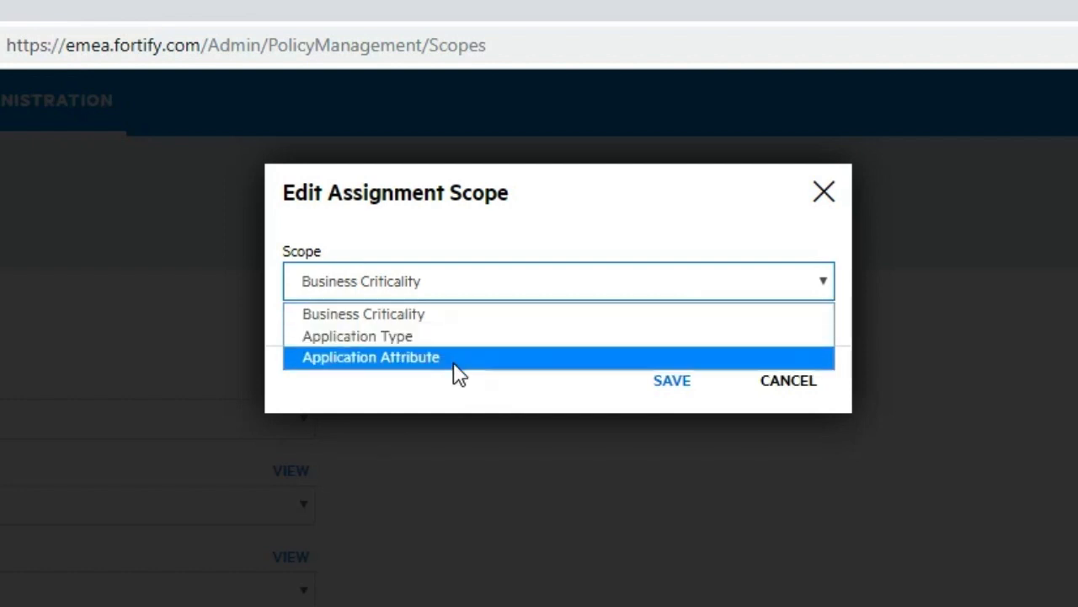
Preview Application Attribute as the scope, then cancel, keeping Business Criticality.
{"action": "left_click", "coordinate": [370, 357]}
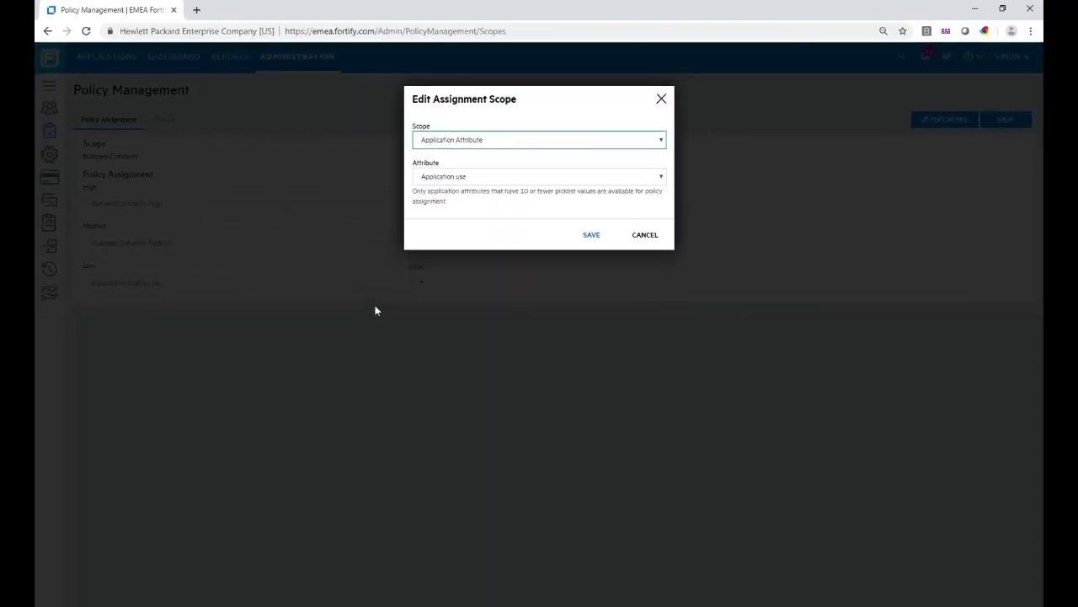
{"action": "left_click", "coordinate": [644, 234]}
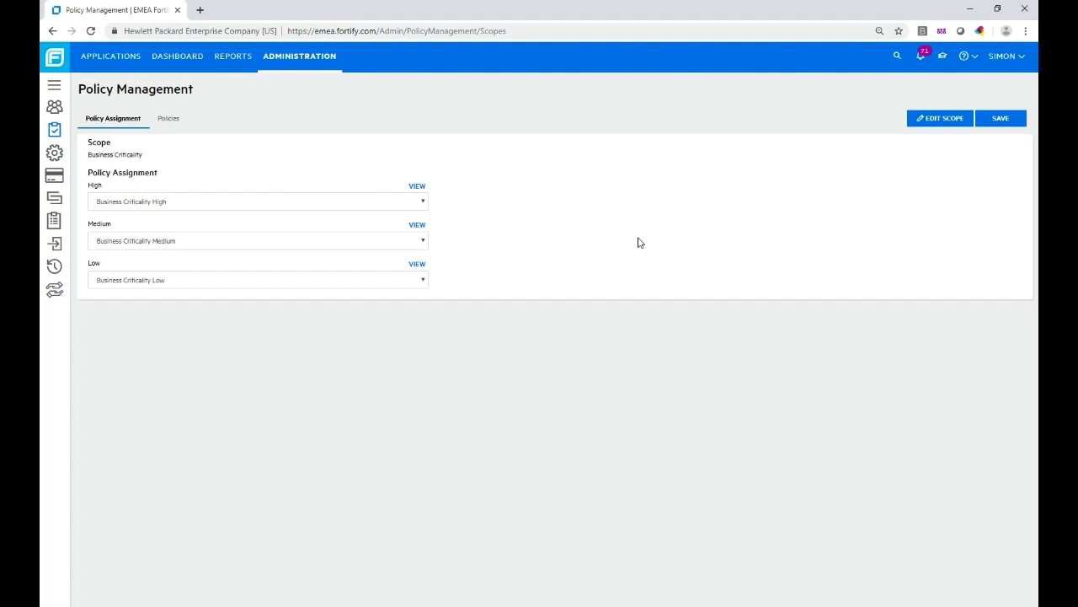
{"action": "mouse_move", "coordinate": [245, 163]}
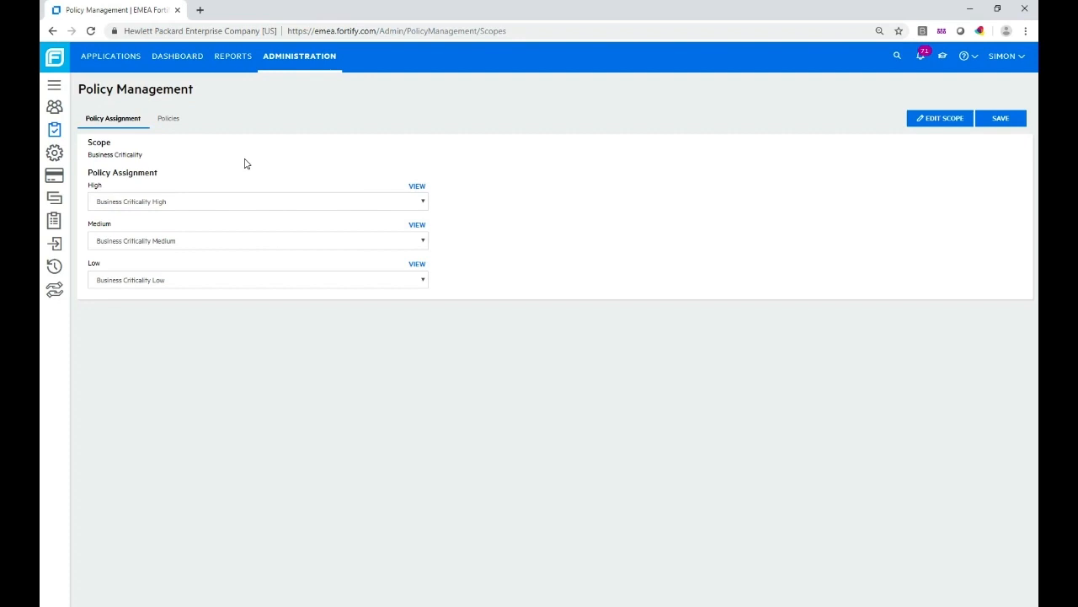
Show the Policies tab listing five policies with star ratings and compliance requirements.
{"action": "left_click", "coordinate": [168, 118]}
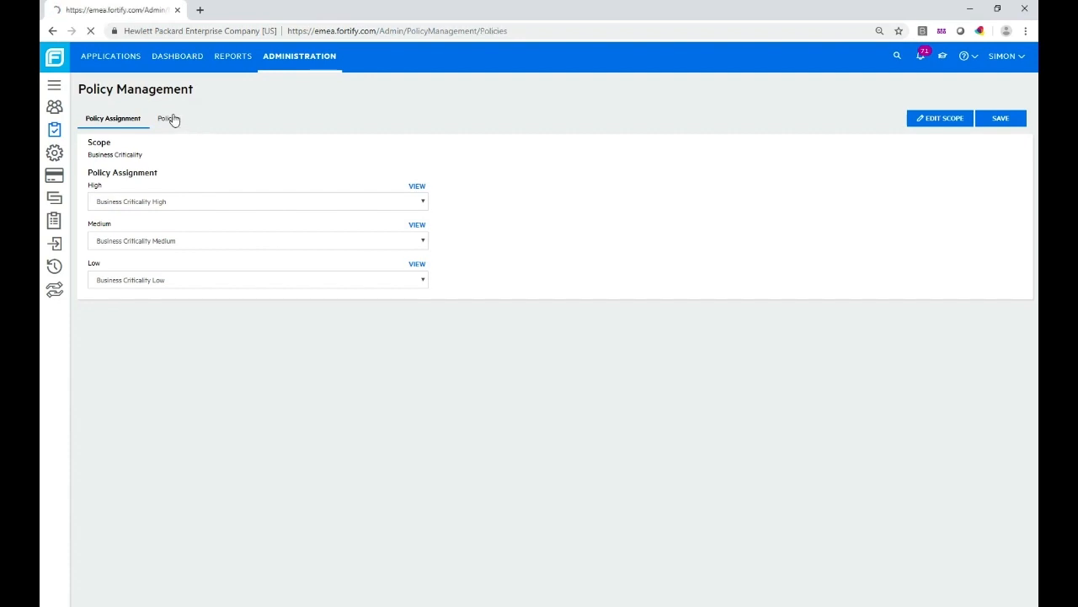
{"action": "left_click", "coordinate": [165, 118]}
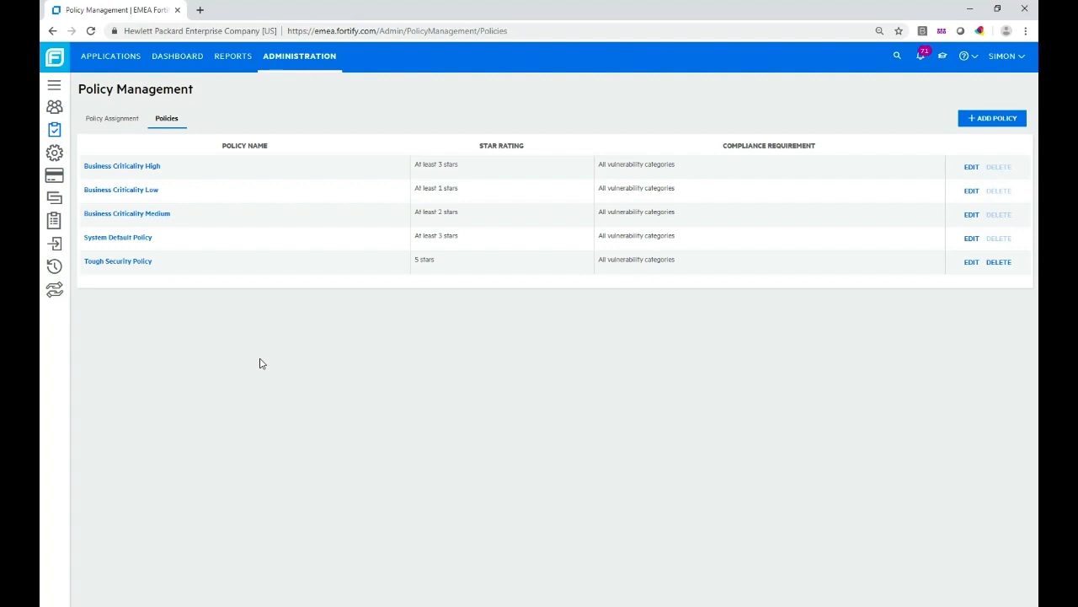
{"action": "mouse_move", "coordinate": [99, 175]}
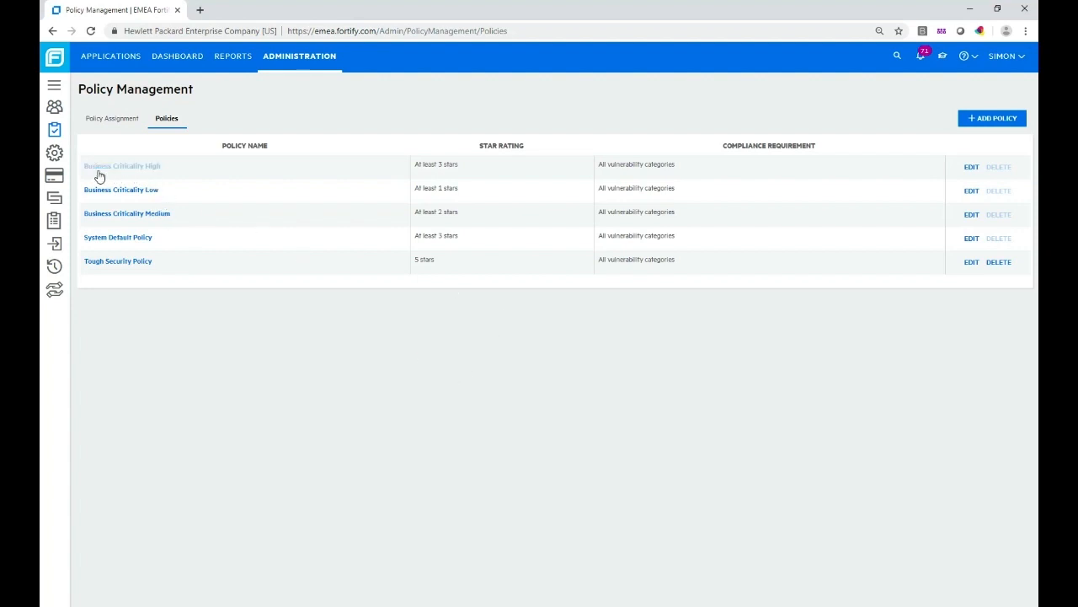
{"action": "mouse_move", "coordinate": [240, 189]}
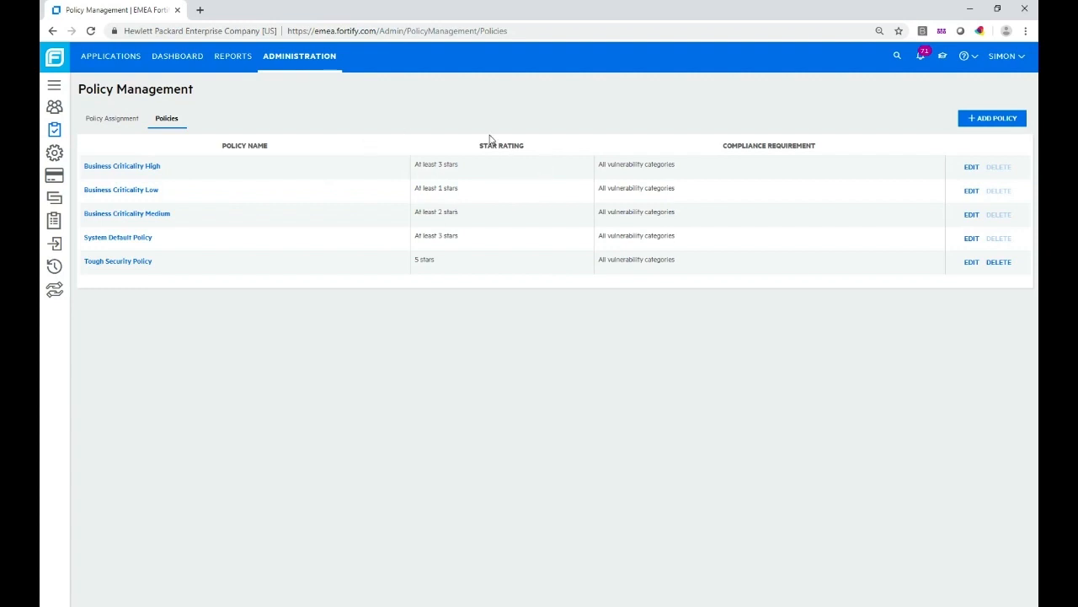
{"action": "mouse_move", "coordinate": [499, 390]}
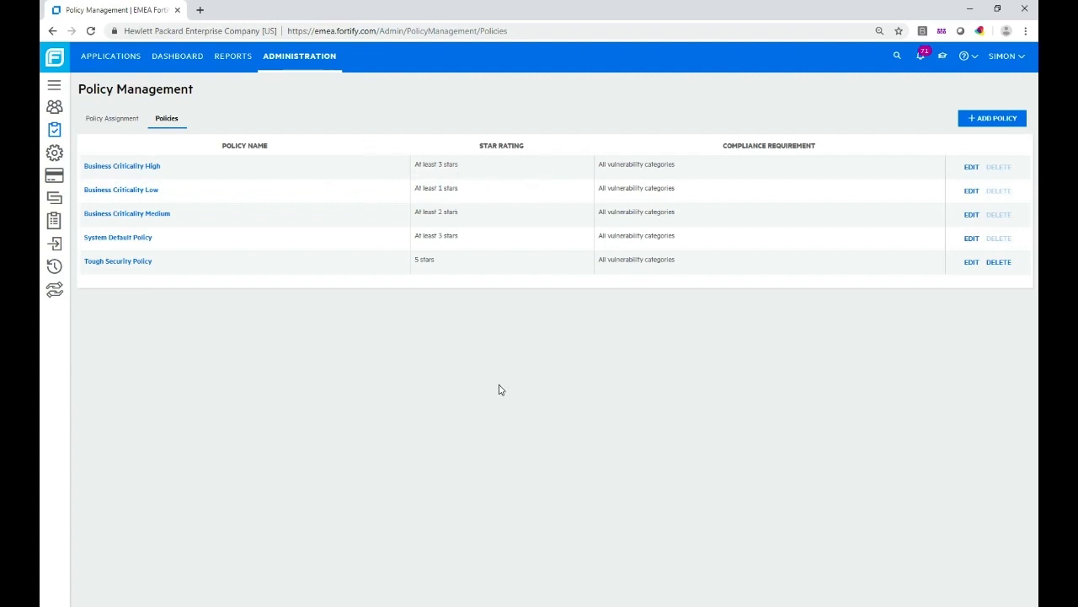
{"action": "mouse_move", "coordinate": [910, 248]}
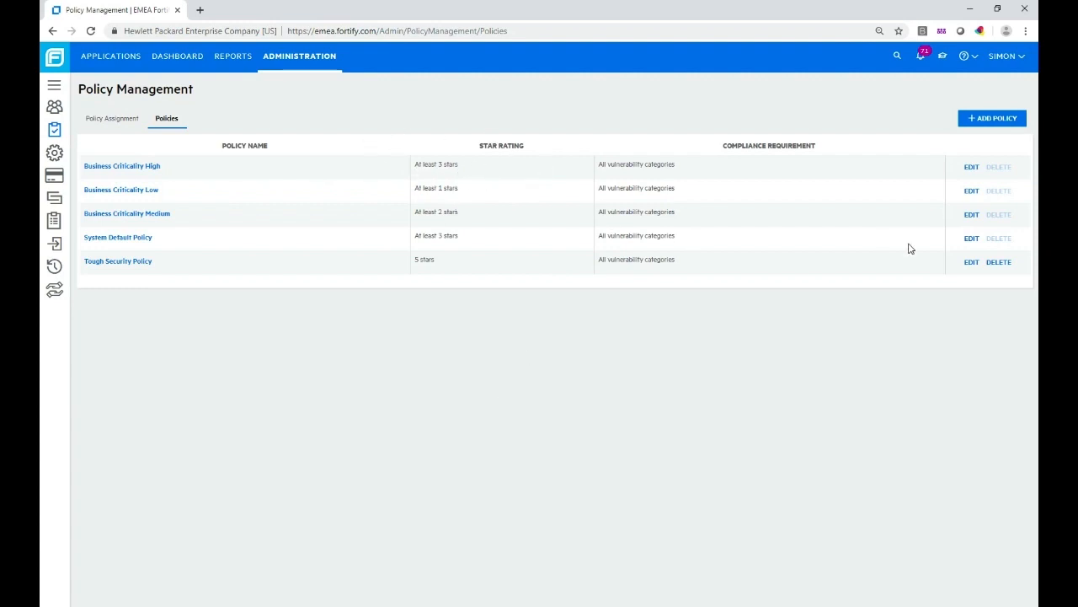
{"action": "mouse_move", "coordinate": [956, 190]}
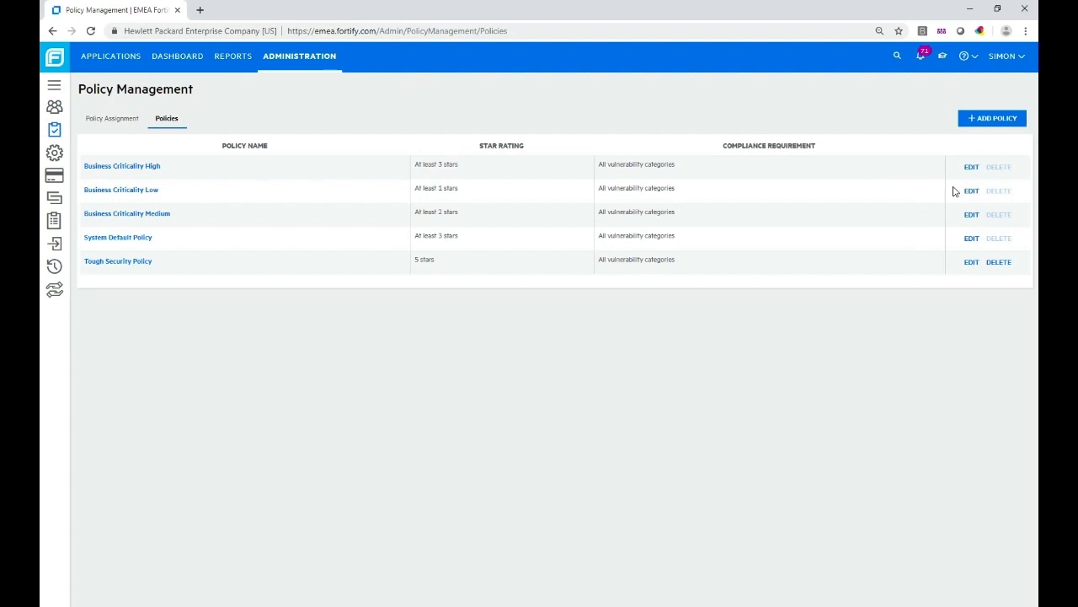
Add a new policy named 'New Business Criticality High'.
{"action": "left_click", "coordinate": [993, 118]}
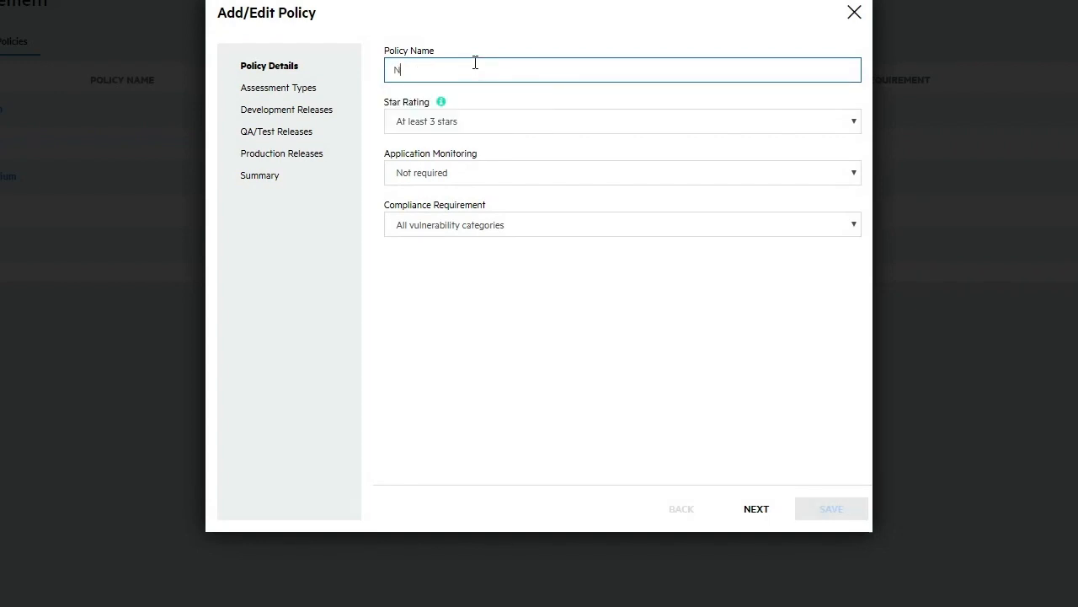
{"action": "type", "text": "New Business"}
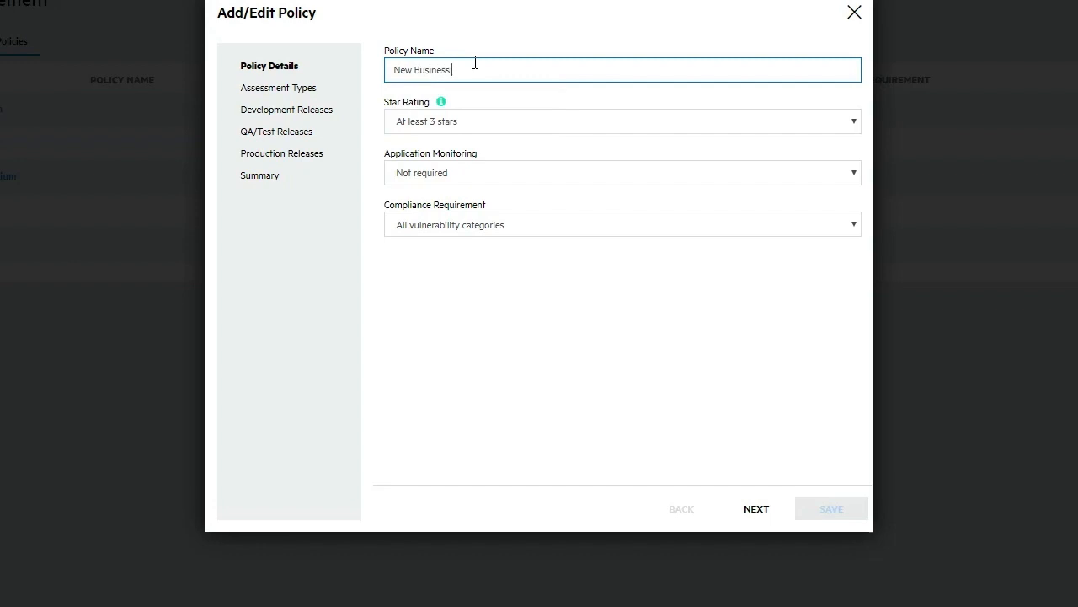
{"action": "type", "text": "Criticality High"}
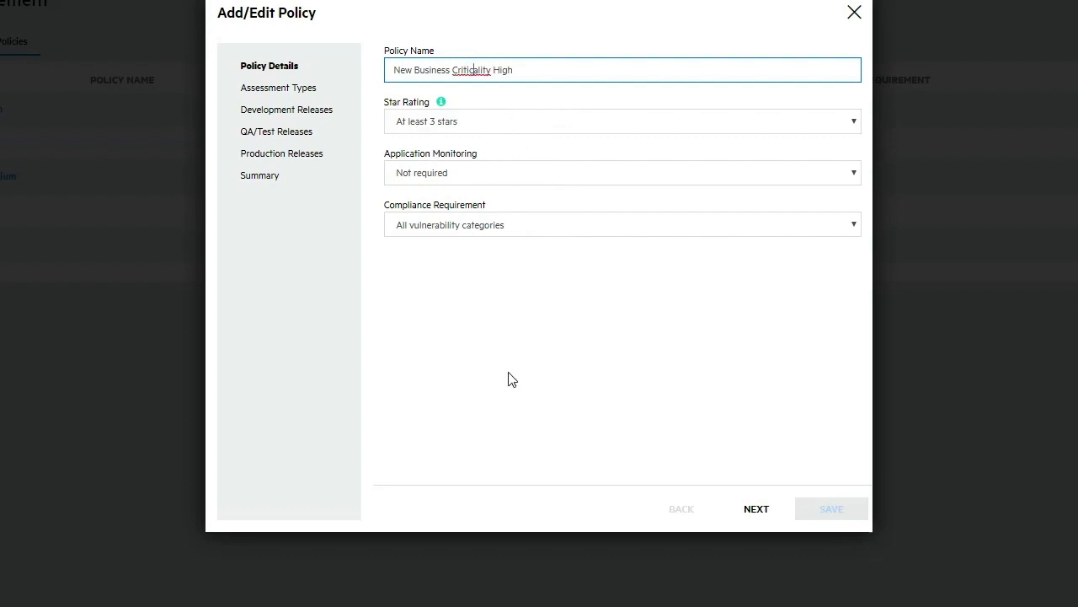
{"action": "mouse_move", "coordinate": [566, 306]}
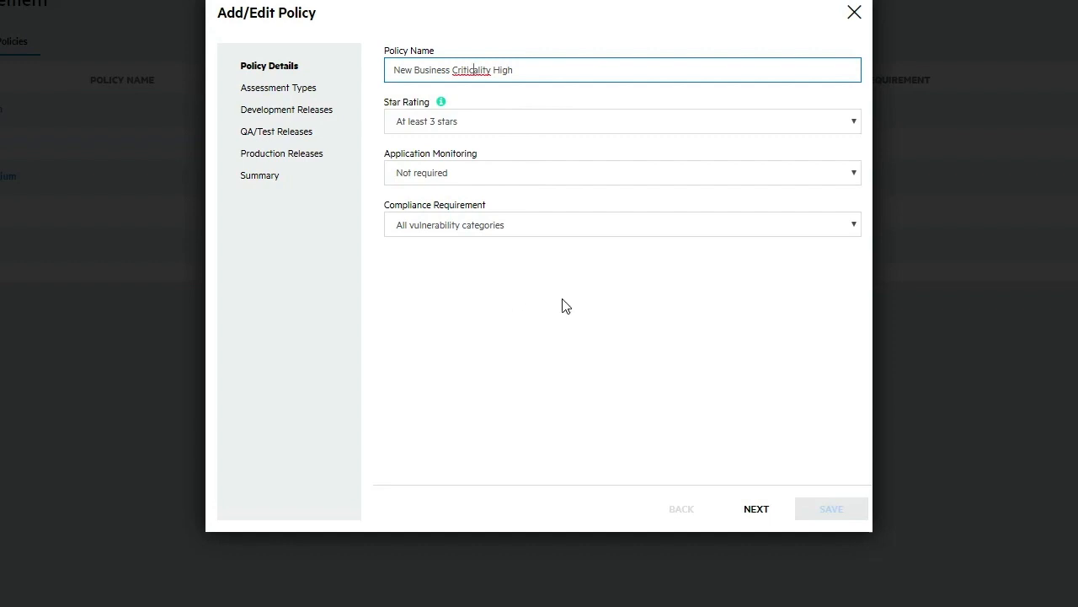
{"action": "mouse_move", "coordinate": [556, 312]}
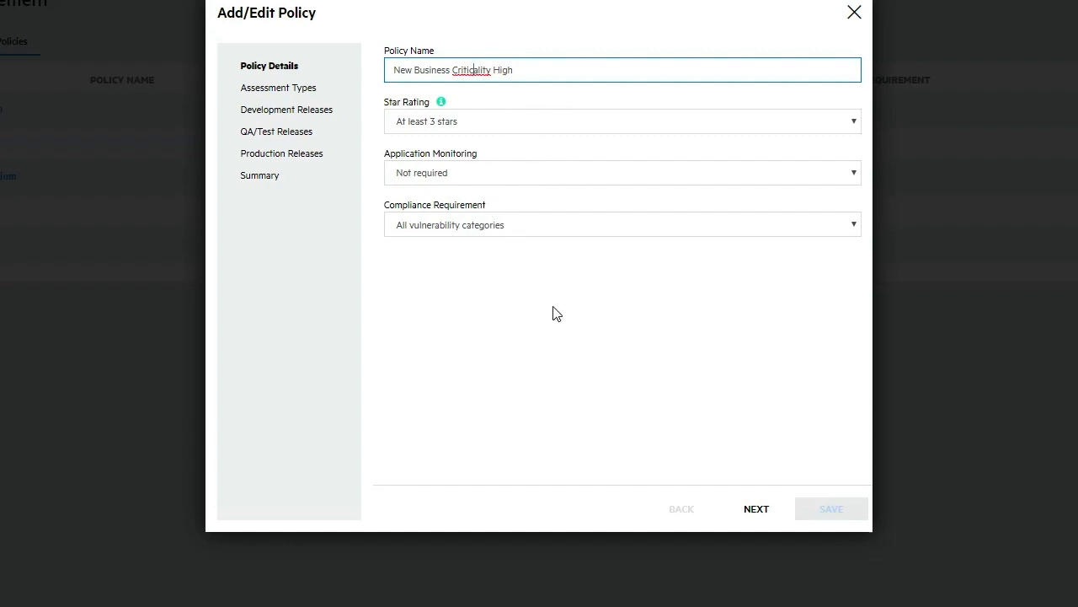
{"action": "mouse_move", "coordinate": [553, 311]}
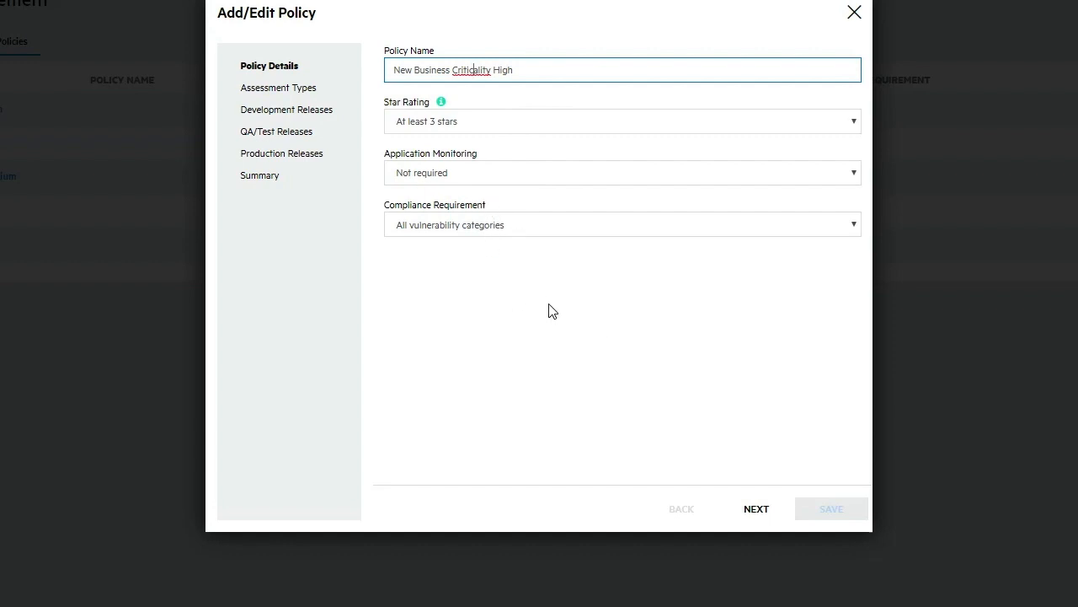
{"action": "mouse_move", "coordinate": [539, 319]}
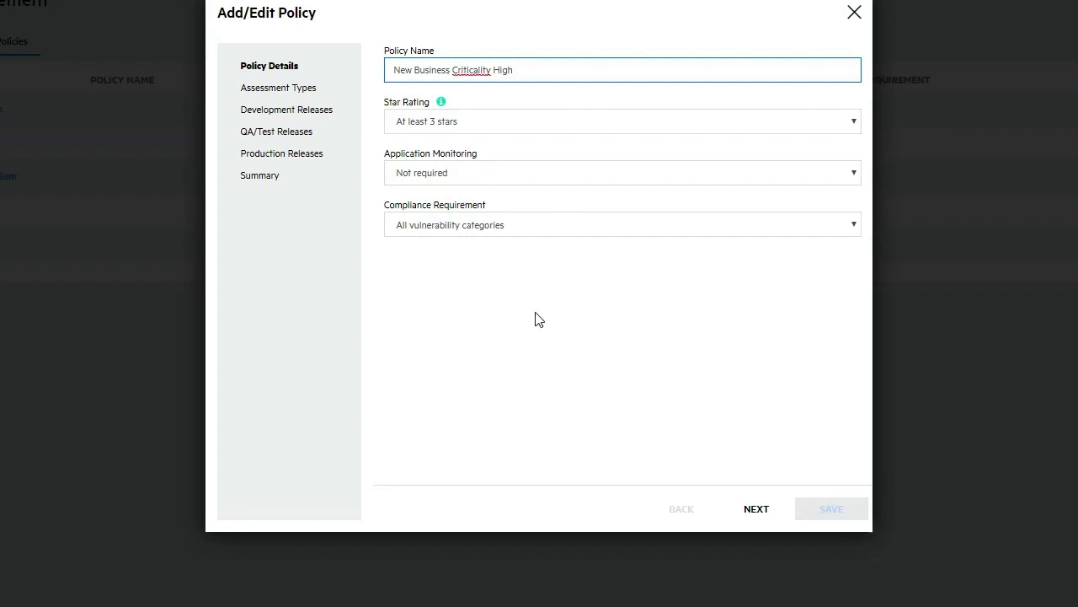
{"action": "mouse_move", "coordinate": [379, 245]}
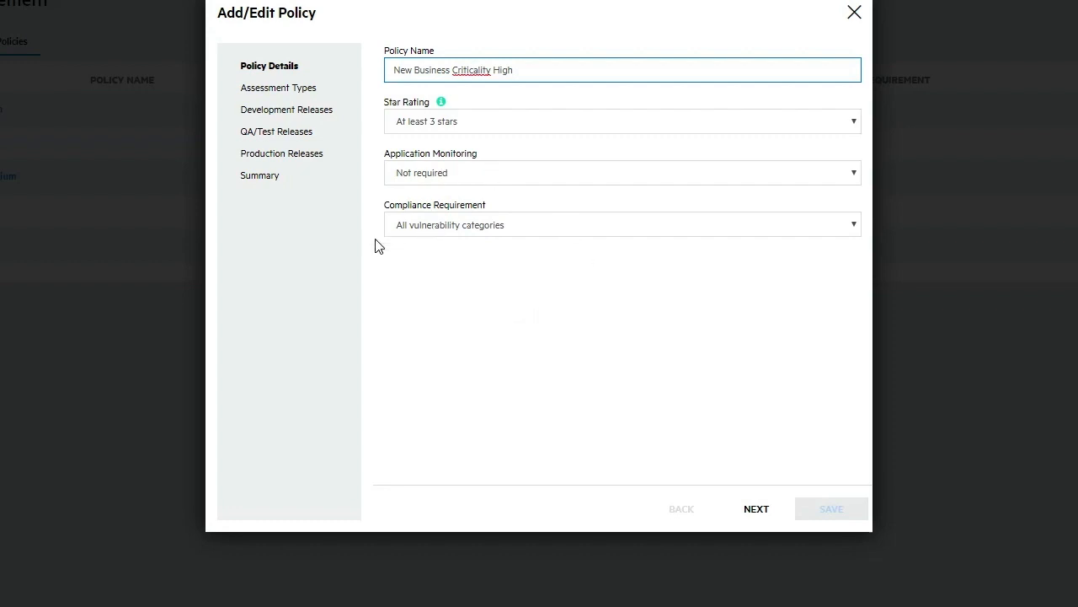
{"action": "mouse_move", "coordinate": [550, 311]}
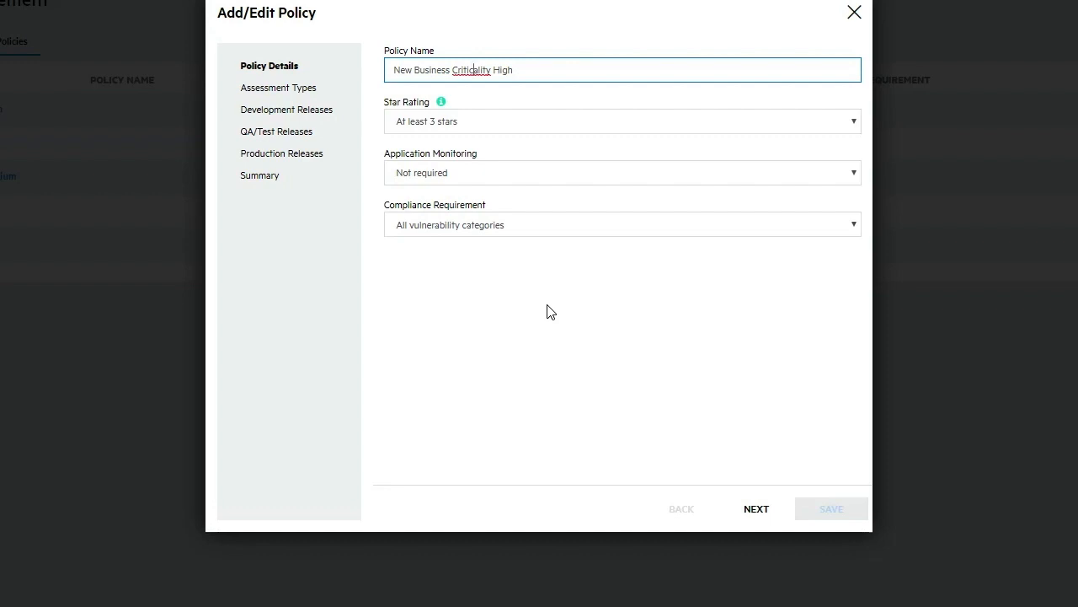
Choose OWASP 2017 from the Compliance Requirement dropdown.
{"action": "left_click", "coordinate": [622, 224]}
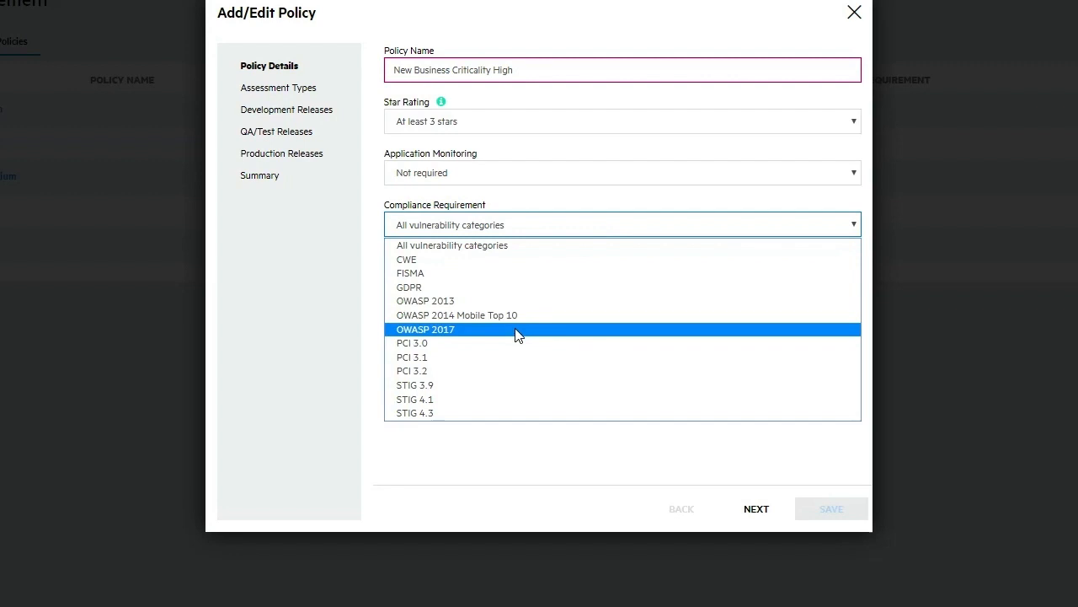
{"action": "left_click", "coordinate": [425, 329]}
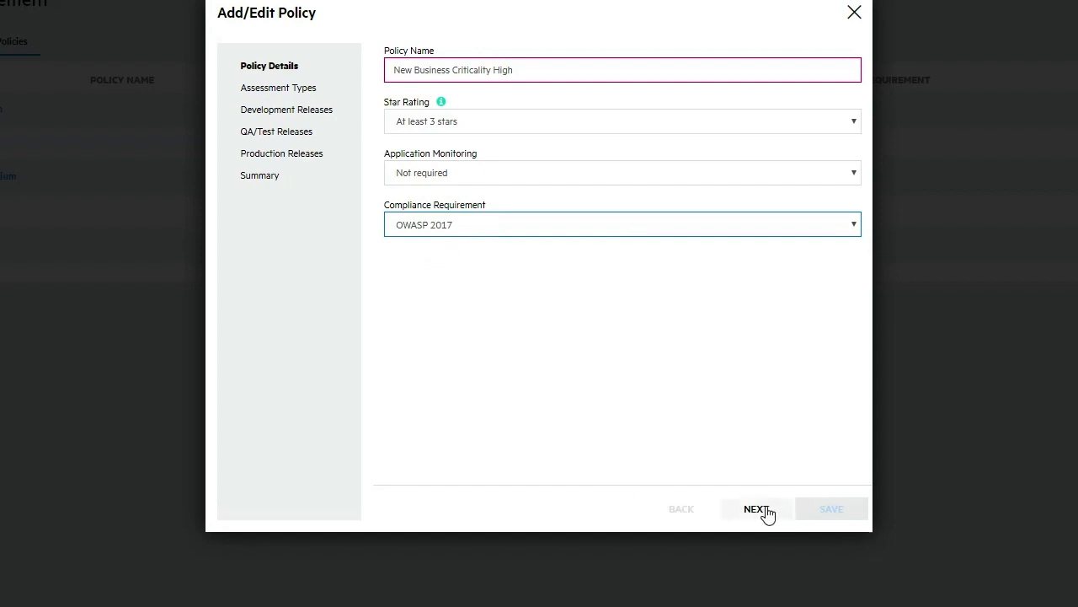
Advance to Assessment Types, leaving all assessment types allowed.
{"action": "left_click", "coordinate": [756, 508]}
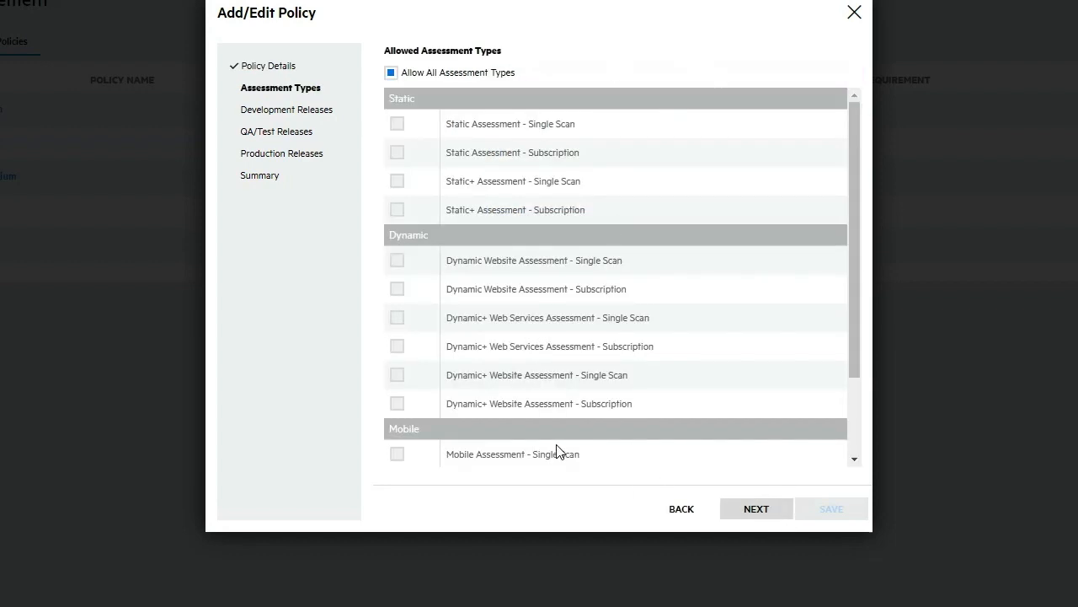
{"action": "mouse_move", "coordinate": [513, 500]}
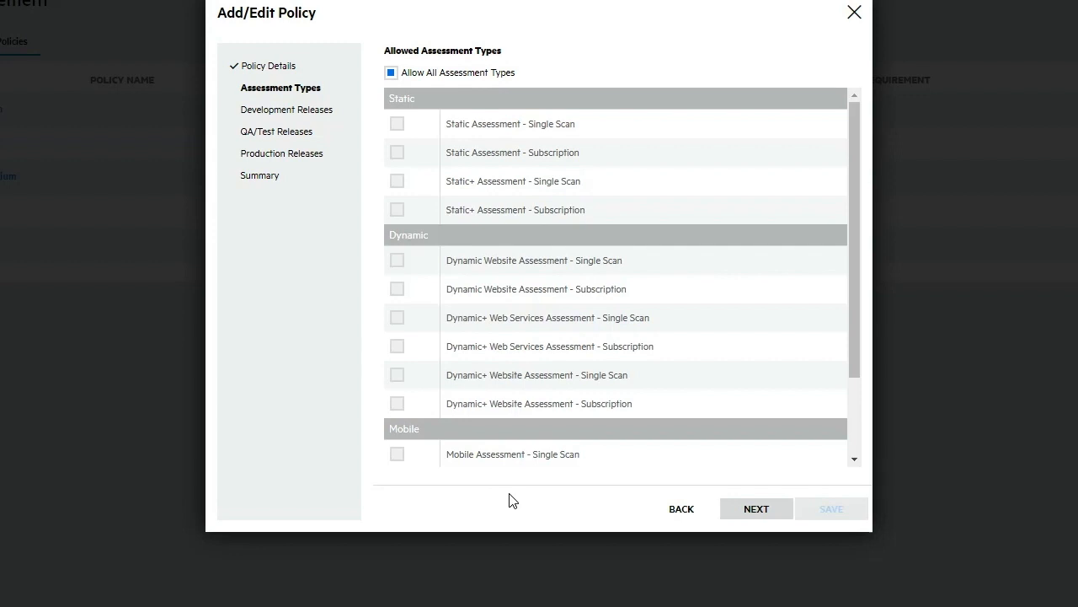
{"action": "mouse_move", "coordinate": [398, 183]}
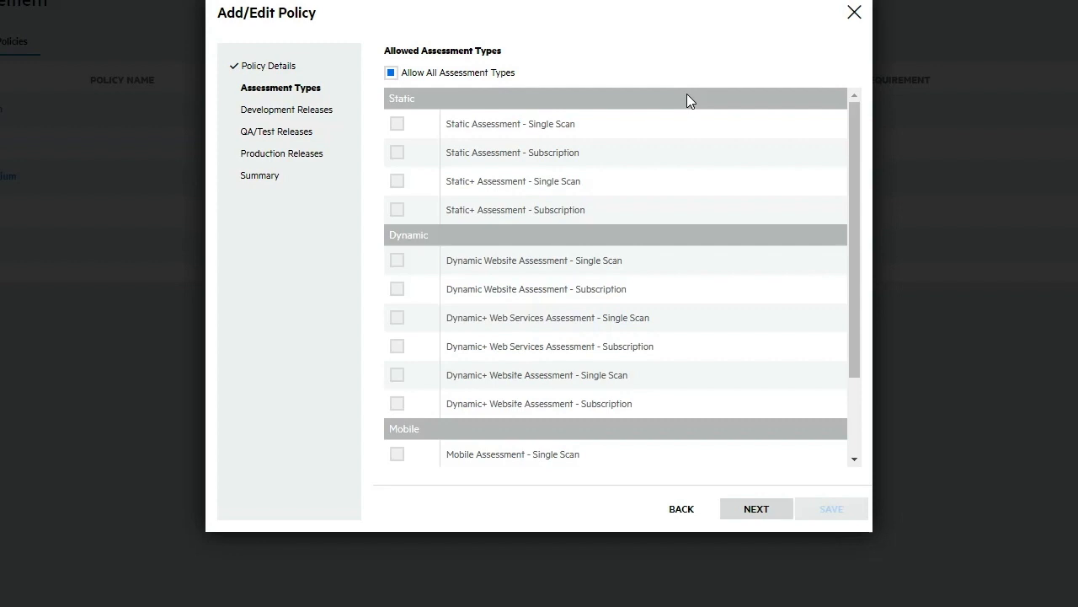
On Development Releases, enter a 7-day Critical grace period, then revert it to 0.
{"action": "left_click", "coordinate": [756, 508]}
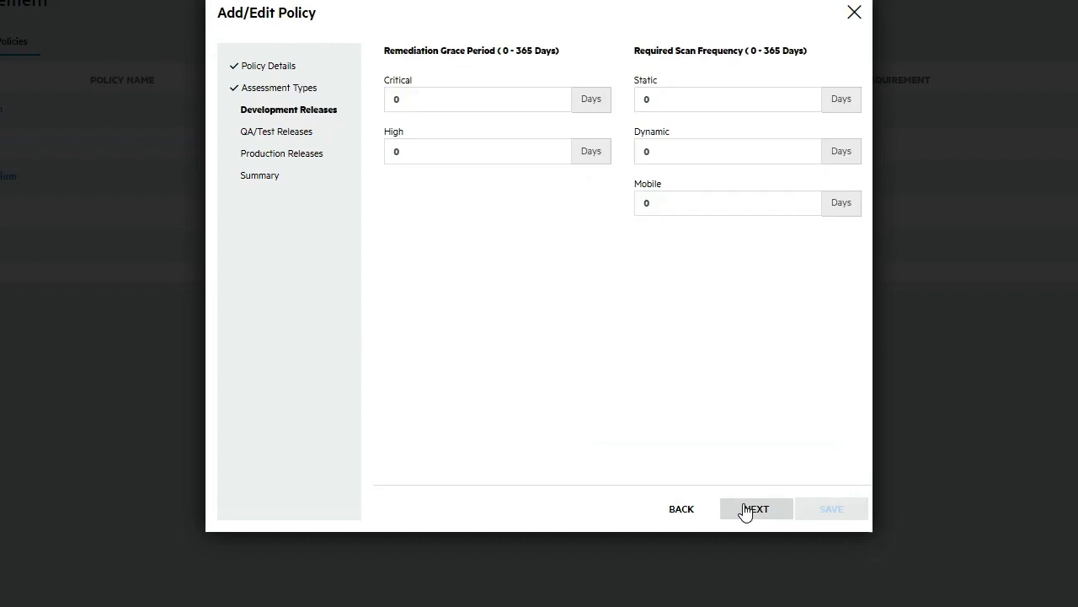
{"action": "mouse_move", "coordinate": [423, 241]}
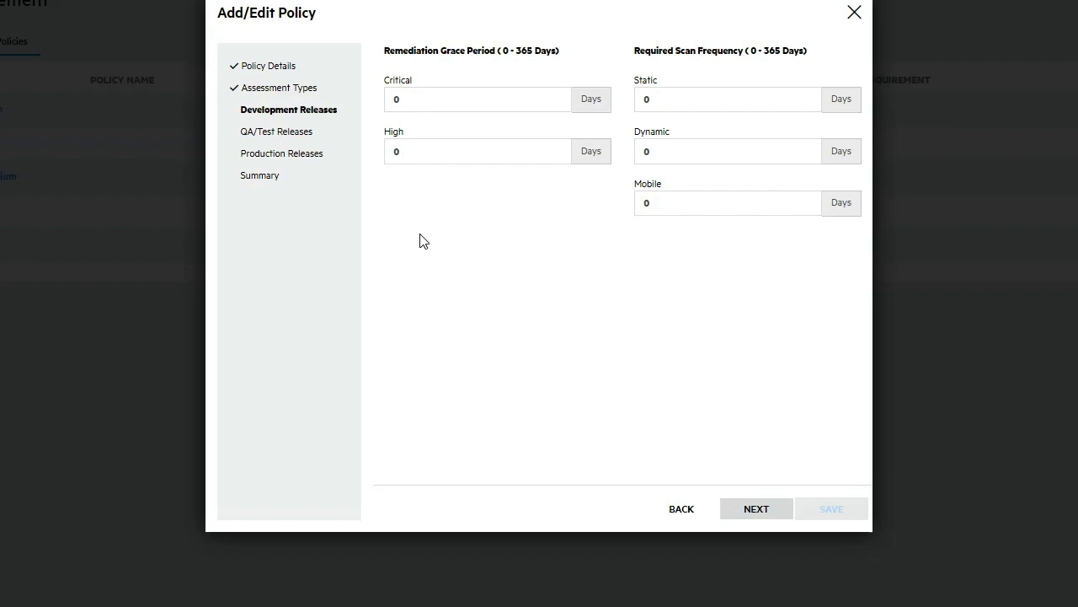
{"action": "mouse_move", "coordinate": [634, 276]}
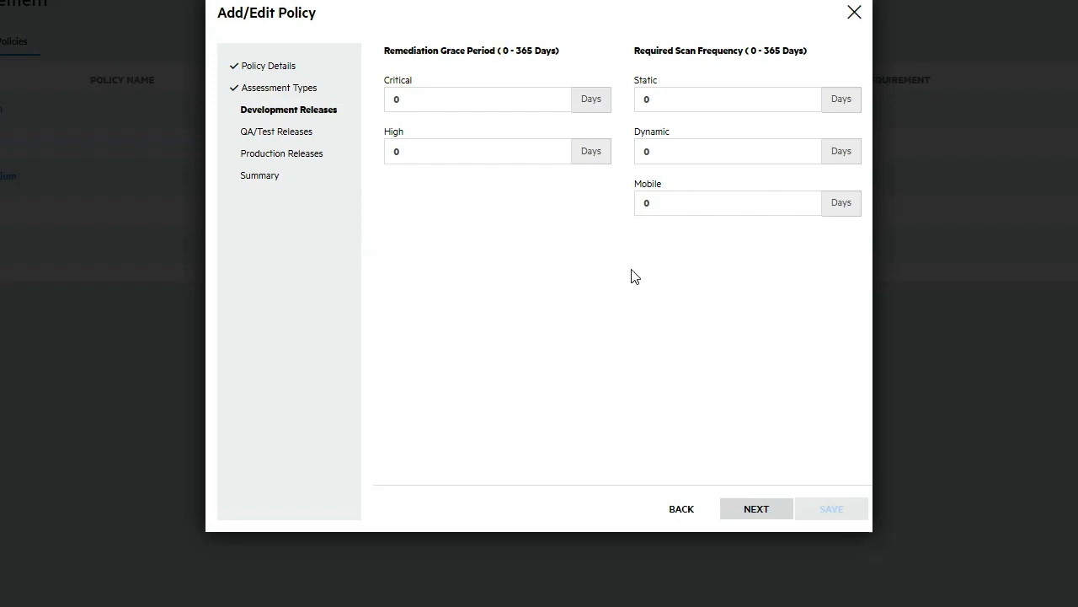
{"action": "mouse_move", "coordinate": [435, 281]}
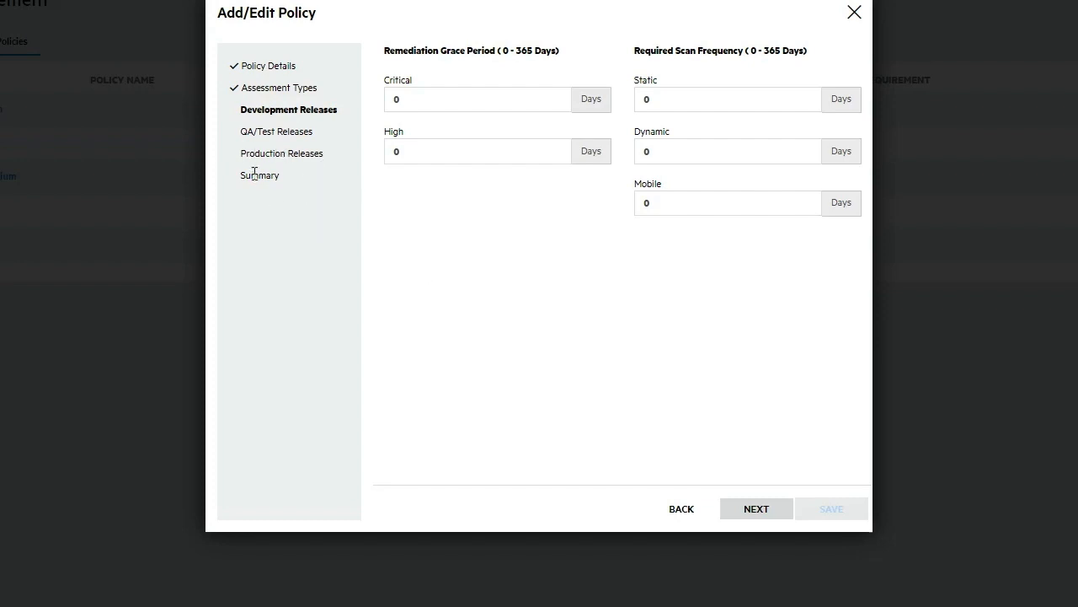
{"action": "mouse_move", "coordinate": [345, 354]}
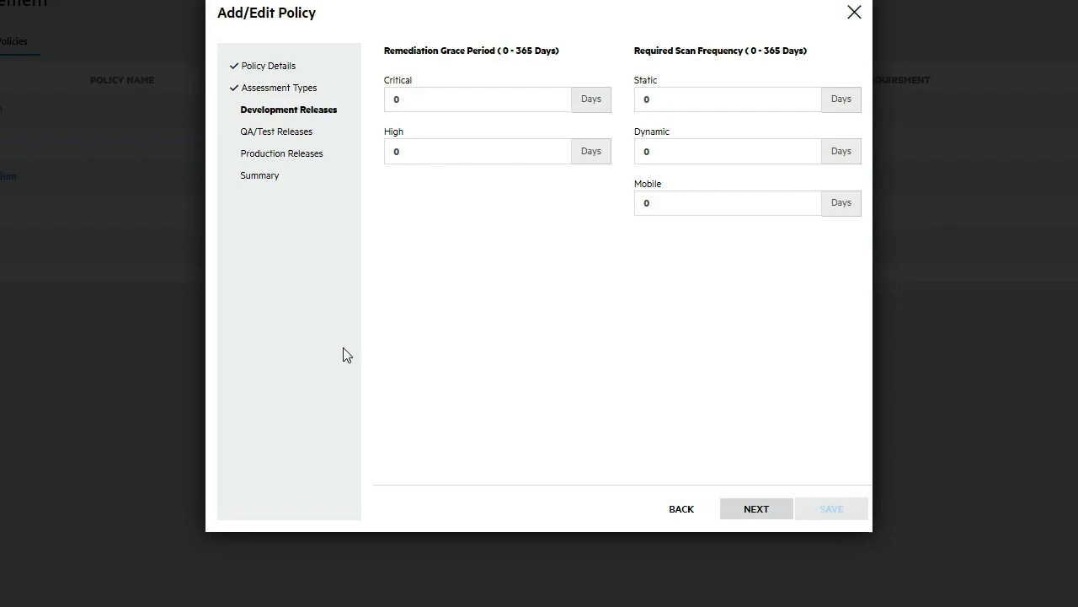
{"action": "mouse_move", "coordinate": [567, 380]}
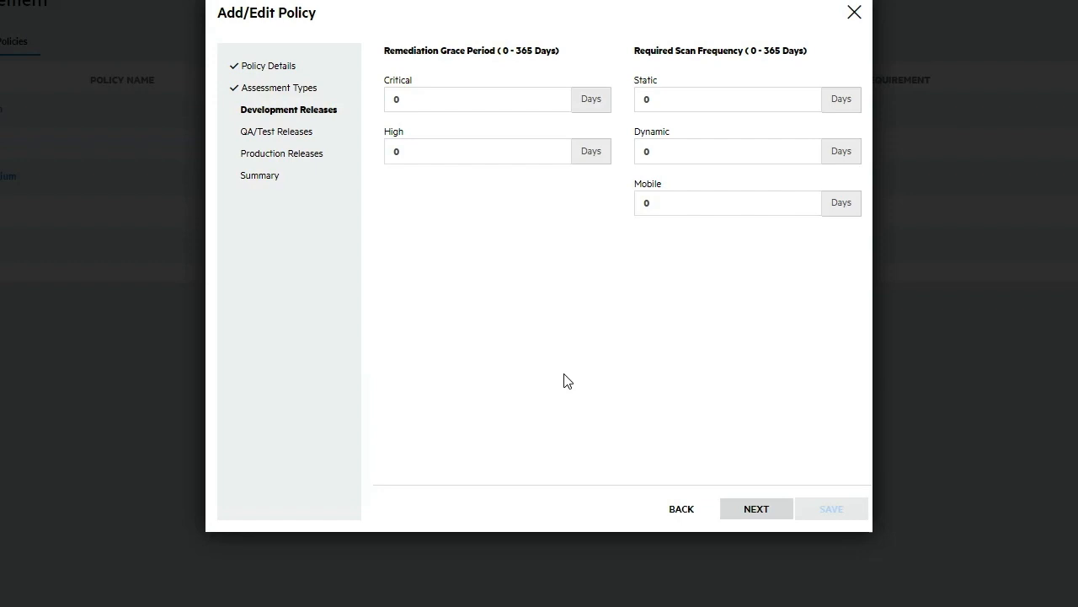
{"action": "left_click", "coordinate": [476, 98]}
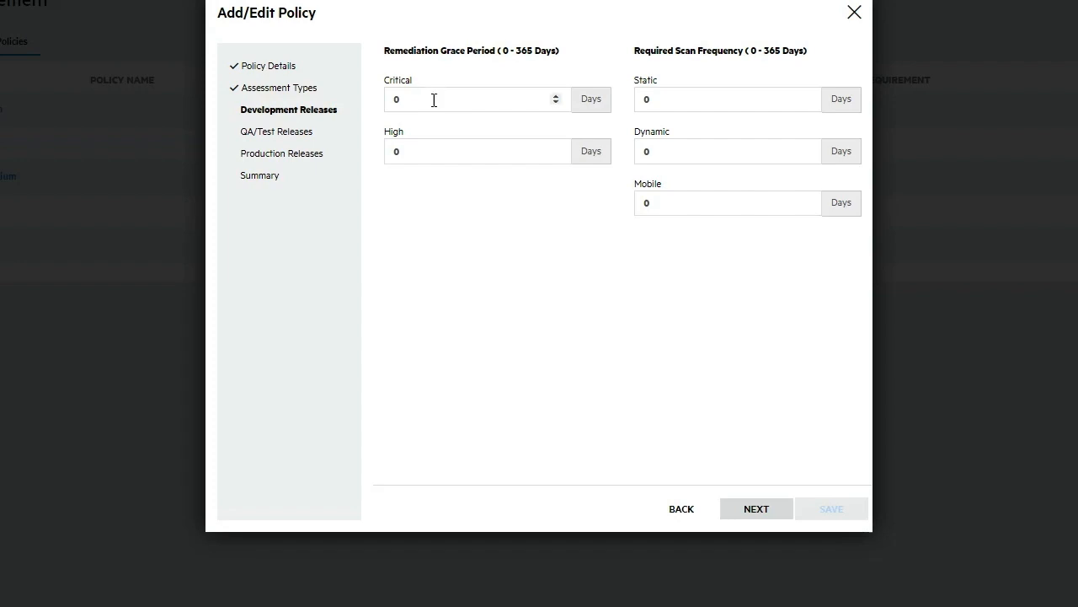
{"action": "left_click", "coordinate": [466, 99]}
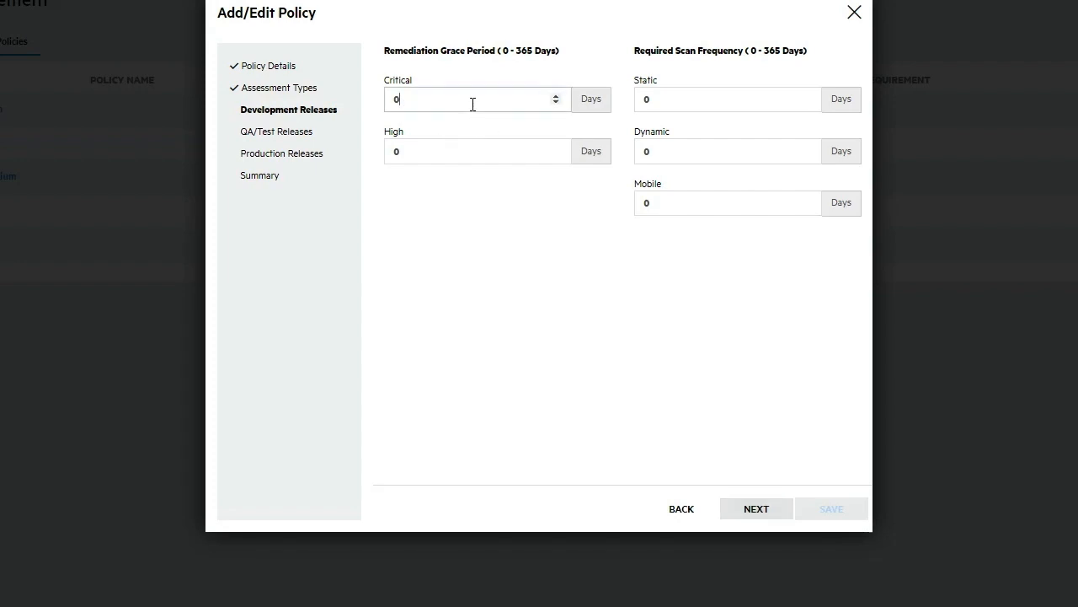
{"action": "type", "text": "7"}
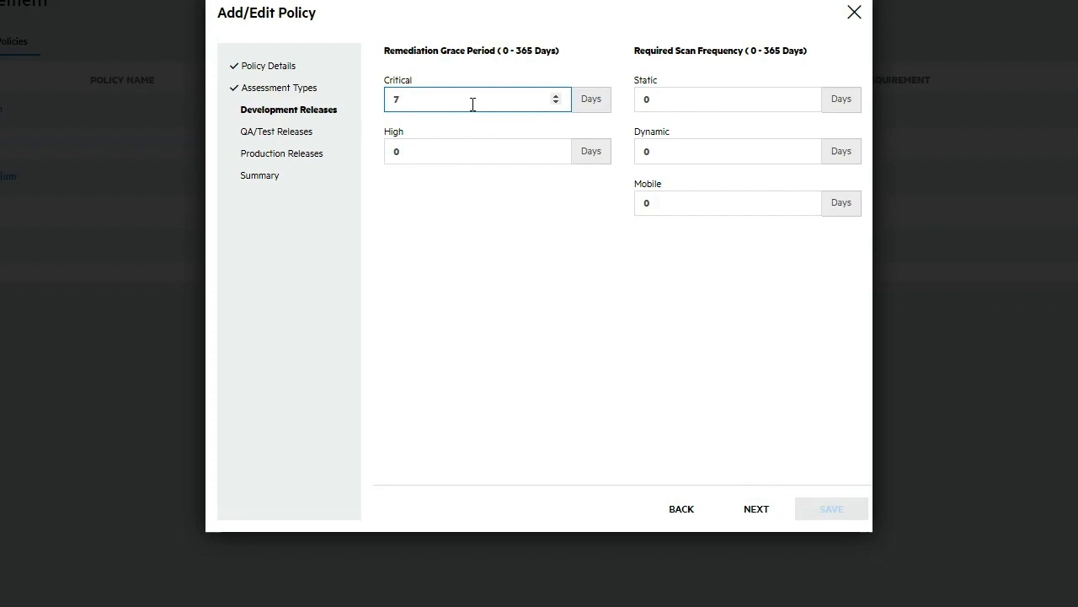
{"action": "left_click", "coordinate": [472, 99]}
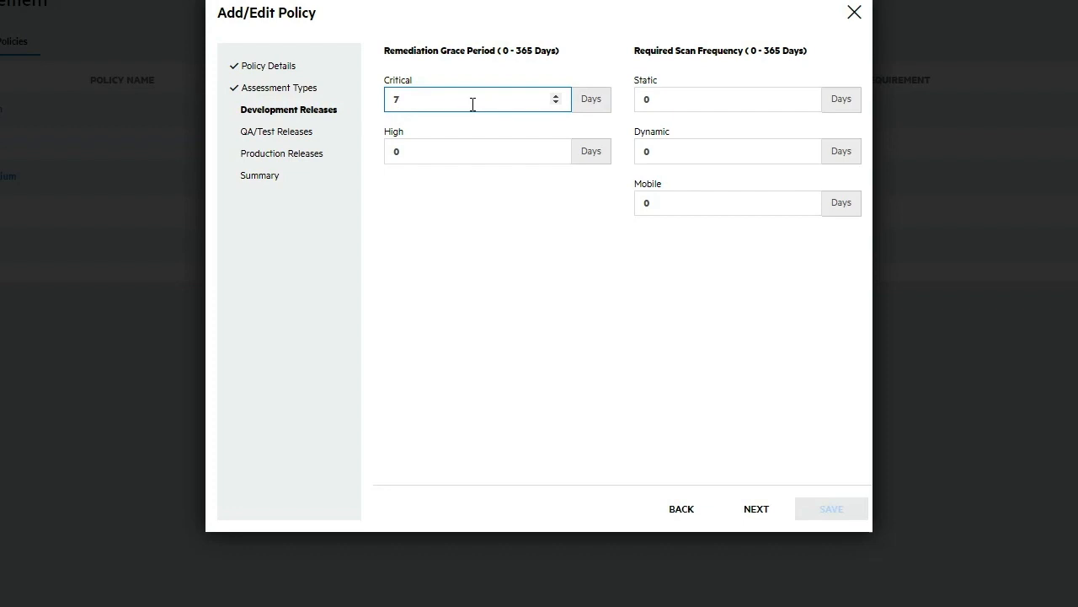
{"action": "type", "text": "0"}
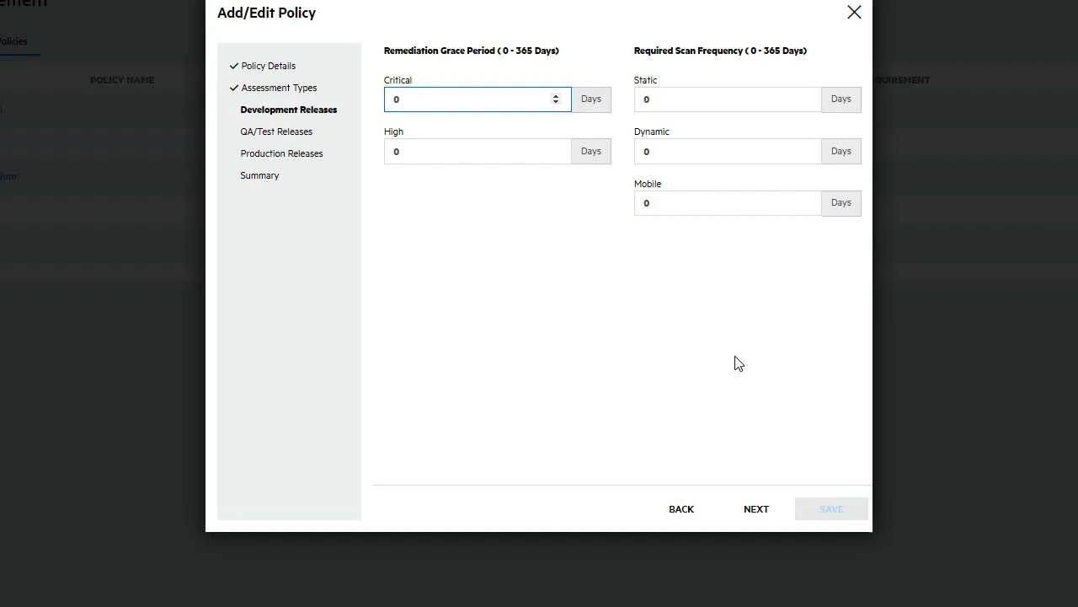
{"action": "mouse_move", "coordinate": [741, 91]}
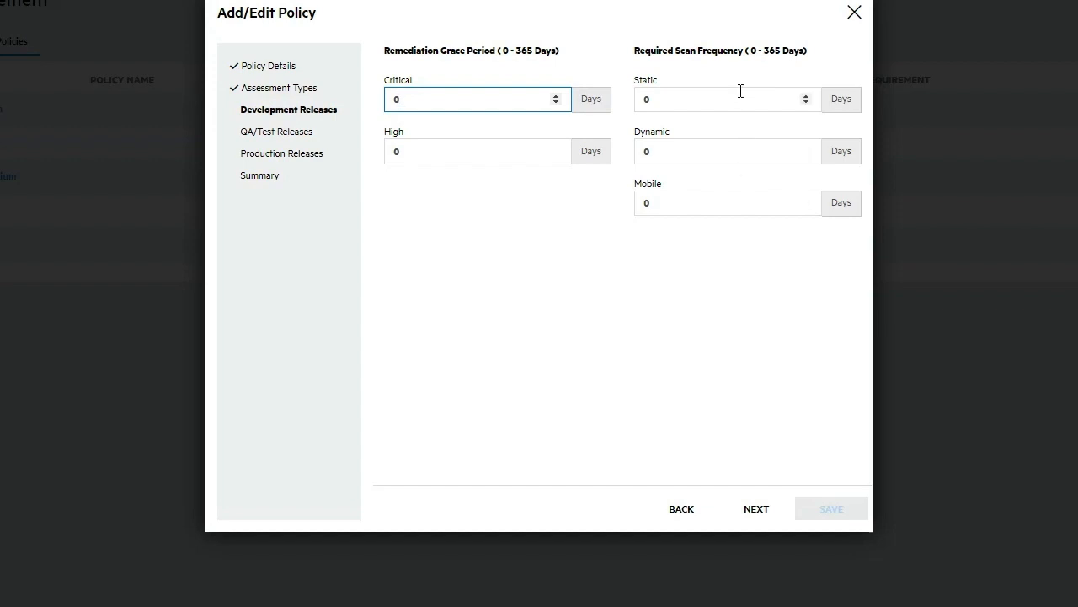
{"action": "left_click", "coordinate": [467, 100]}
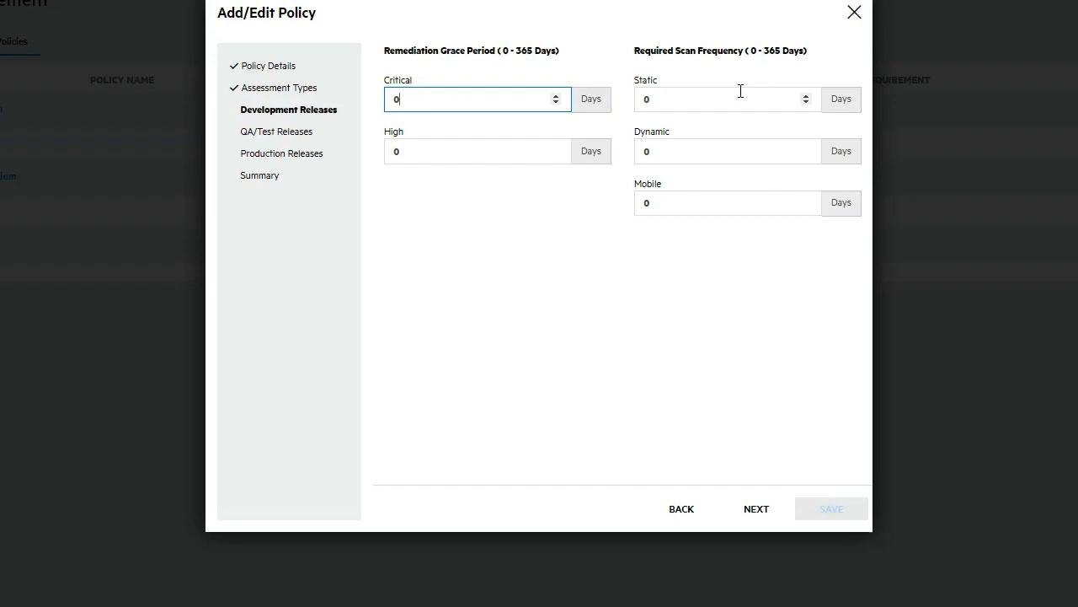
{"action": "left_click", "coordinate": [721, 99]}
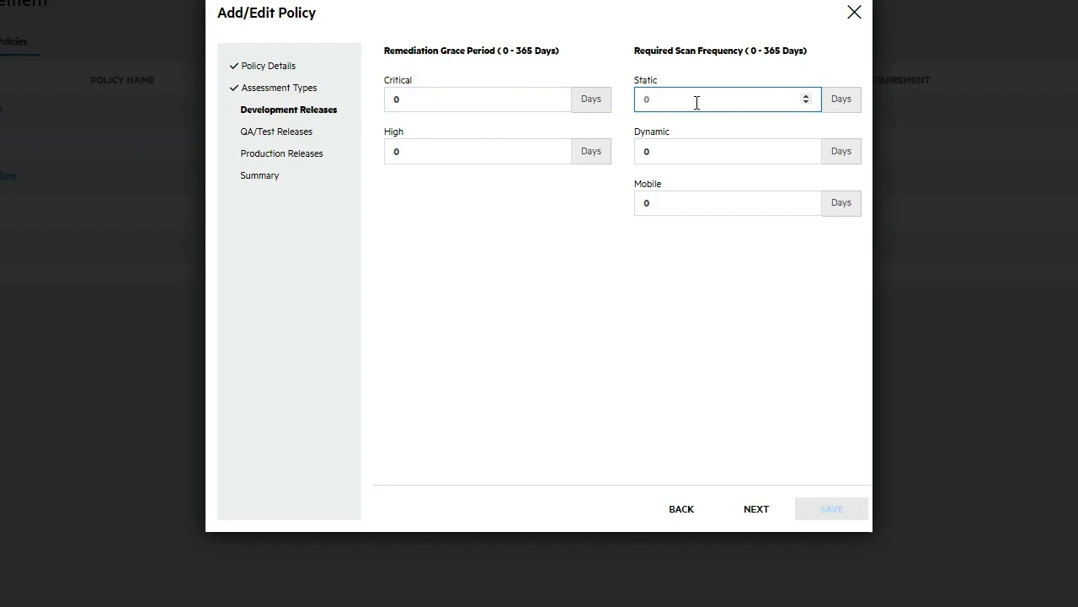
{"action": "mouse_move", "coordinate": [703, 392]}
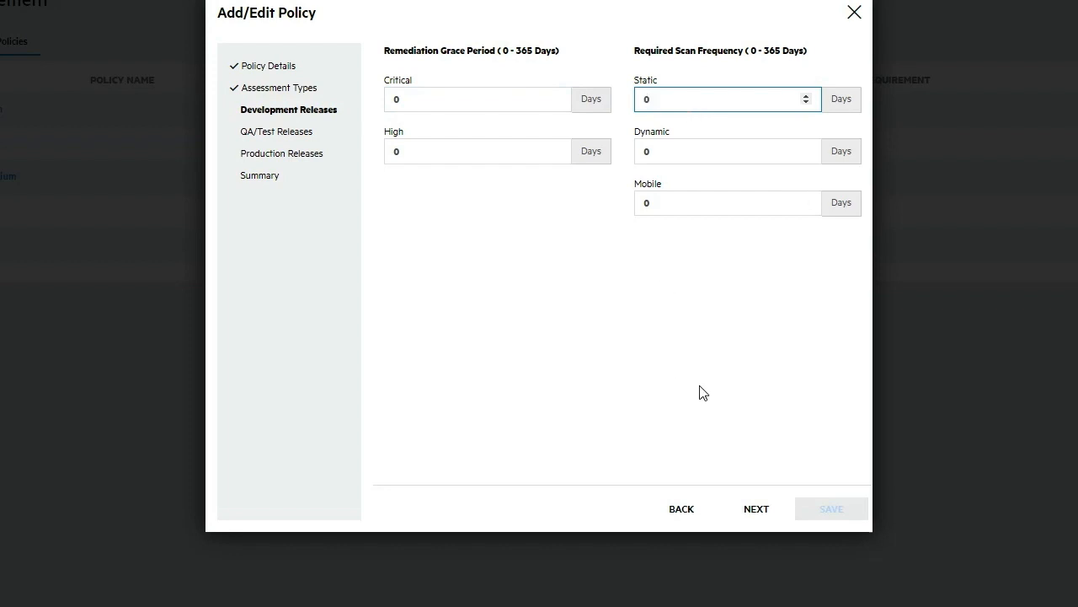
{"action": "mouse_move", "coordinate": [763, 348]}
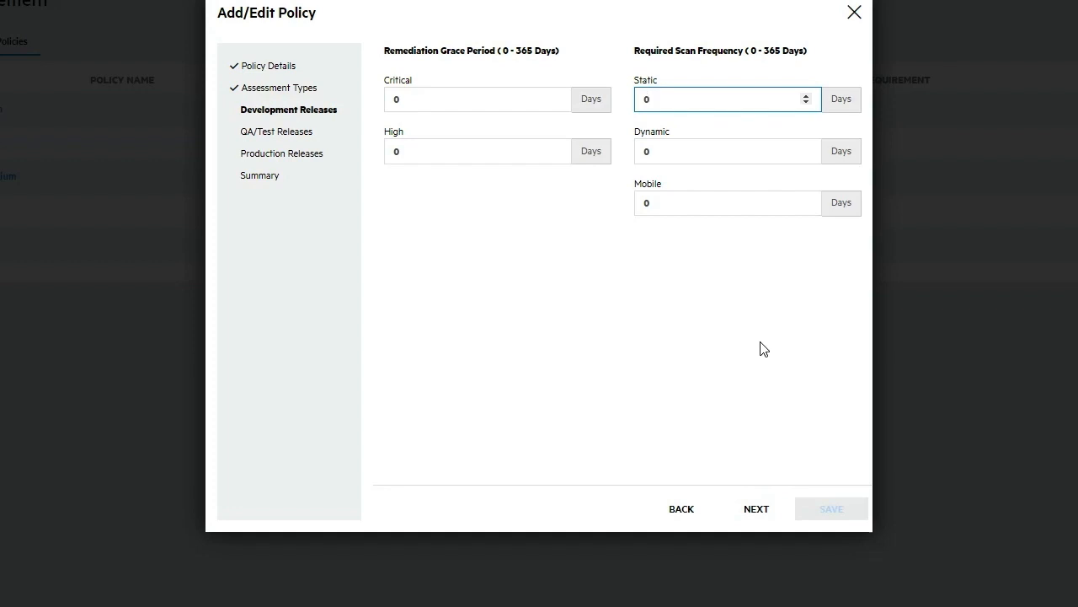
{"action": "left_click", "coordinate": [721, 99]}
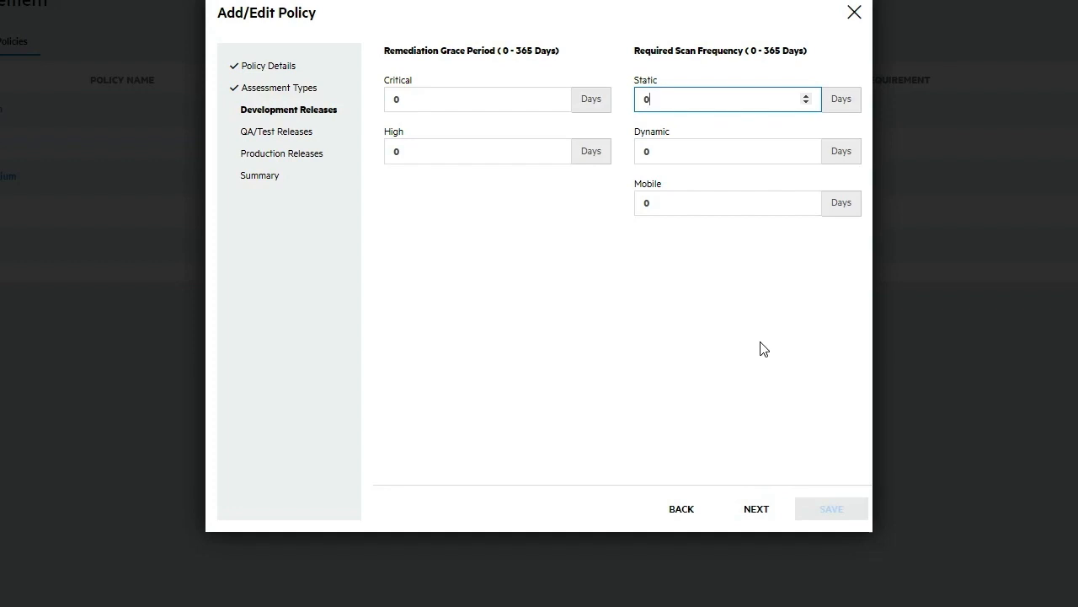
{"action": "mouse_move", "coordinate": [720, 416]}
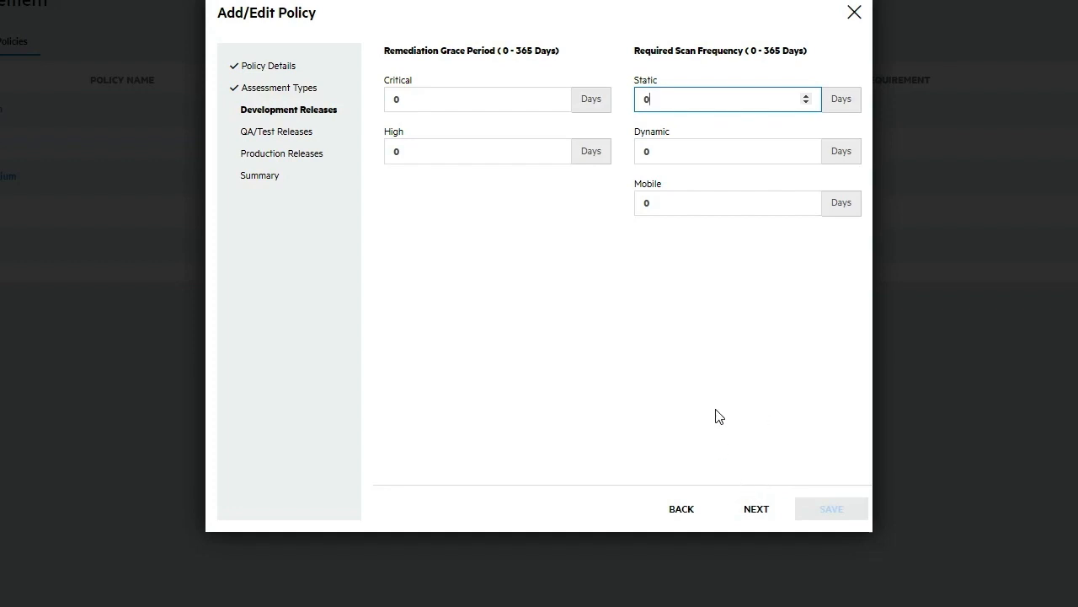
Keep default QA/Test and Production release settings (0-day grace, no scan frequency) and reach the Summary.
{"action": "left_click", "coordinate": [757, 508]}
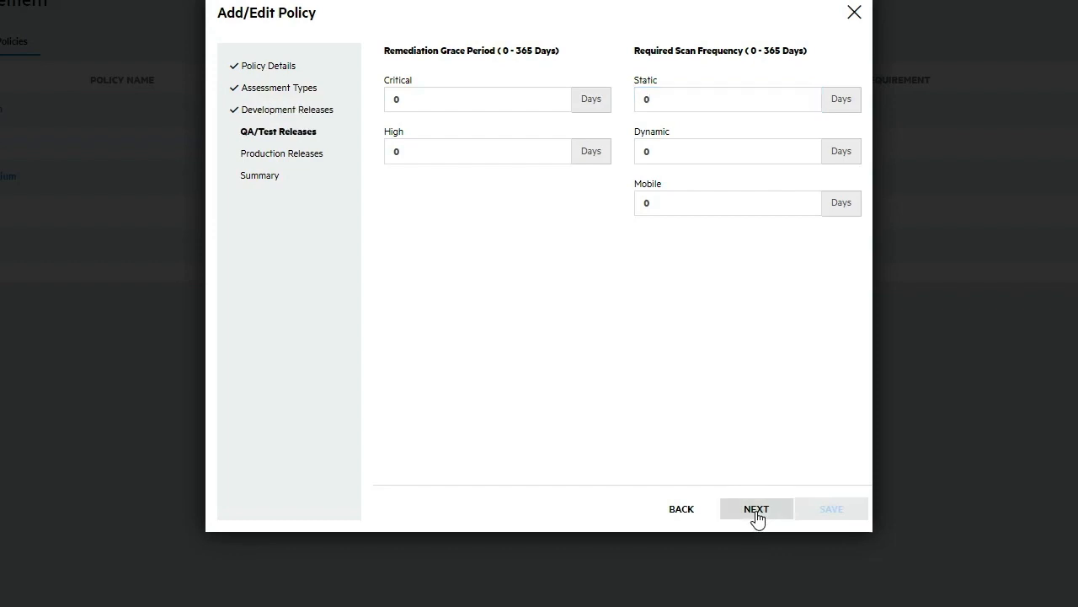
{"action": "mouse_move", "coordinate": [299, 149]}
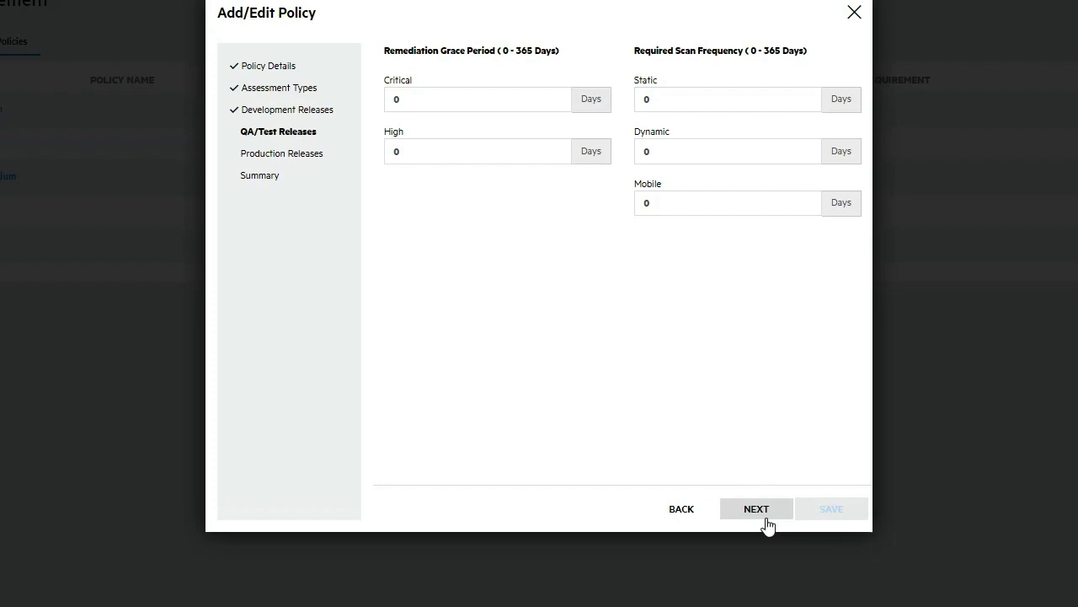
{"action": "left_click", "coordinate": [757, 508]}
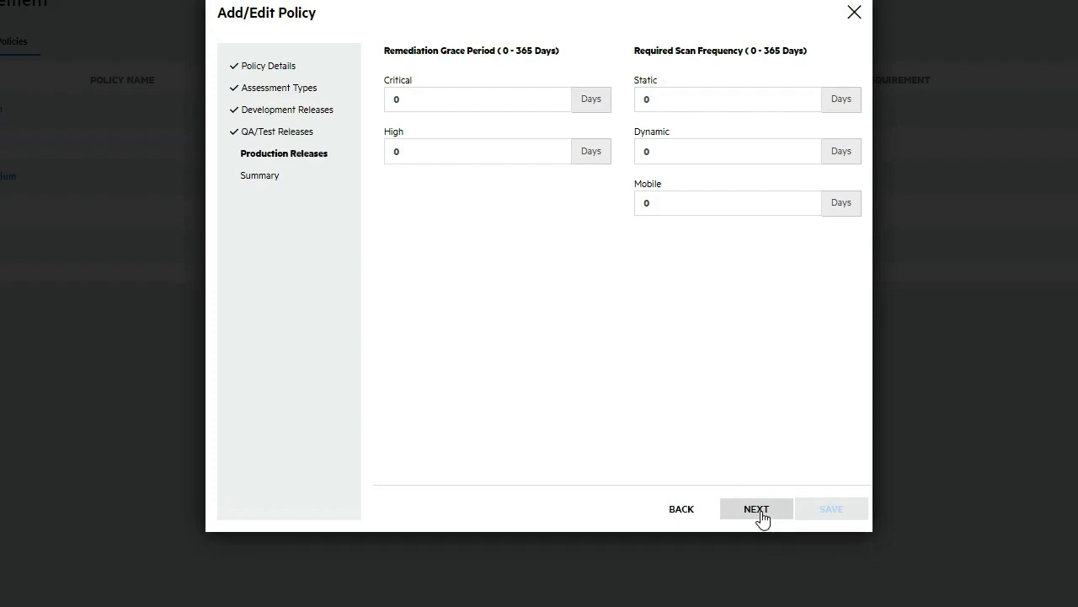
{"action": "left_click", "coordinate": [757, 508]}
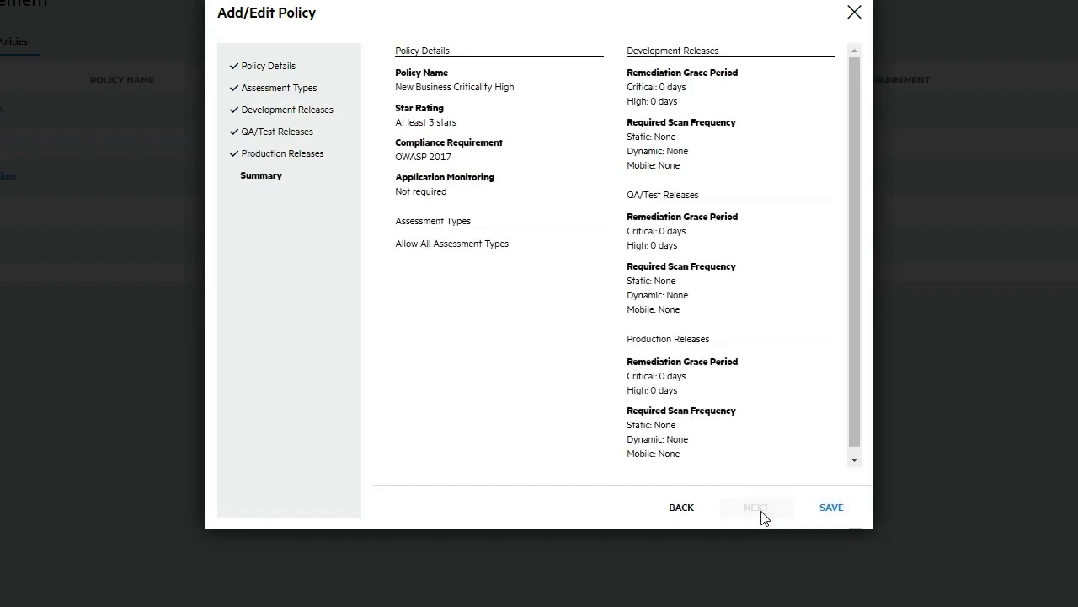
{"action": "mouse_move", "coordinate": [466, 482]}
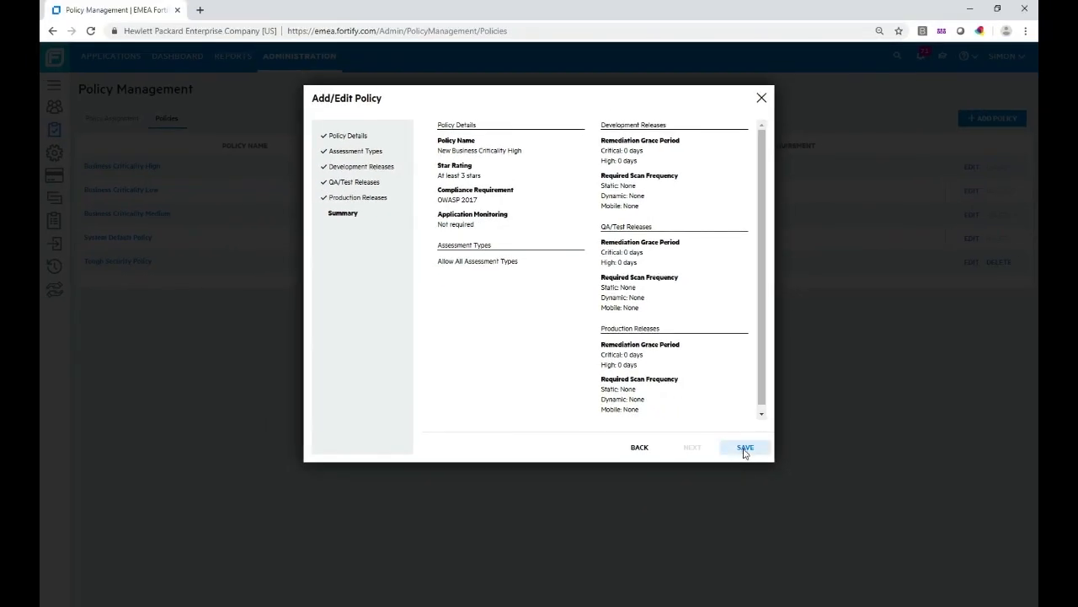
Save the New Business Criticality High policy with OWASP 2017 compliance.
{"action": "left_click", "coordinate": [745, 448]}
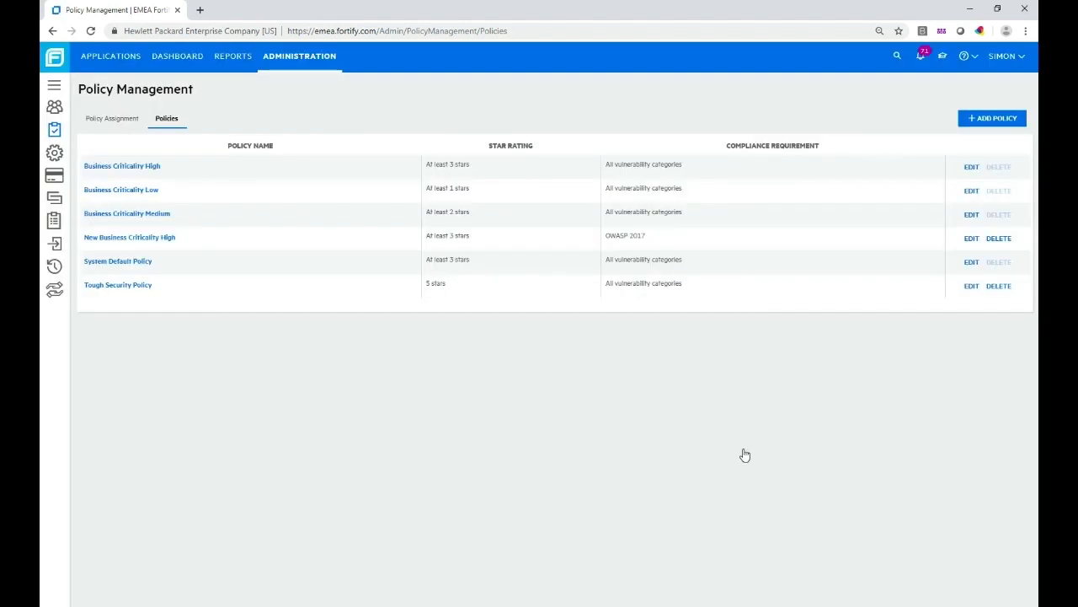
{"action": "mouse_move", "coordinate": [223, 161]}
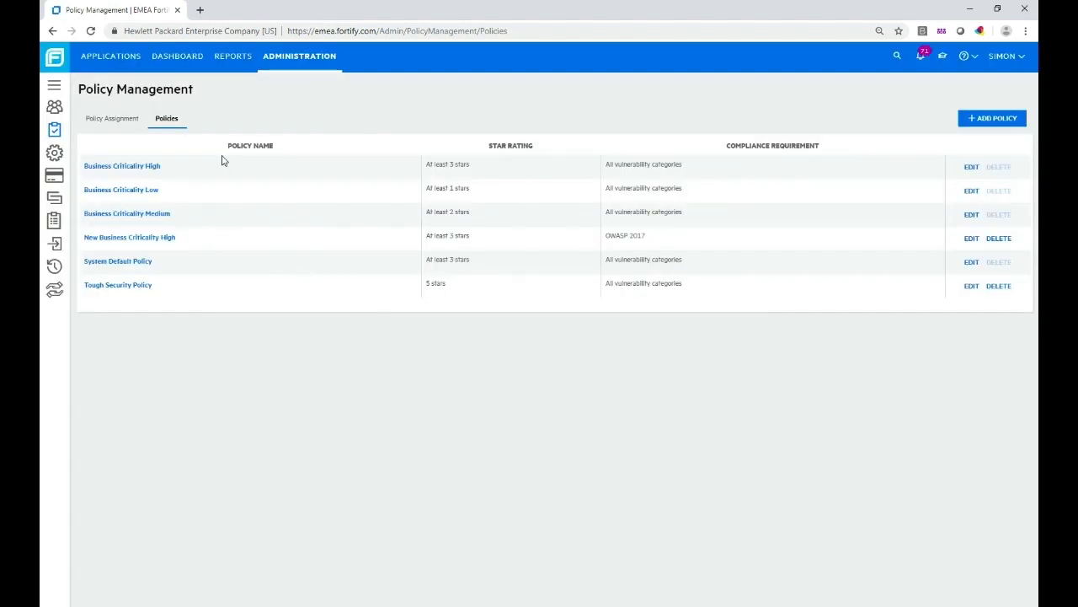
{"action": "left_click", "coordinate": [111, 118]}
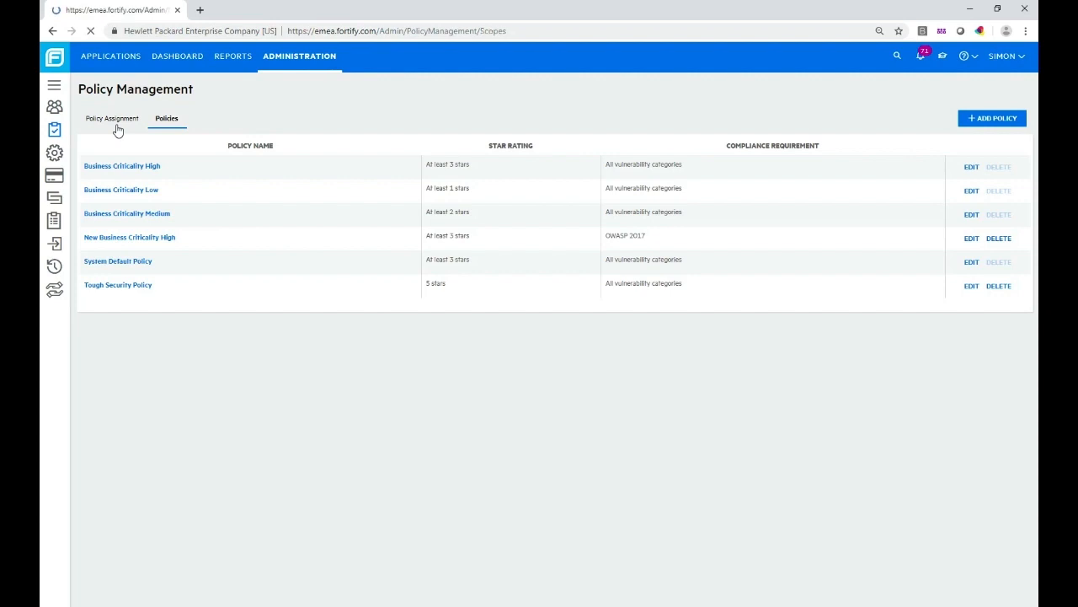
Try New Business Criticality High for High criticality, then restore Business Criticality High.
{"action": "left_click", "coordinate": [112, 118]}
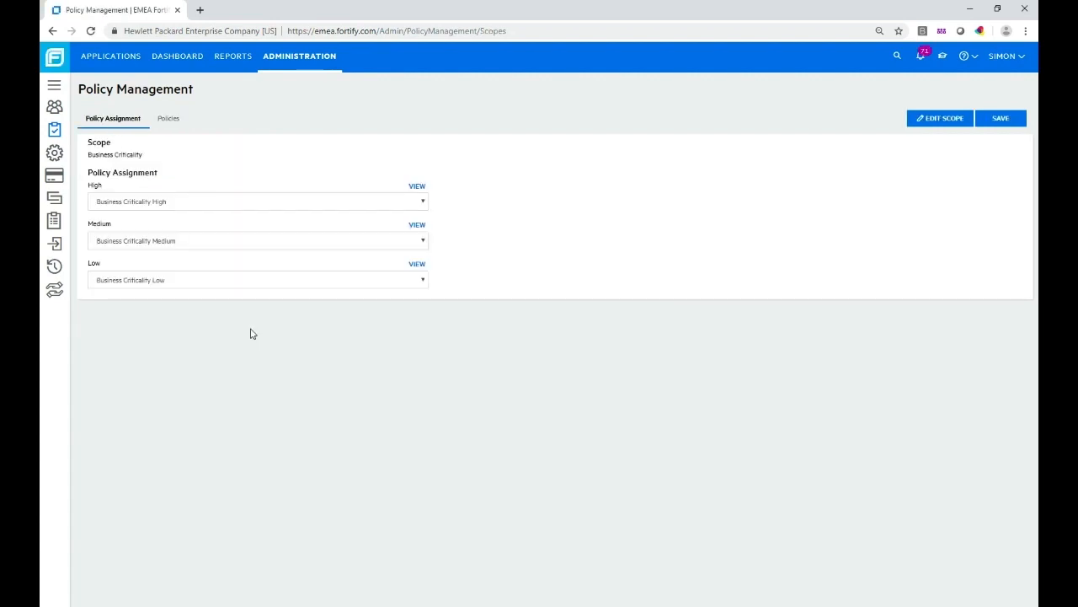
{"action": "mouse_move", "coordinate": [251, 197]}
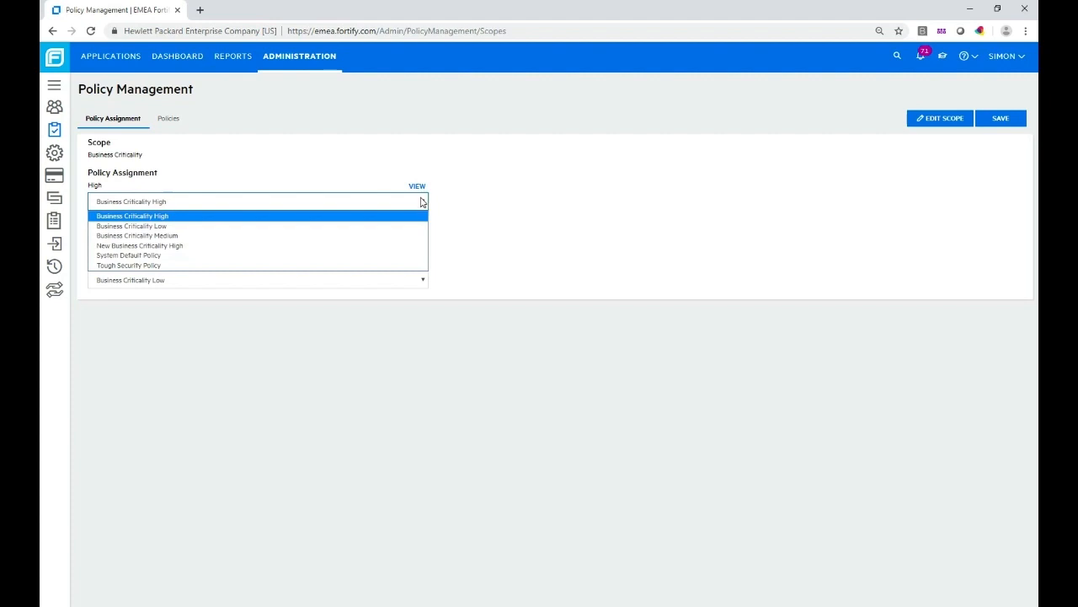
{"action": "mouse_move", "coordinate": [306, 247]}
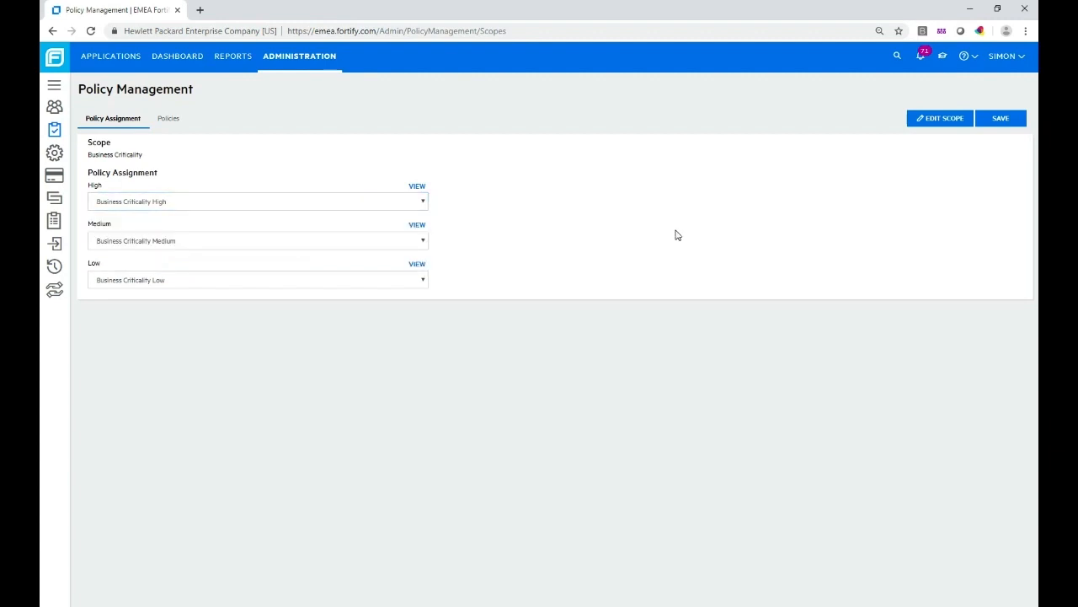
{"action": "left_click", "coordinate": [257, 201]}
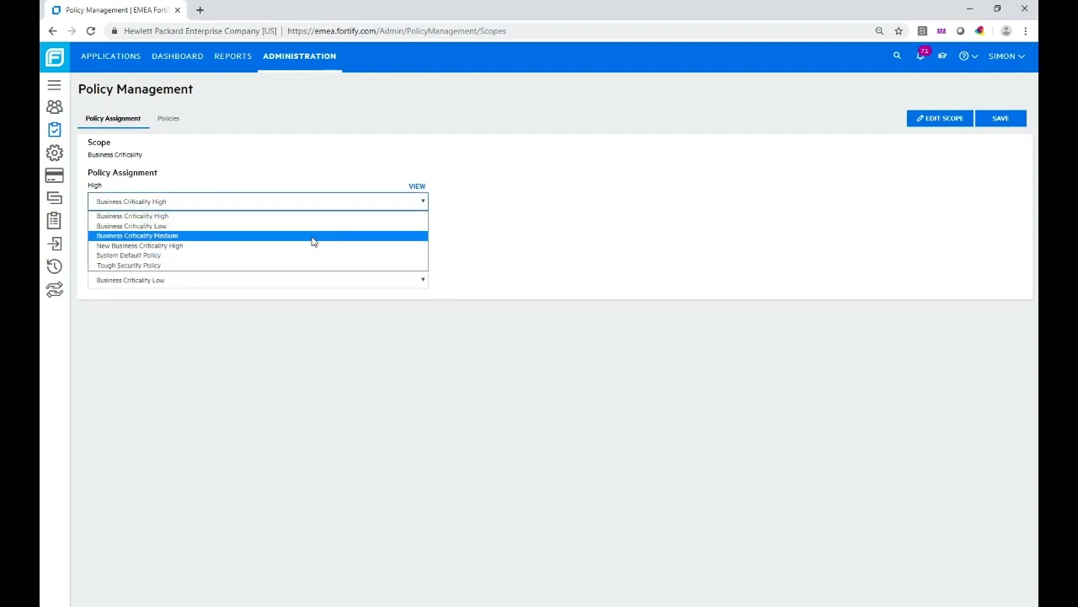
{"action": "left_click", "coordinate": [139, 245]}
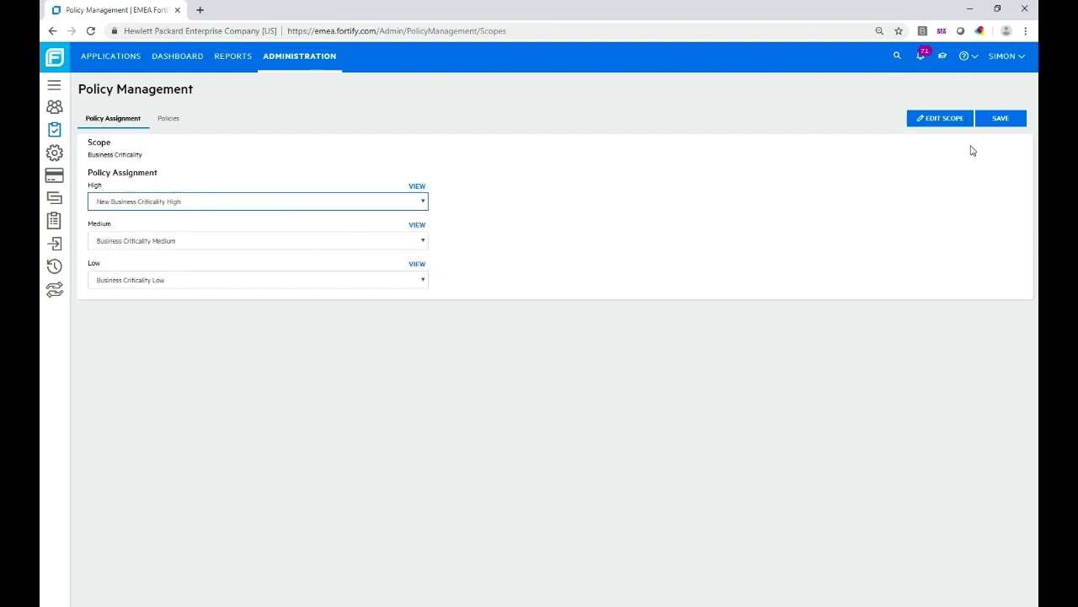
{"action": "mouse_move", "coordinate": [1010, 138]}
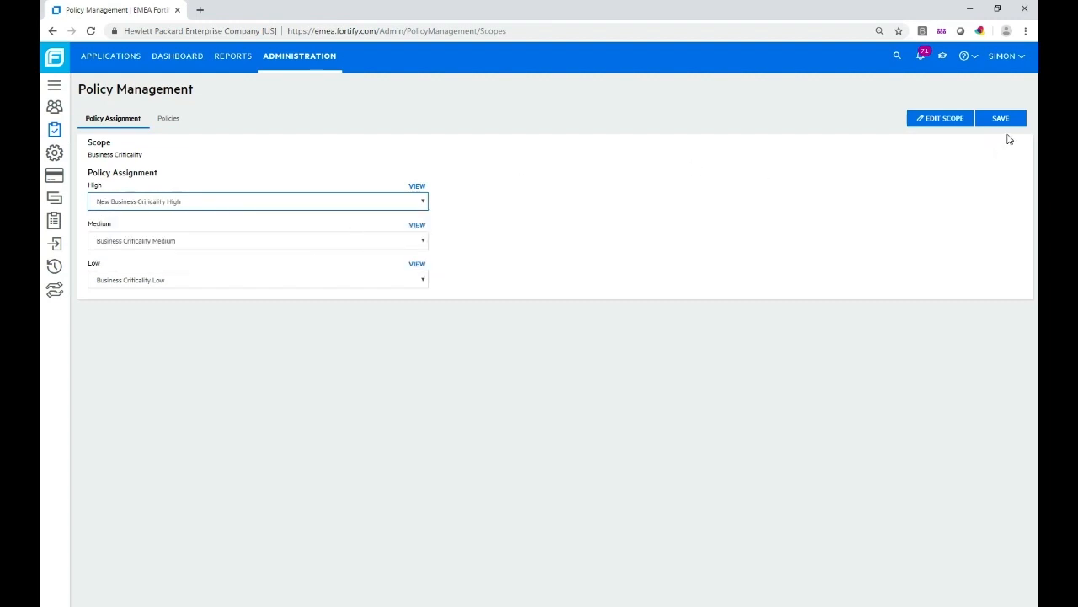
{"action": "mouse_move", "coordinate": [463, 187]}
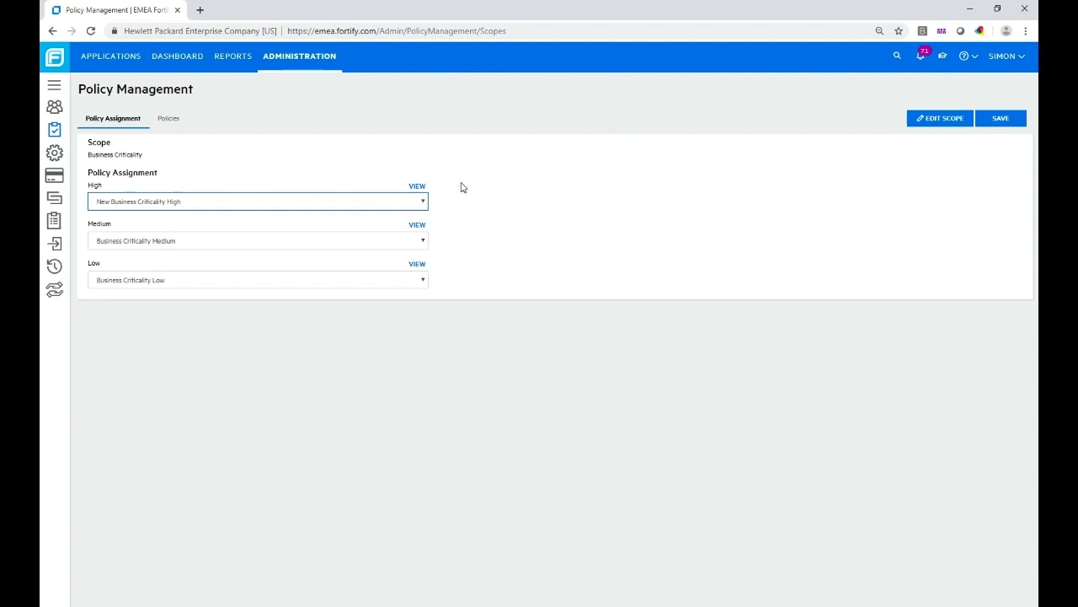
{"action": "left_click", "coordinate": [257, 201]}
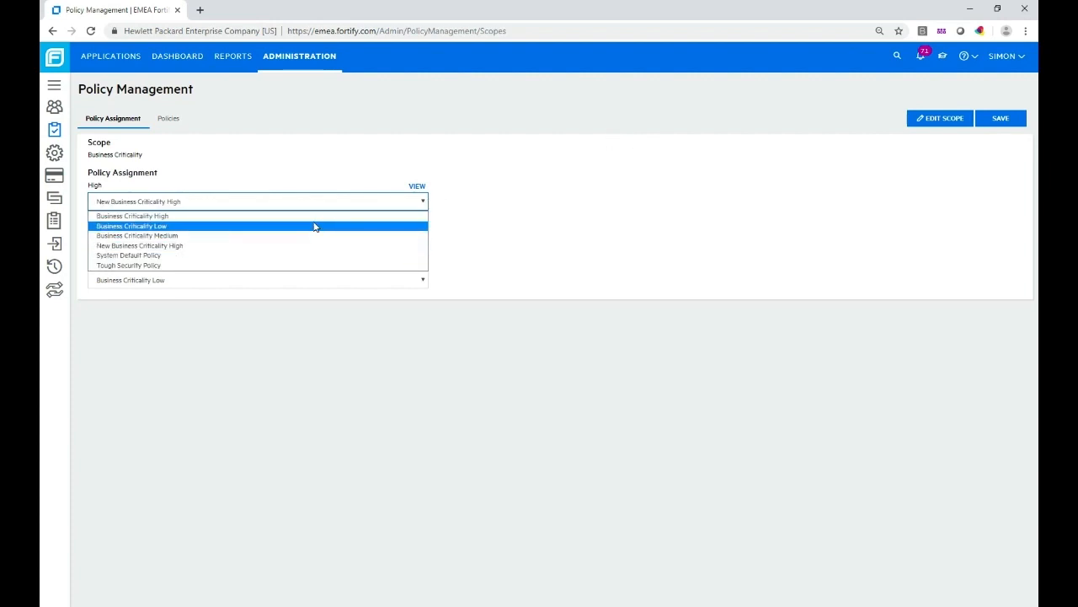
{"action": "left_click", "coordinate": [132, 216]}
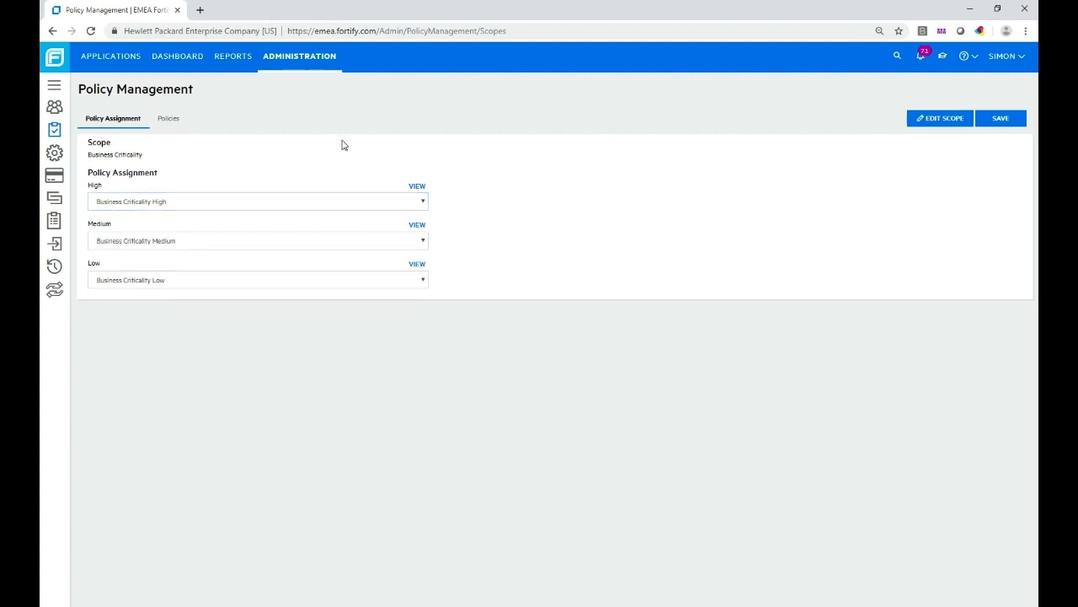
{"action": "left_click", "coordinate": [108, 56]}
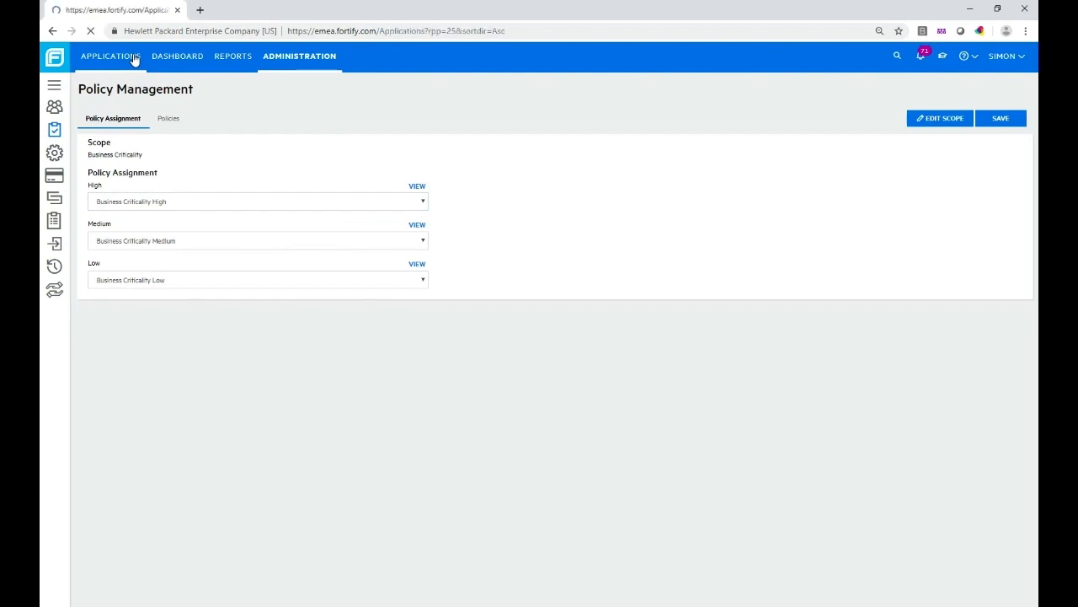
Load the applications list and expand the Star Rating filter showing counts per rating.
{"action": "left_click", "coordinate": [112, 57]}
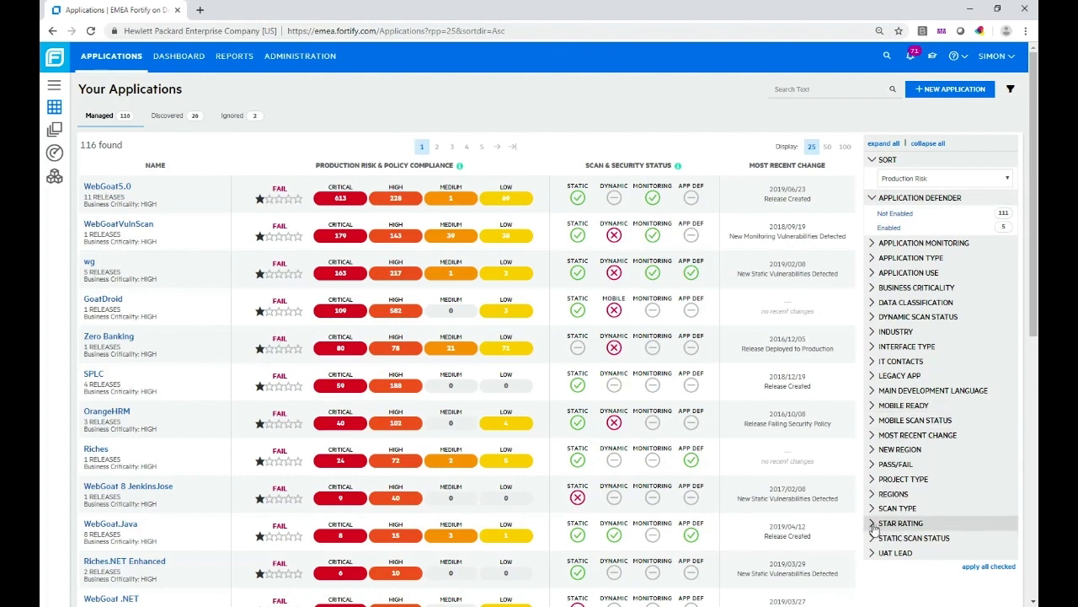
{"action": "left_click", "coordinate": [900, 522]}
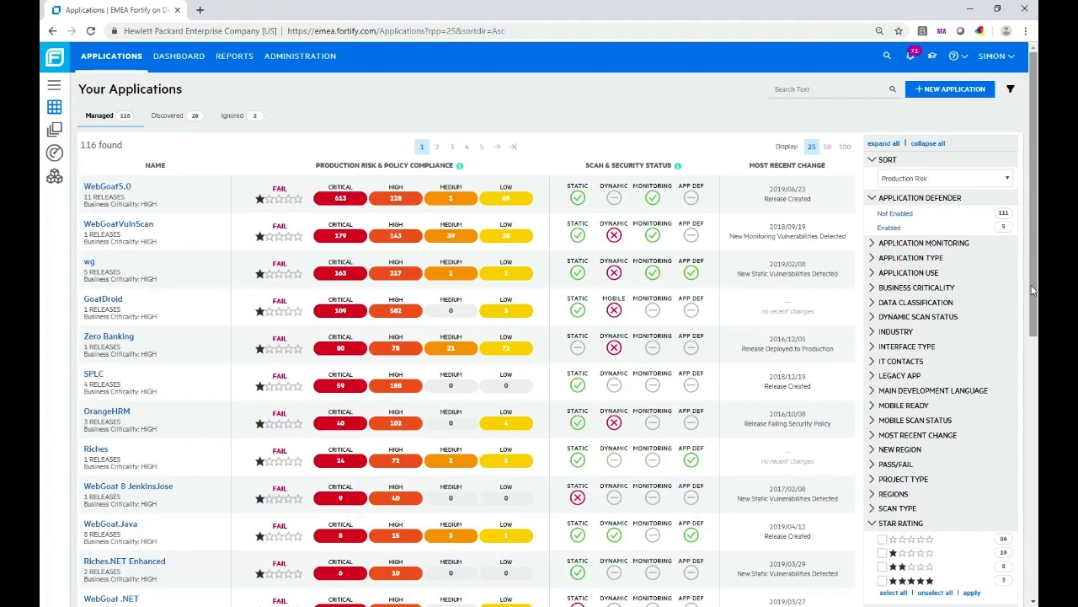
{"action": "scroll", "scroll_direction": "down", "scroll_amount": 3}
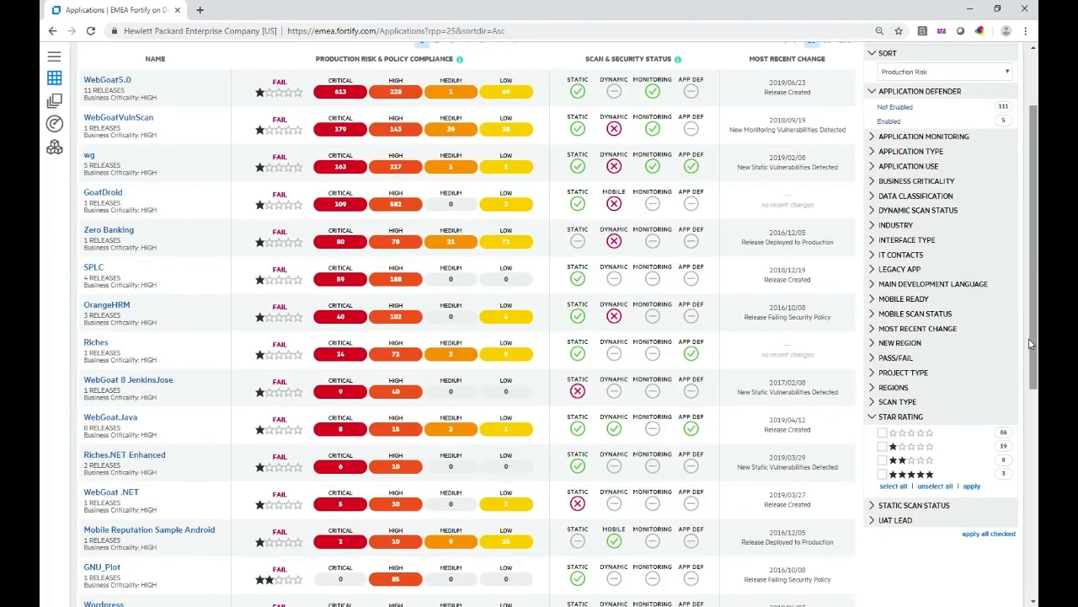